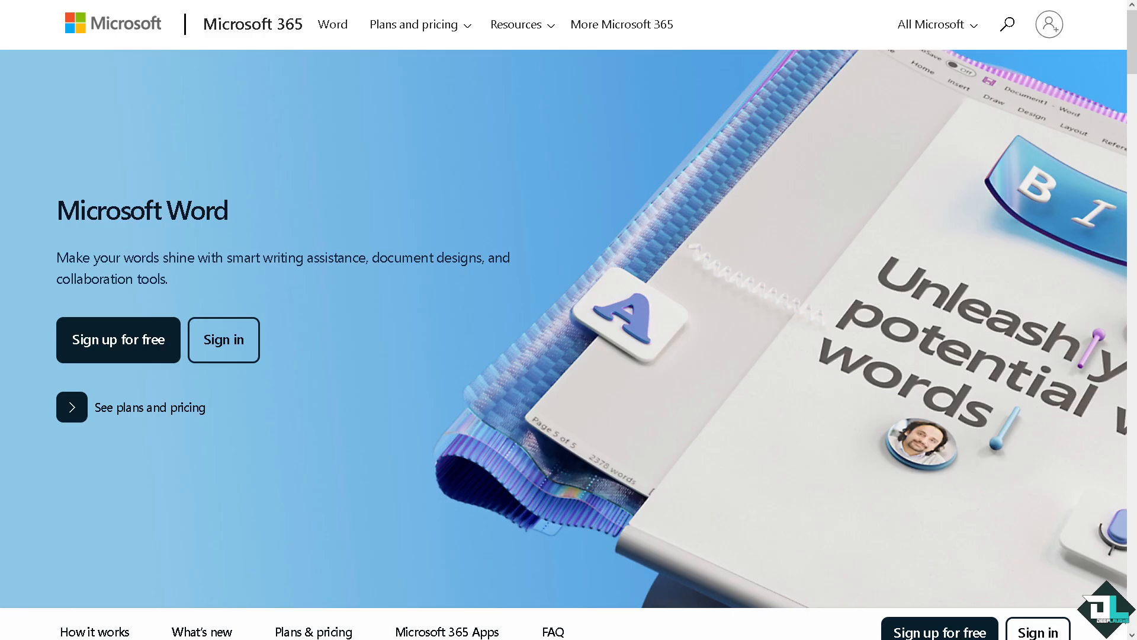
{"action": "mouse_move", "coordinate": [134, 423]}
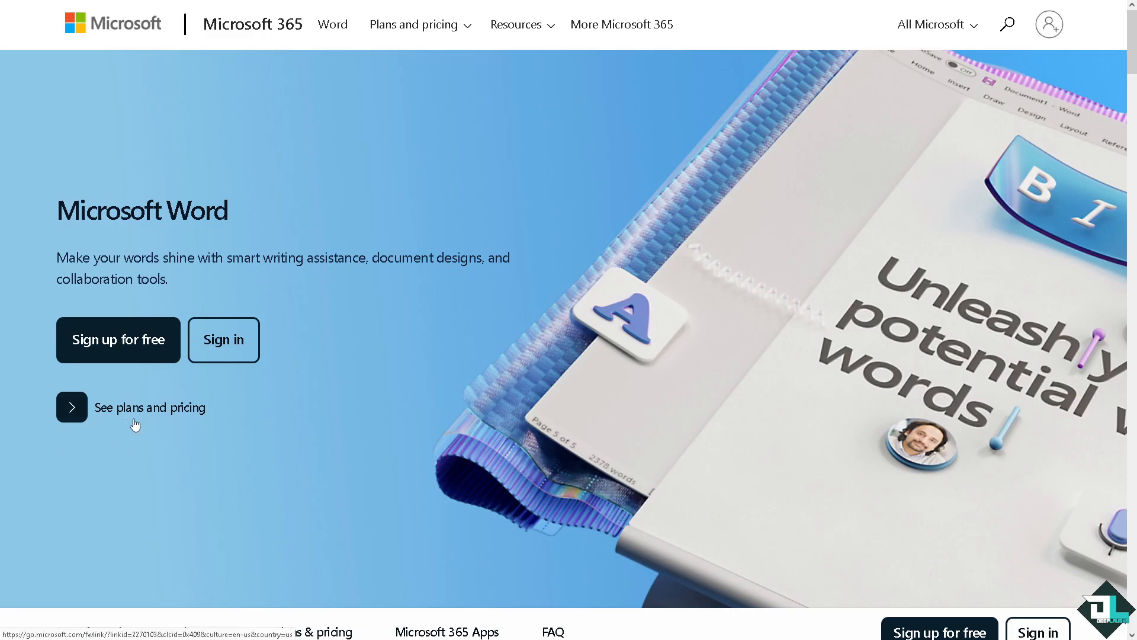
{"action": "mouse_move", "coordinate": [170, 413]}
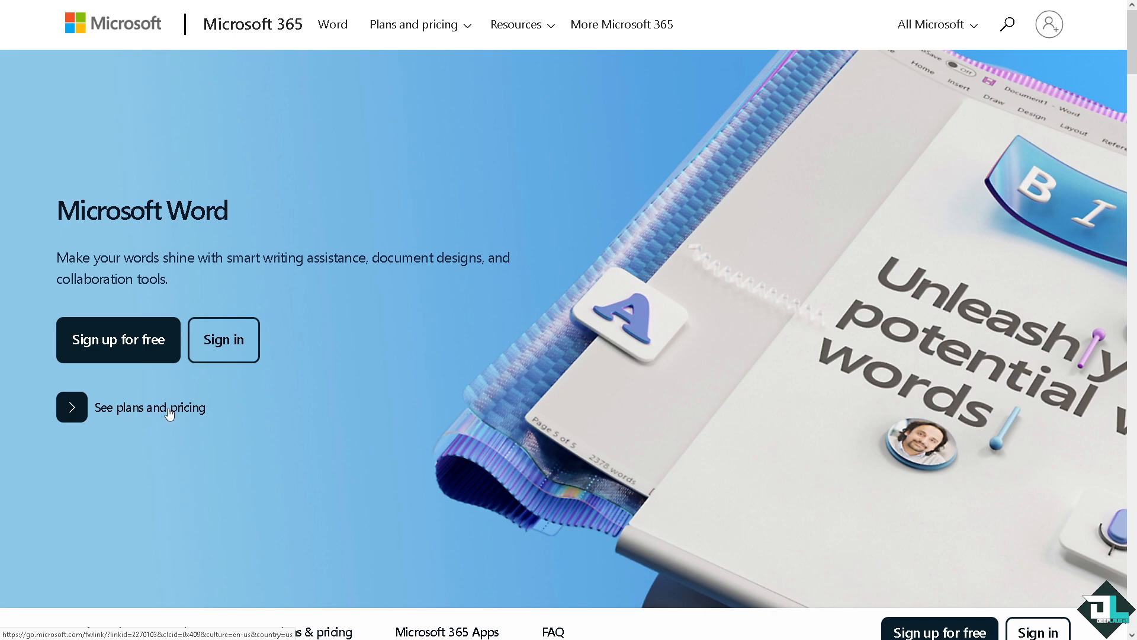
{"action": "mouse_move", "coordinate": [240, 341]}
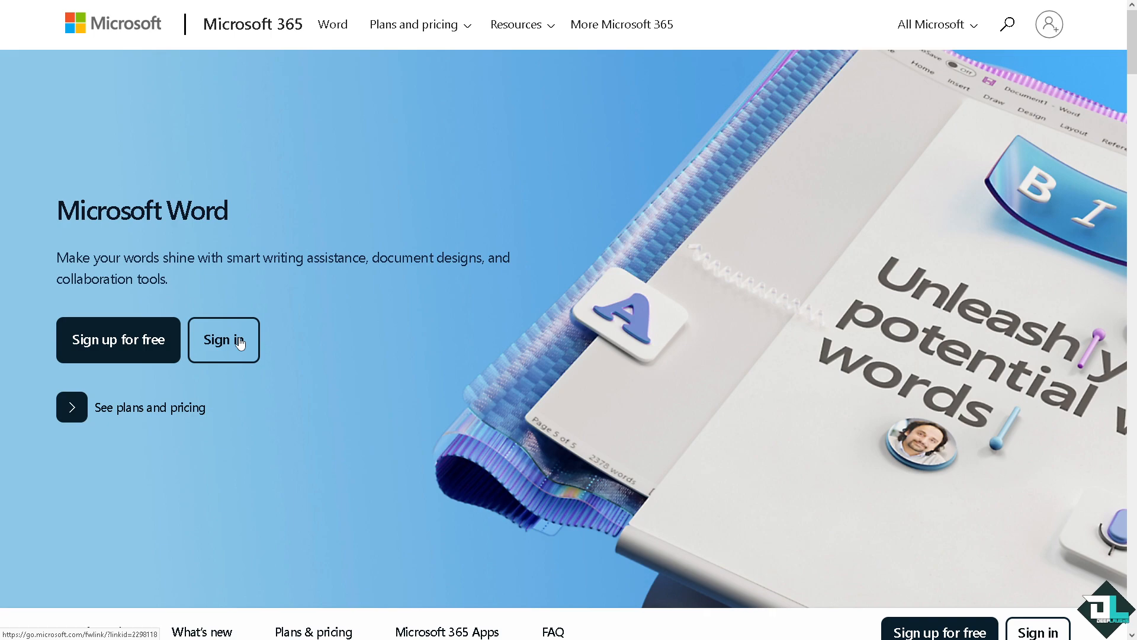
{"action": "mouse_move", "coordinate": [137, 342]}
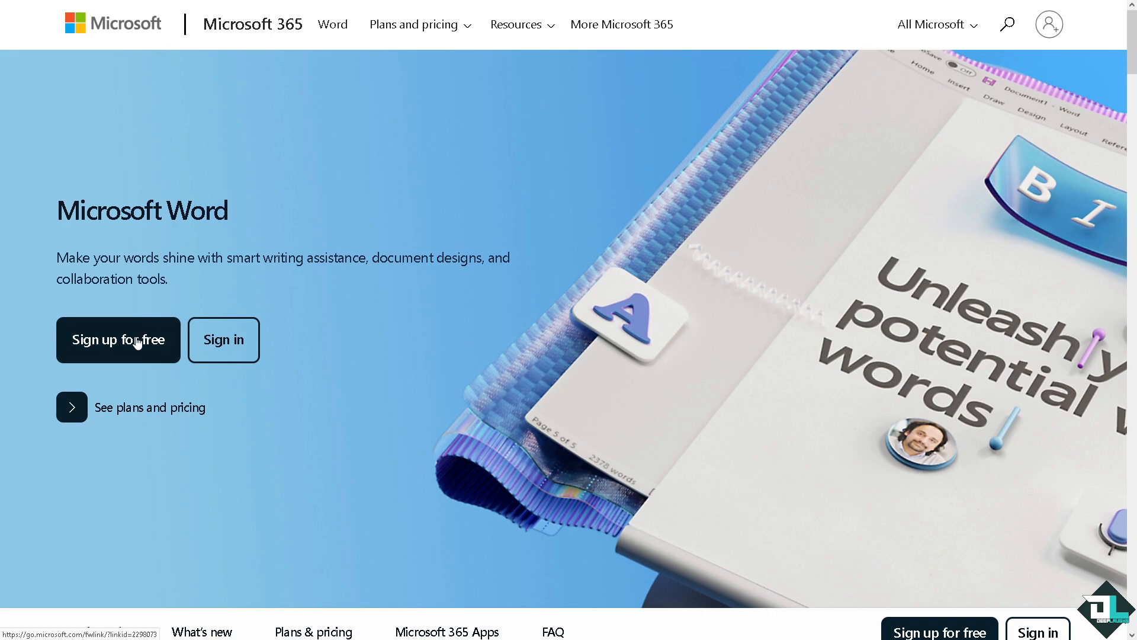
Sign up for free Word access and reach Lucidchart's Create from template gallery.
{"action": "left_click", "coordinate": [224, 340]}
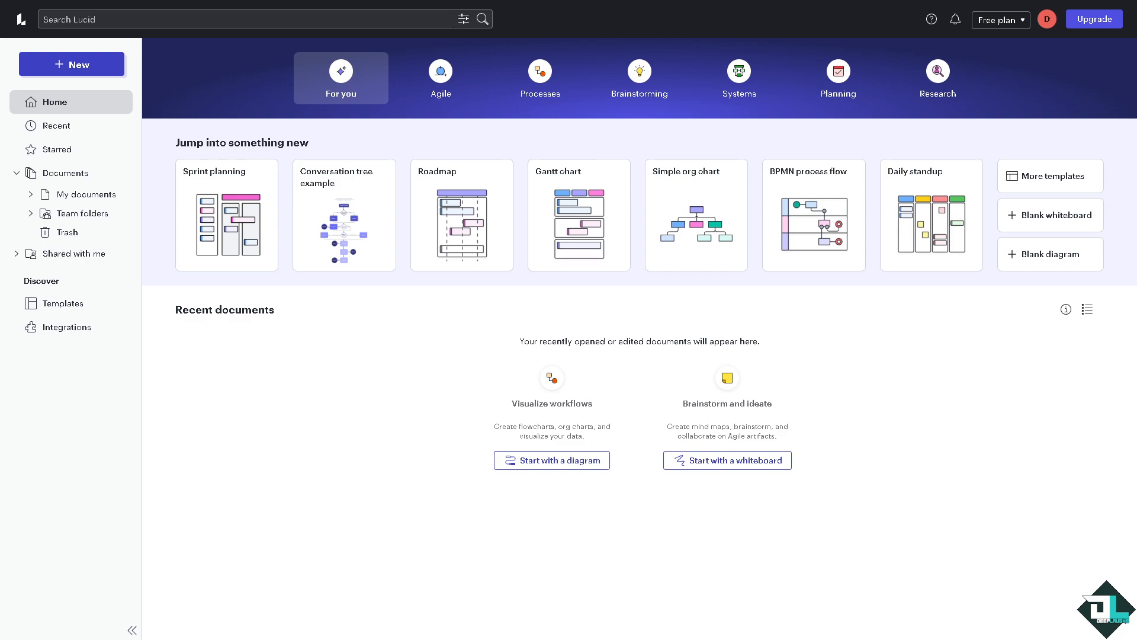
{"action": "mouse_move", "coordinate": [59, 126]}
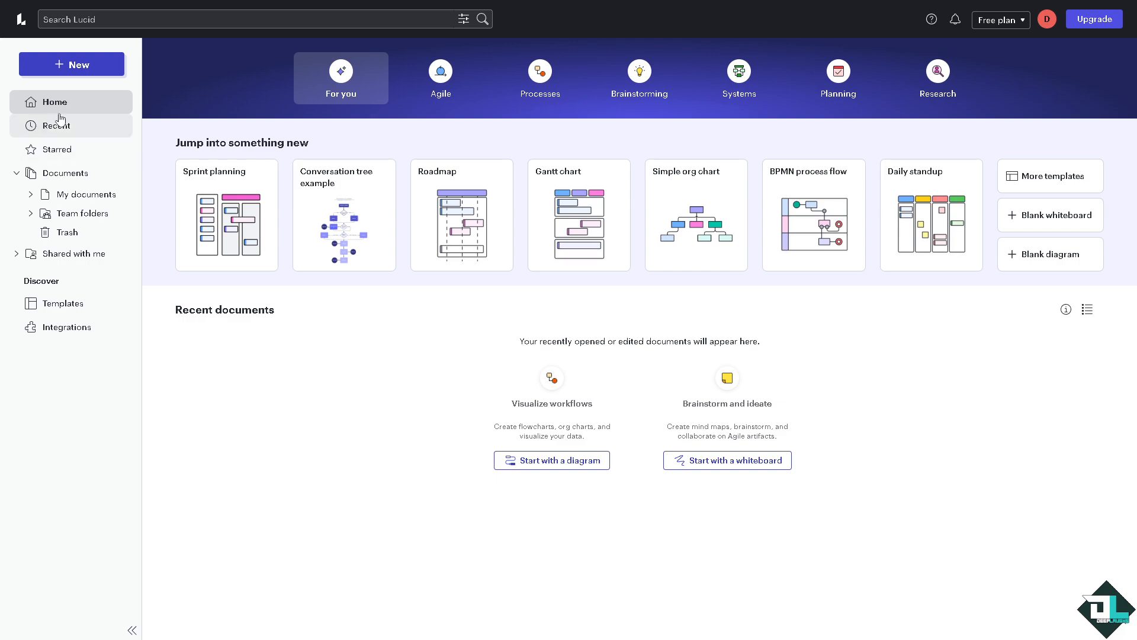
{"action": "mouse_move", "coordinate": [71, 64]}
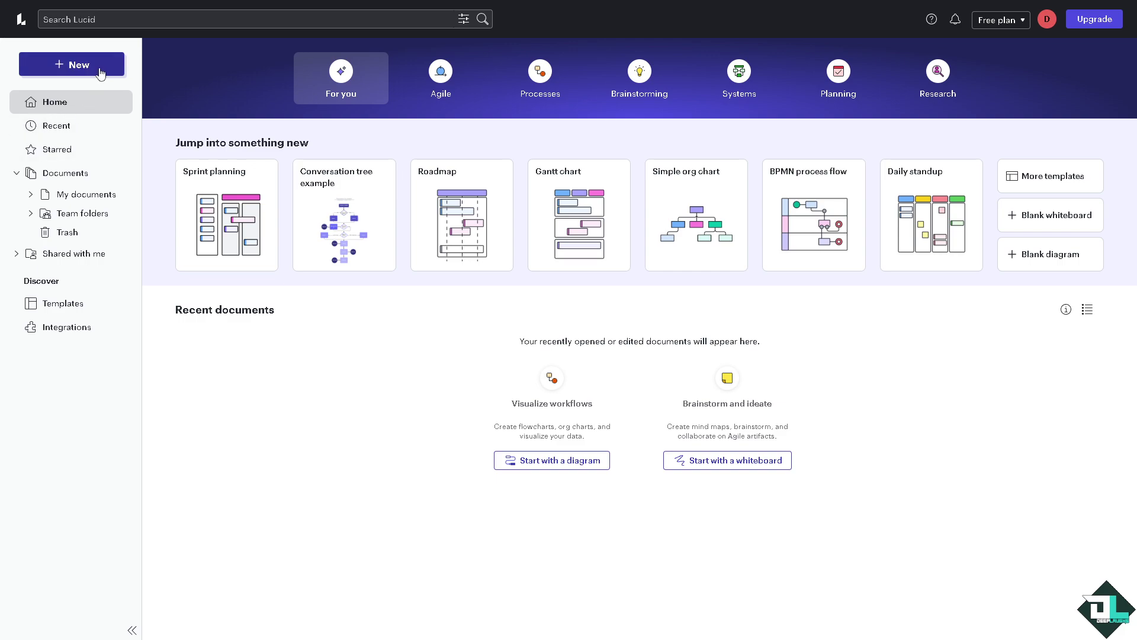
{"action": "left_click", "coordinate": [71, 64]}
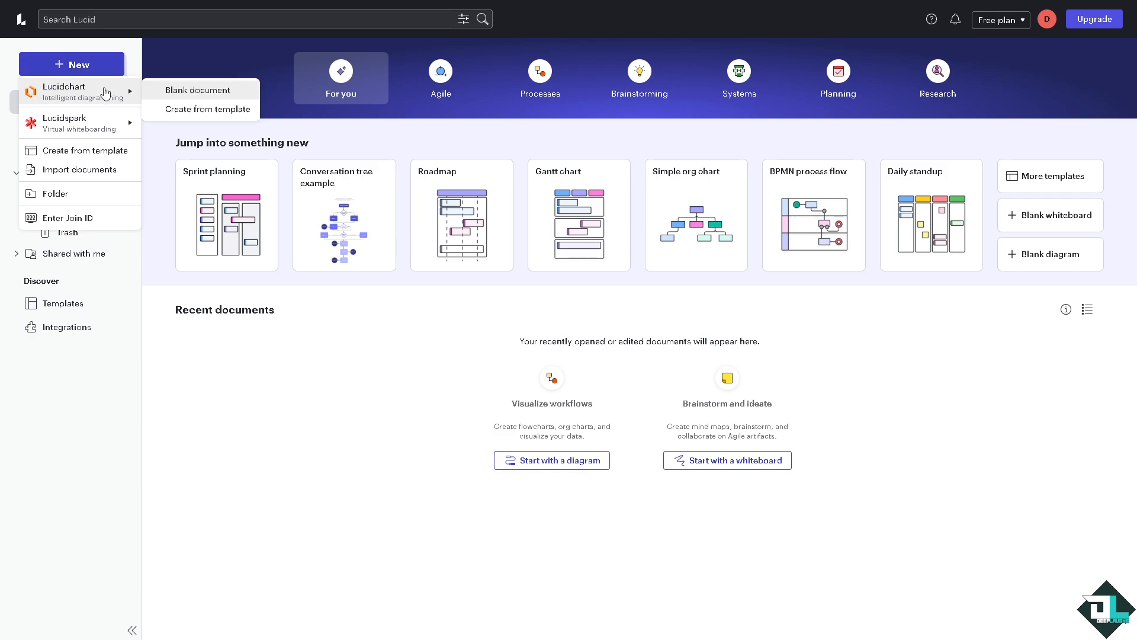
{"action": "mouse_move", "coordinate": [176, 99]}
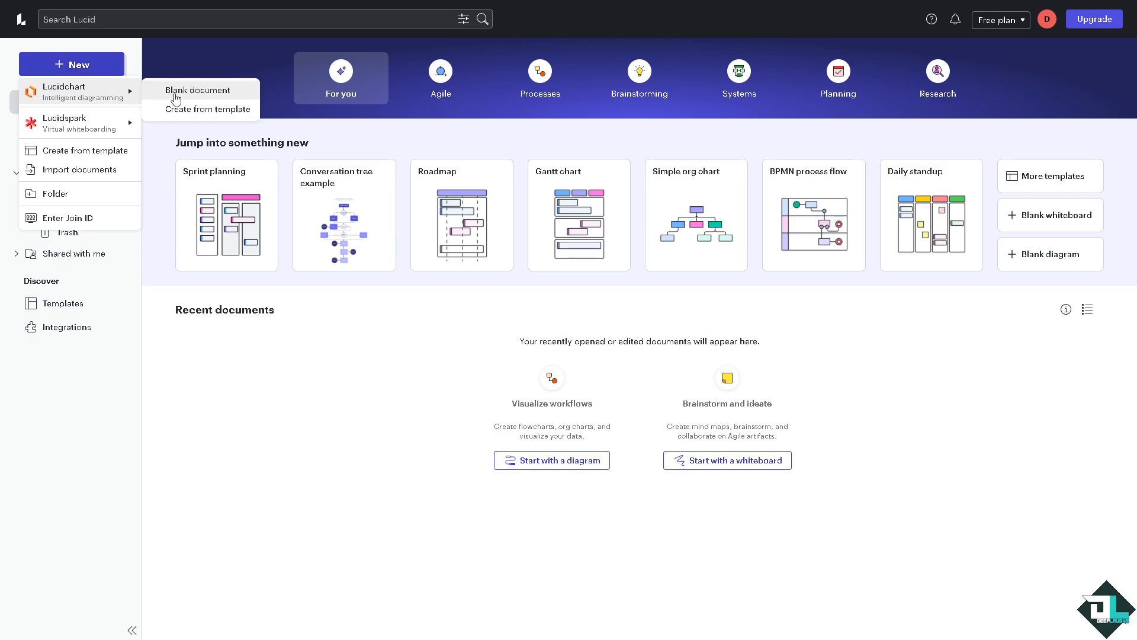
{"action": "mouse_move", "coordinate": [209, 109]}
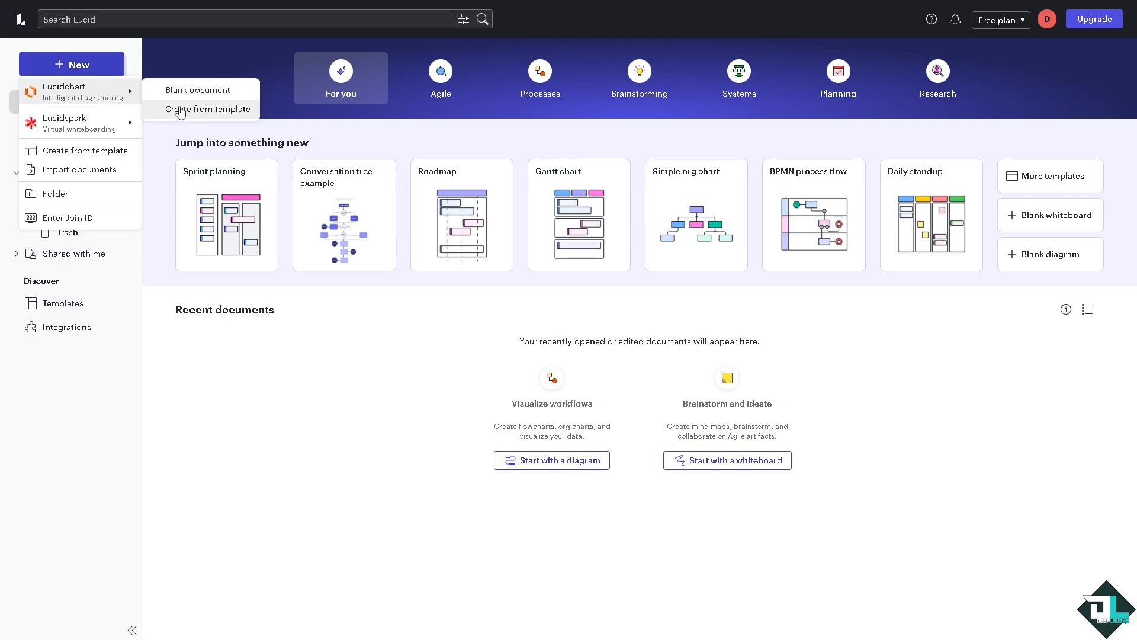
{"action": "left_click", "coordinate": [211, 109]}
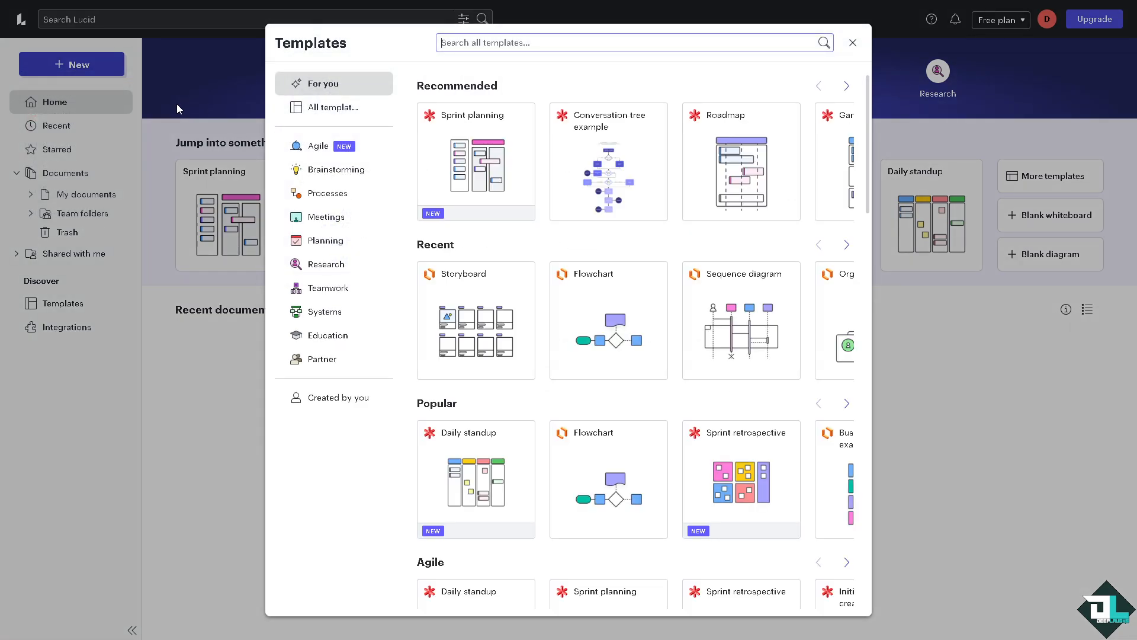
{"action": "mouse_move", "coordinate": [475, 319]}
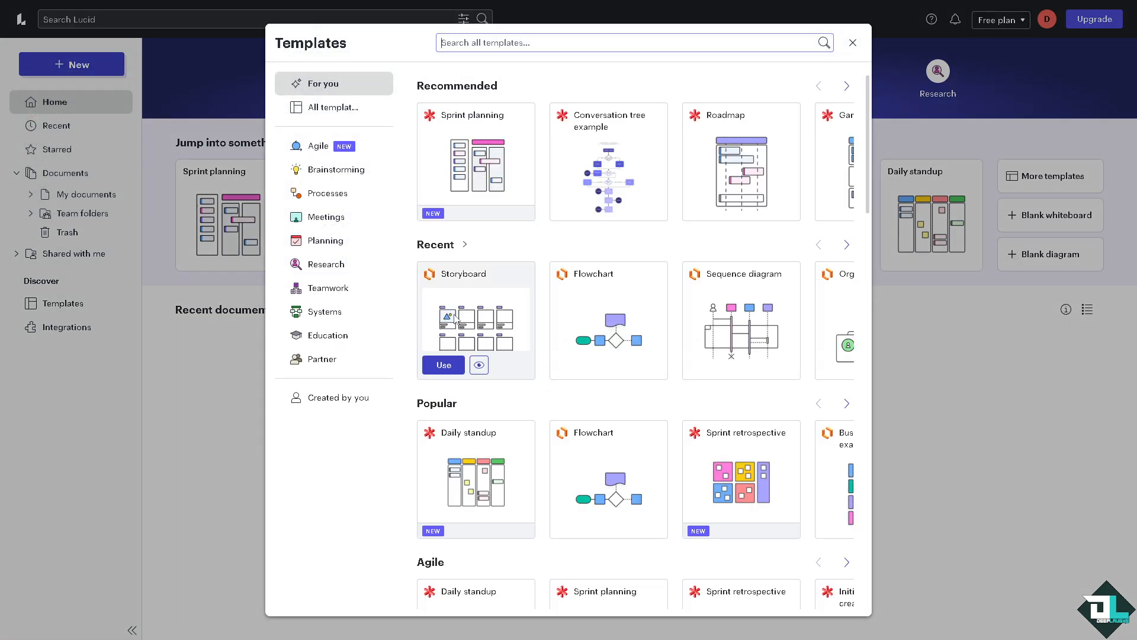
{"action": "mouse_move", "coordinate": [608, 274]}
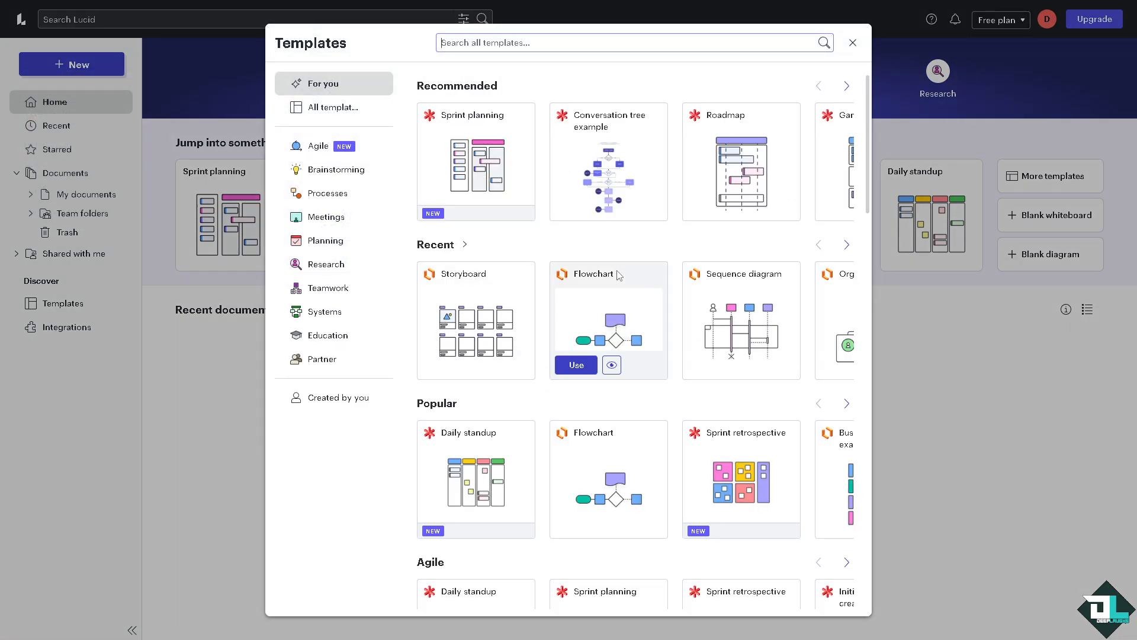
{"action": "mouse_move", "coordinate": [845, 283]}
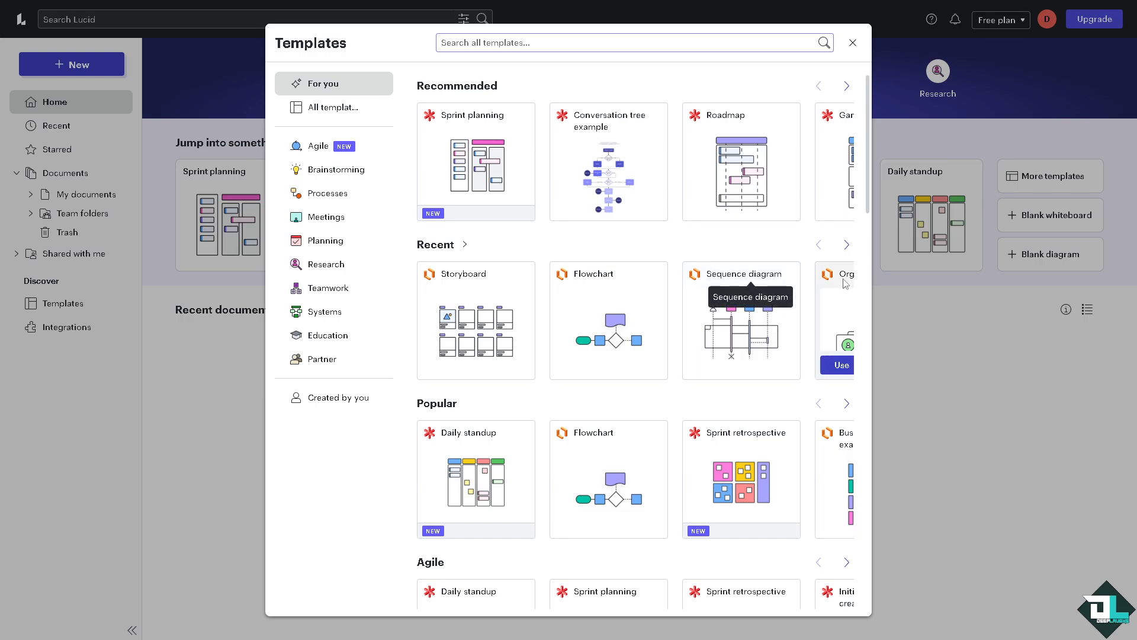
Browse the Templates dialog and bring up the Flowchart template's detail preview.
{"action": "scroll", "scroll_direction": "down", "scroll_amount": 3}
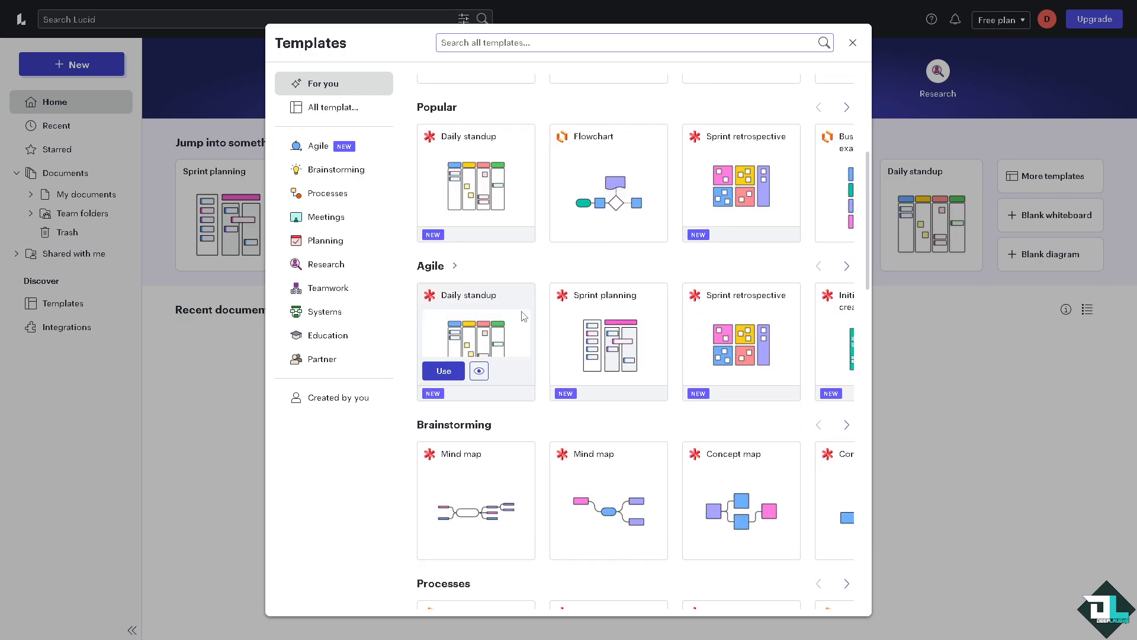
{"action": "scroll", "scroll_direction": "up", "scroll_amount": 3}
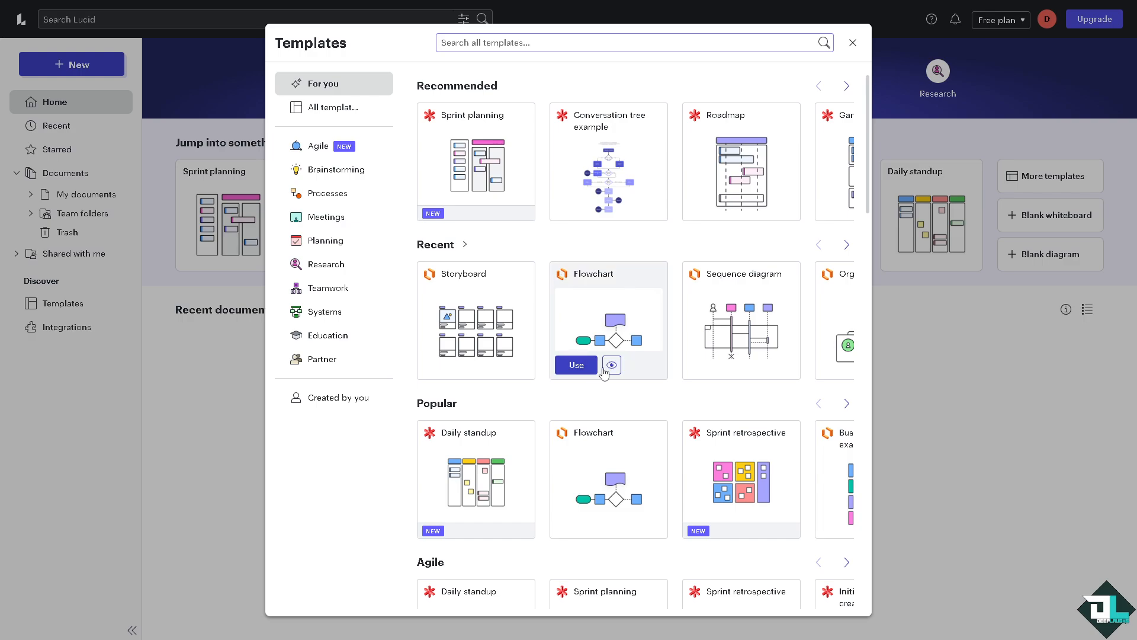
{"action": "left_click", "coordinate": [611, 364]}
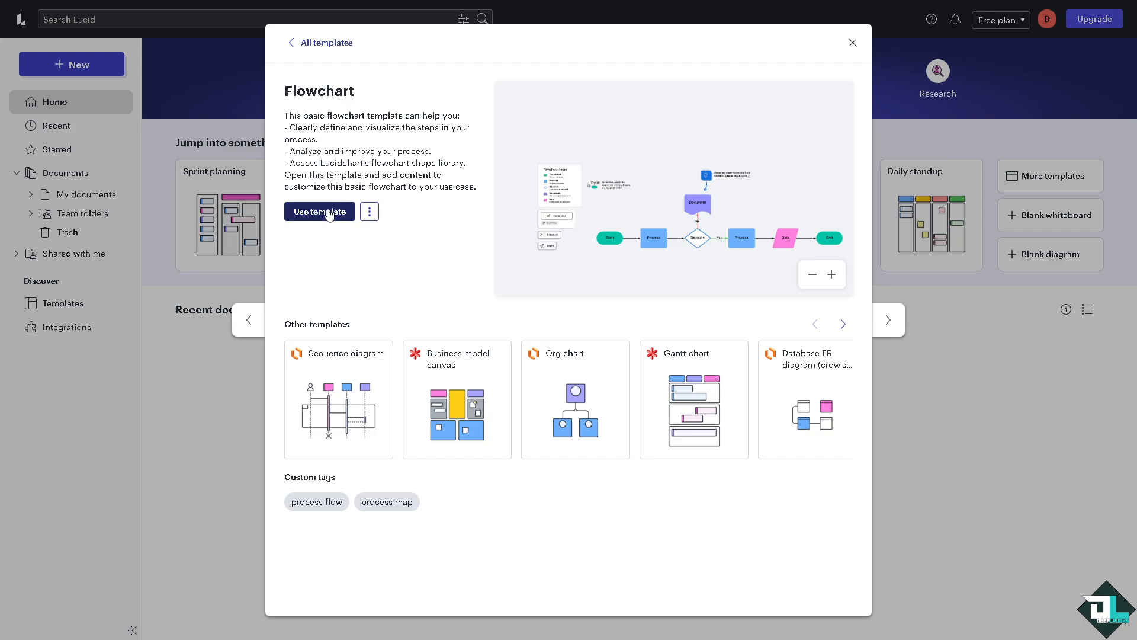
Create a diagram from the Flowchart template and upload a picture via the Images panel.
{"action": "left_click", "coordinate": [319, 212]}
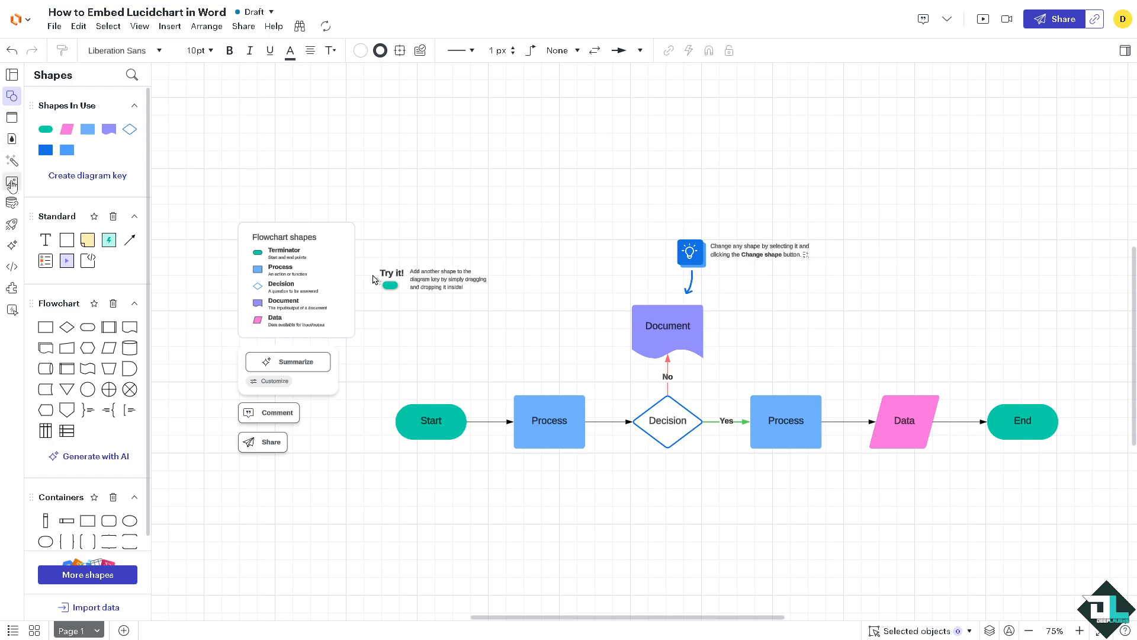
{"action": "left_click", "coordinate": [12, 181]}
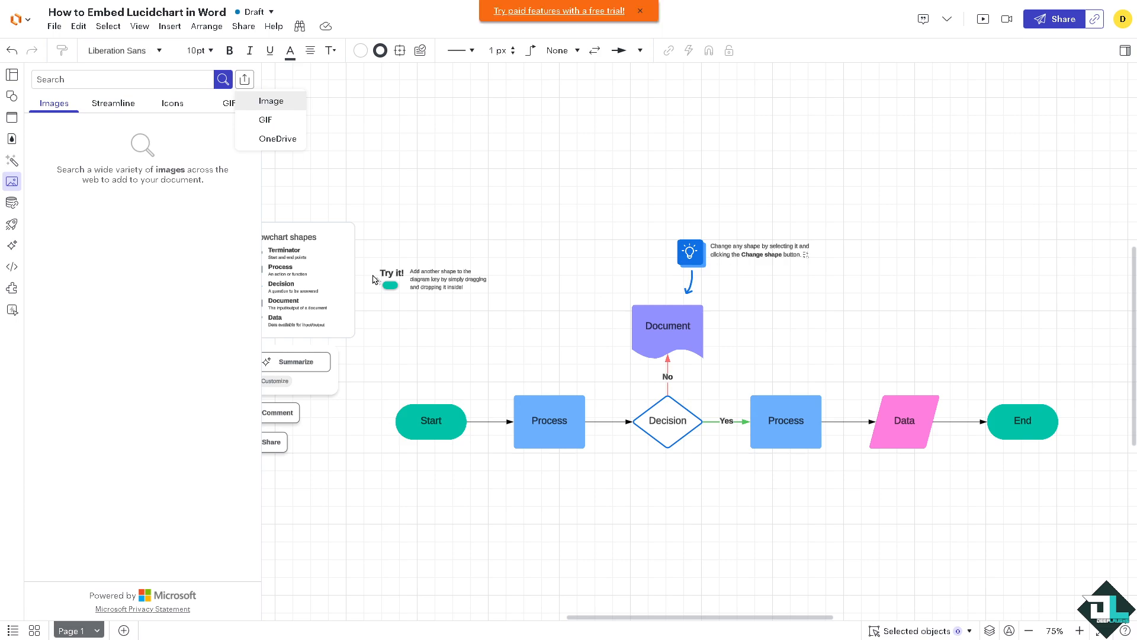
{"action": "left_click", "coordinate": [270, 101]}
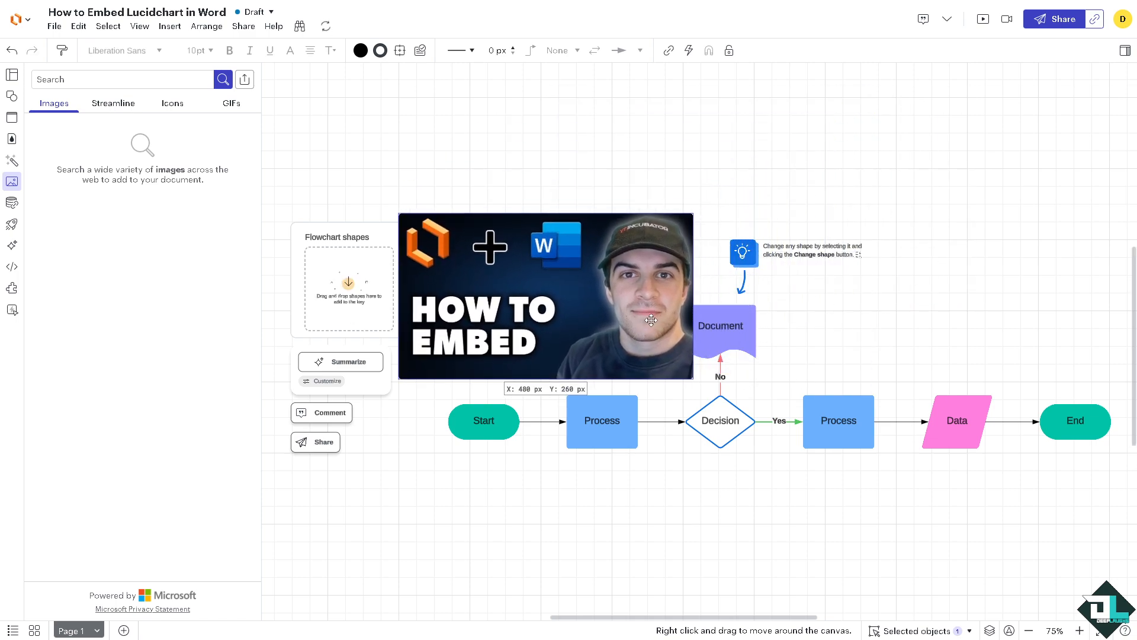
Set the canvas background colour to blue in Document settings and bring up the File menu.
{"action": "right_click", "coordinate": [650, 321]}
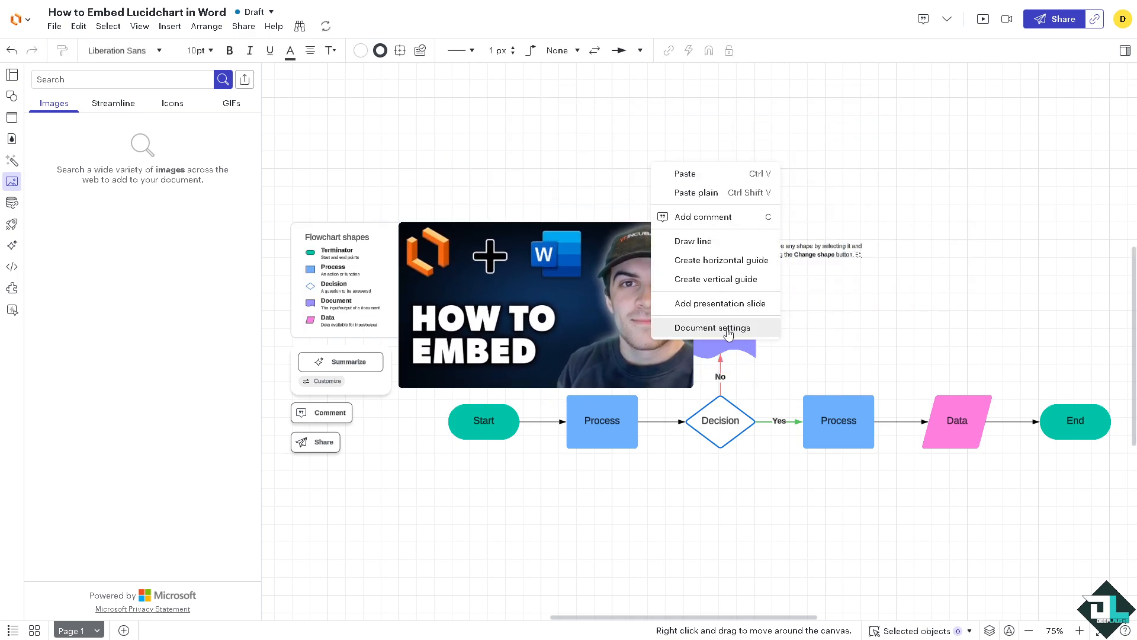
{"action": "left_click", "coordinate": [713, 327]}
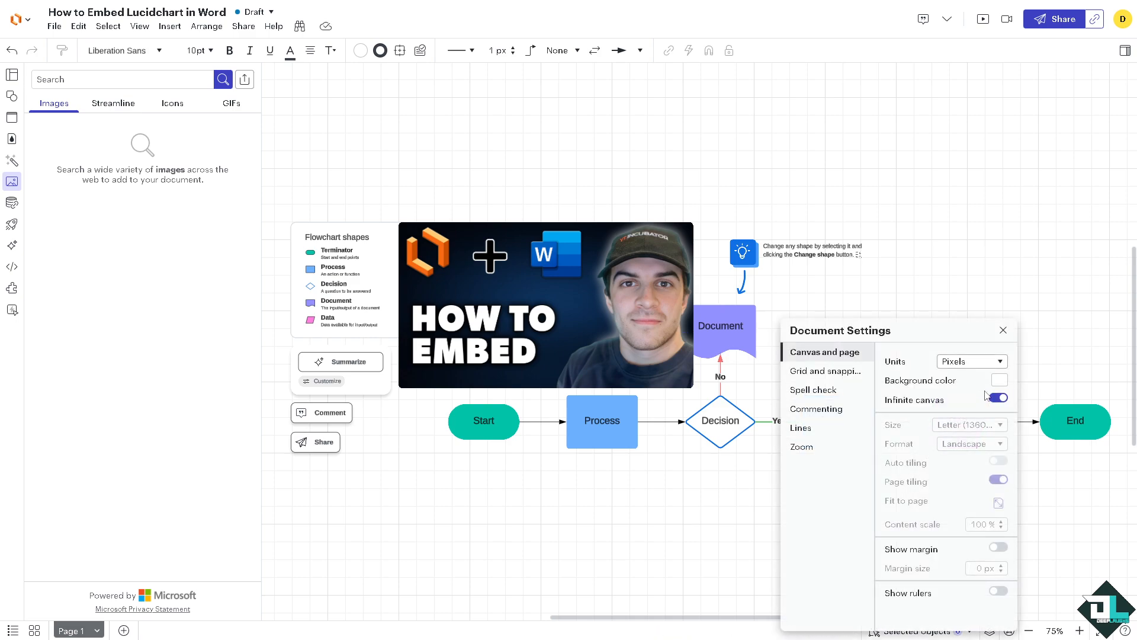
{"action": "left_click", "coordinate": [997, 380]}
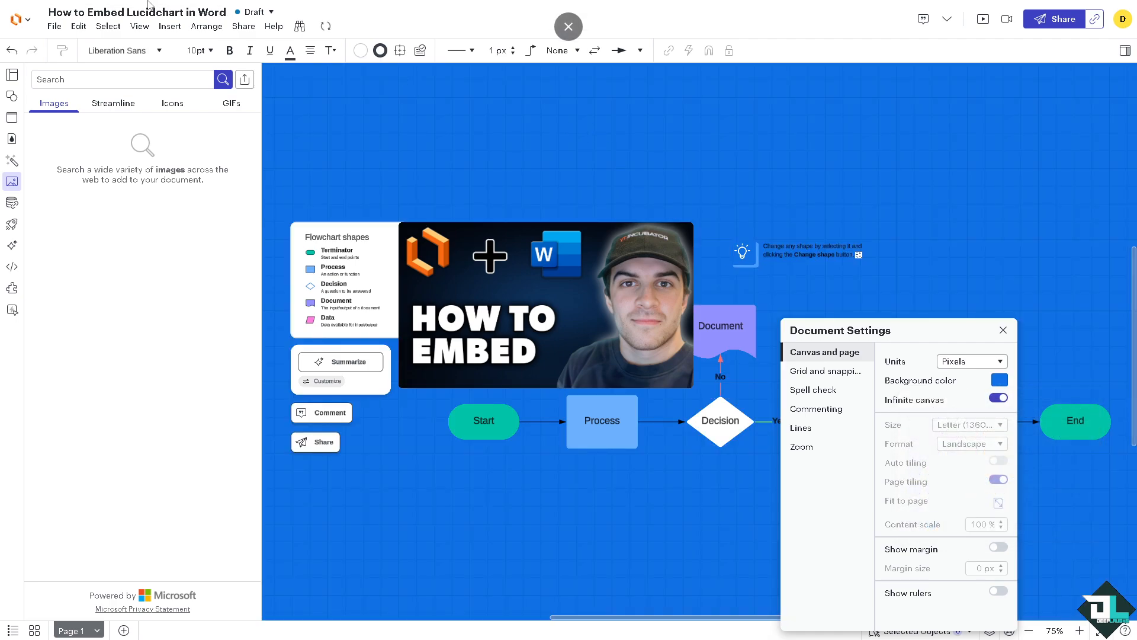
{"action": "left_click", "coordinate": [53, 26]}
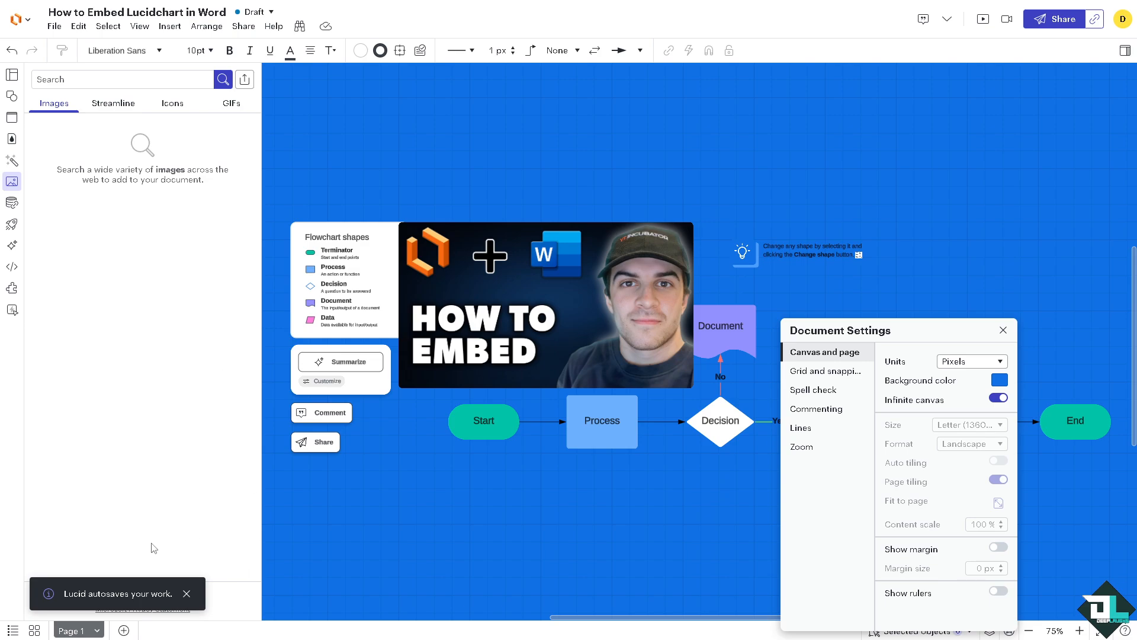
{"action": "left_click", "coordinate": [53, 26]}
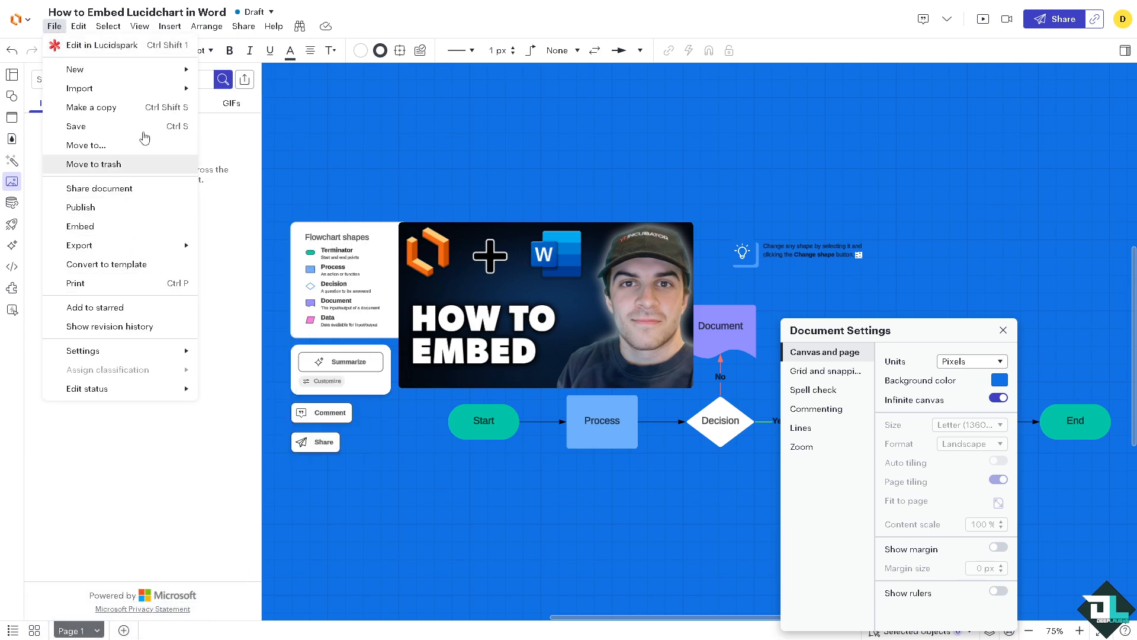
{"action": "mouse_move", "coordinate": [137, 268]}
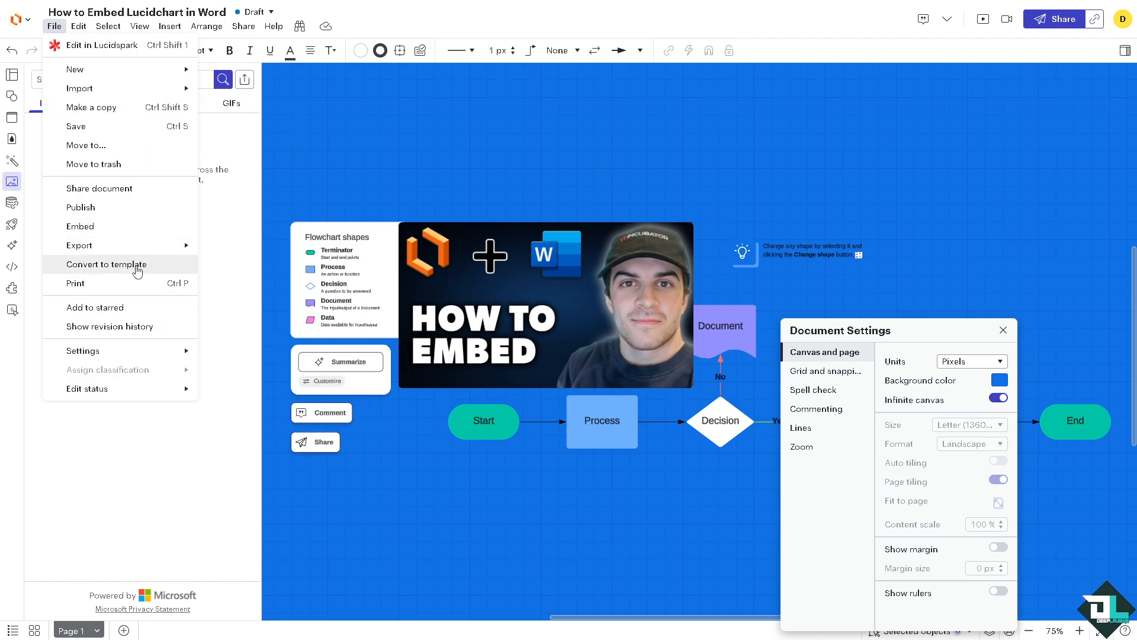
{"action": "mouse_move", "coordinate": [119, 226]}
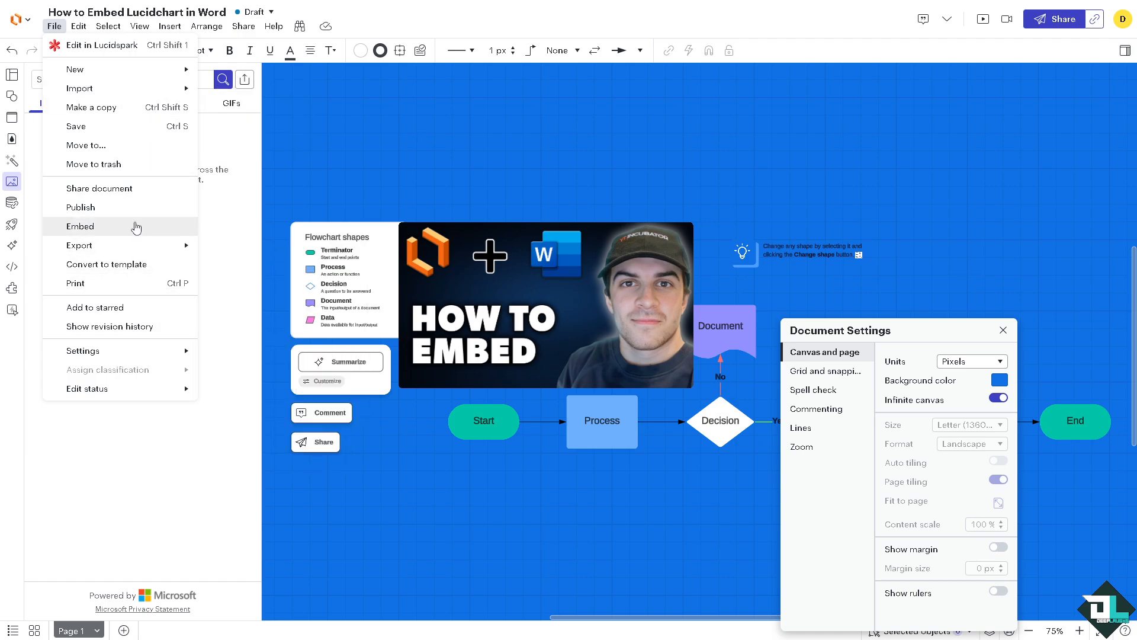
Activate the diagram's embed code, preview the embedded flowchart, and finish sharing with Done.
{"action": "left_click", "coordinate": [79, 226]}
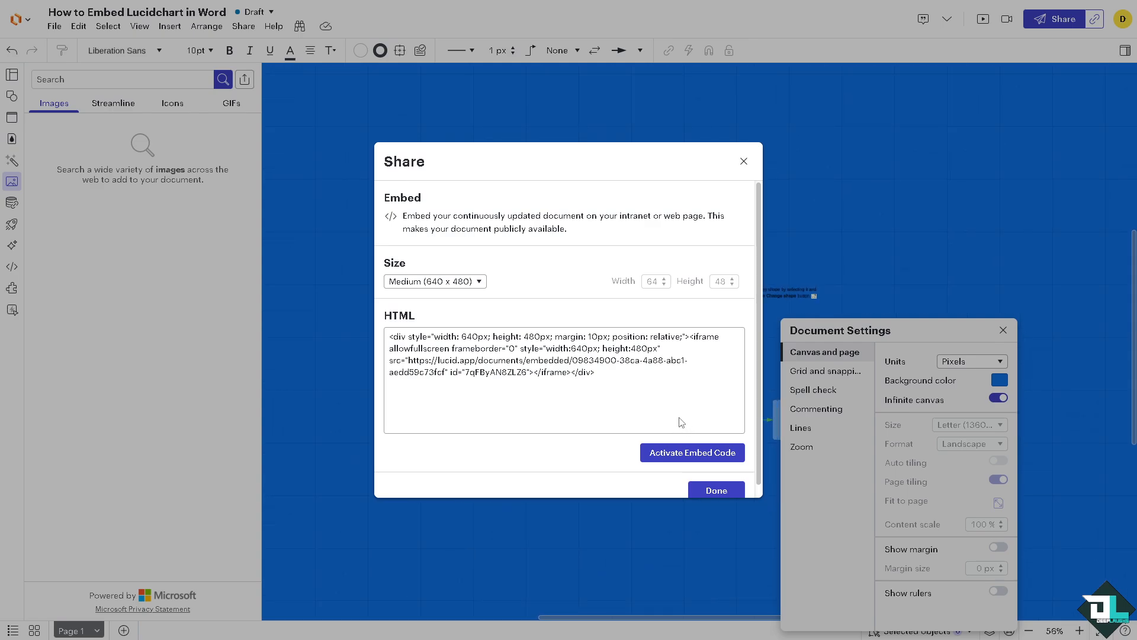
{"action": "left_click", "coordinate": [691, 452]}
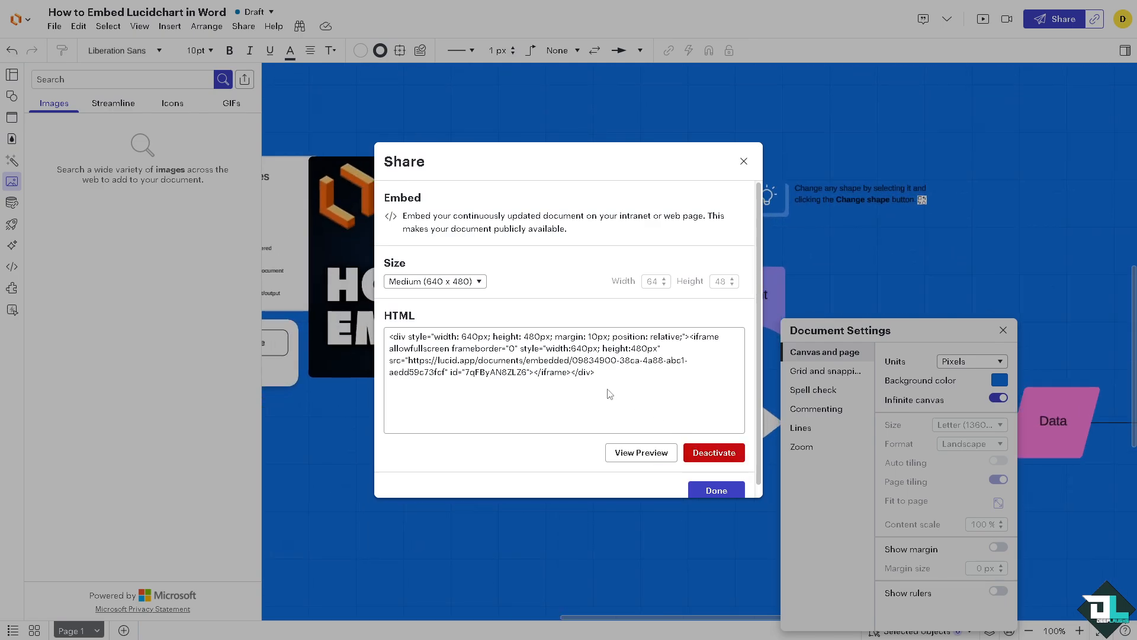
{"action": "mouse_move", "coordinate": [641, 451]}
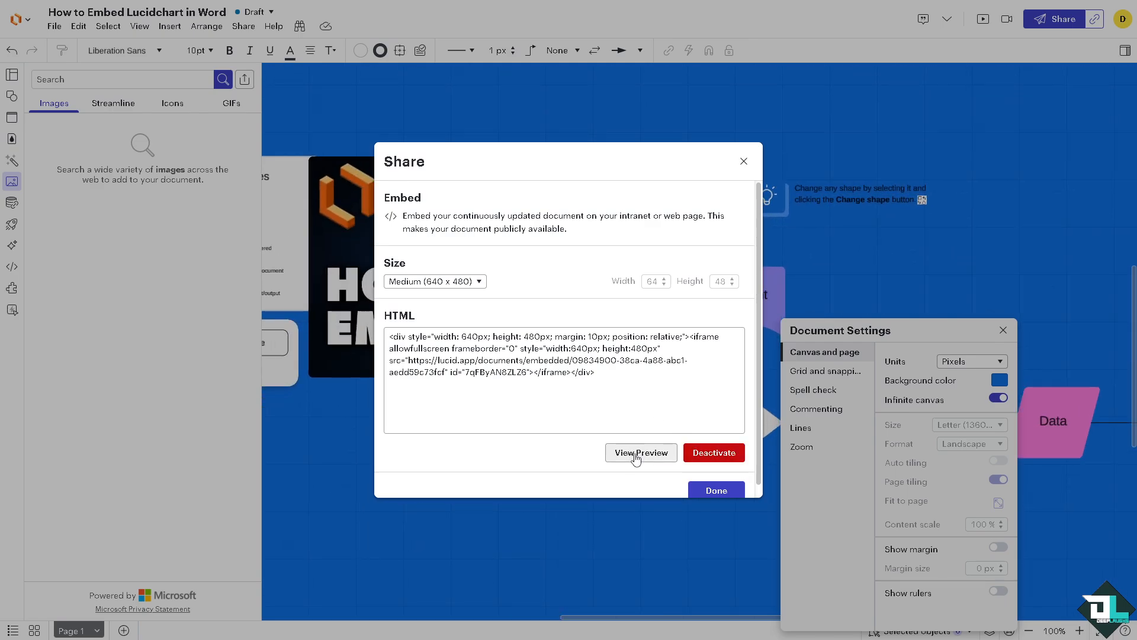
{"action": "left_click", "coordinate": [640, 451]}
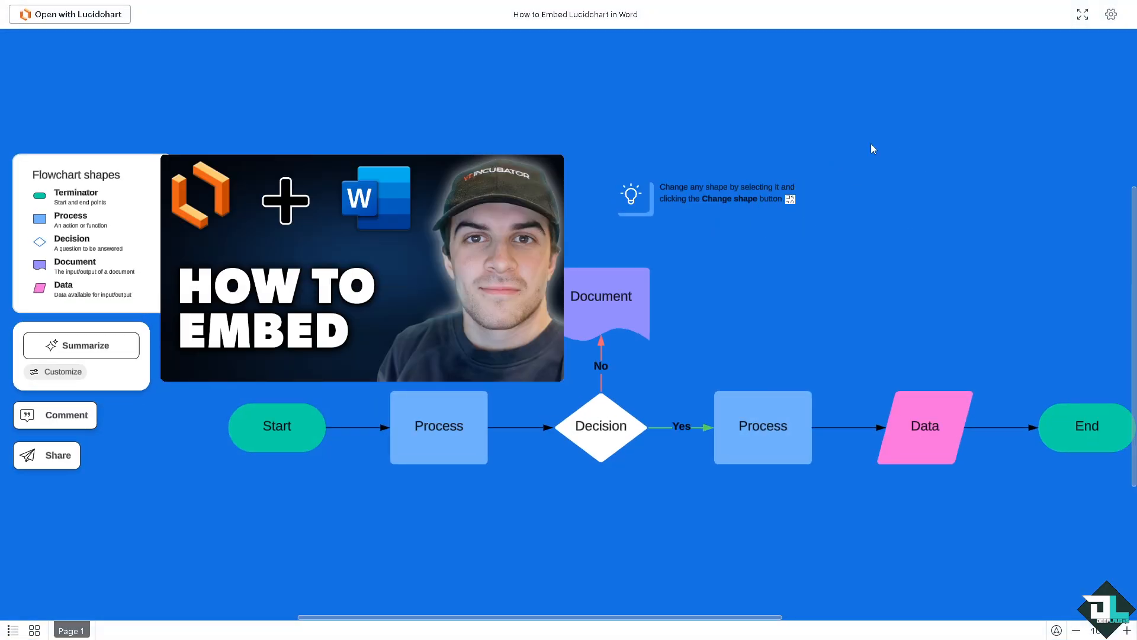
{"action": "mouse_move", "coordinate": [619, 57]}
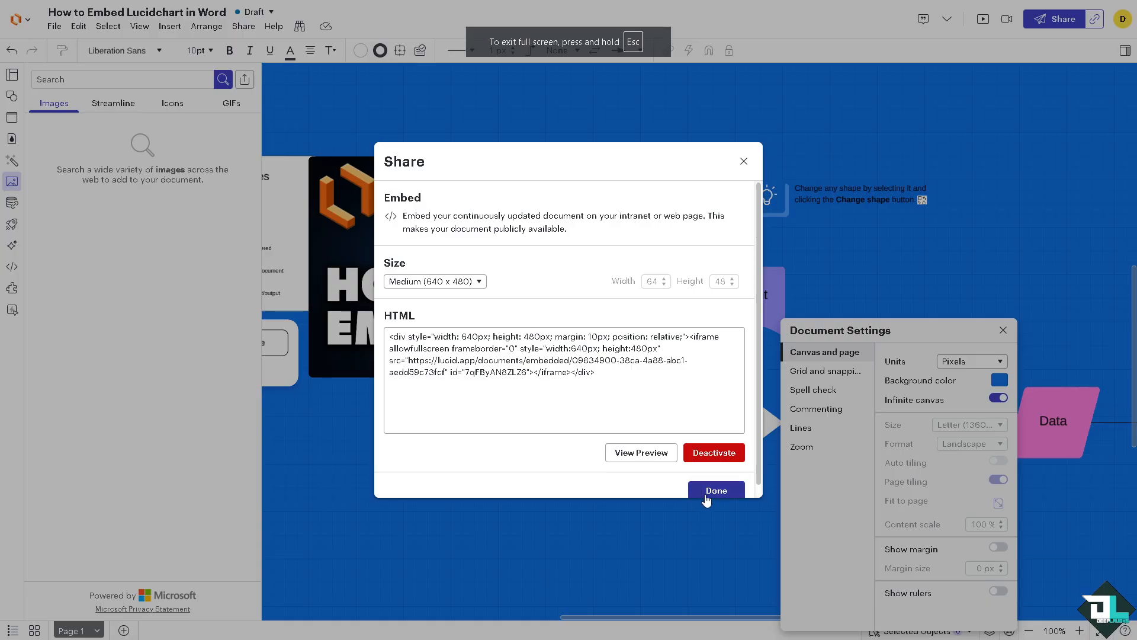
{"action": "left_click", "coordinate": [715, 491]}
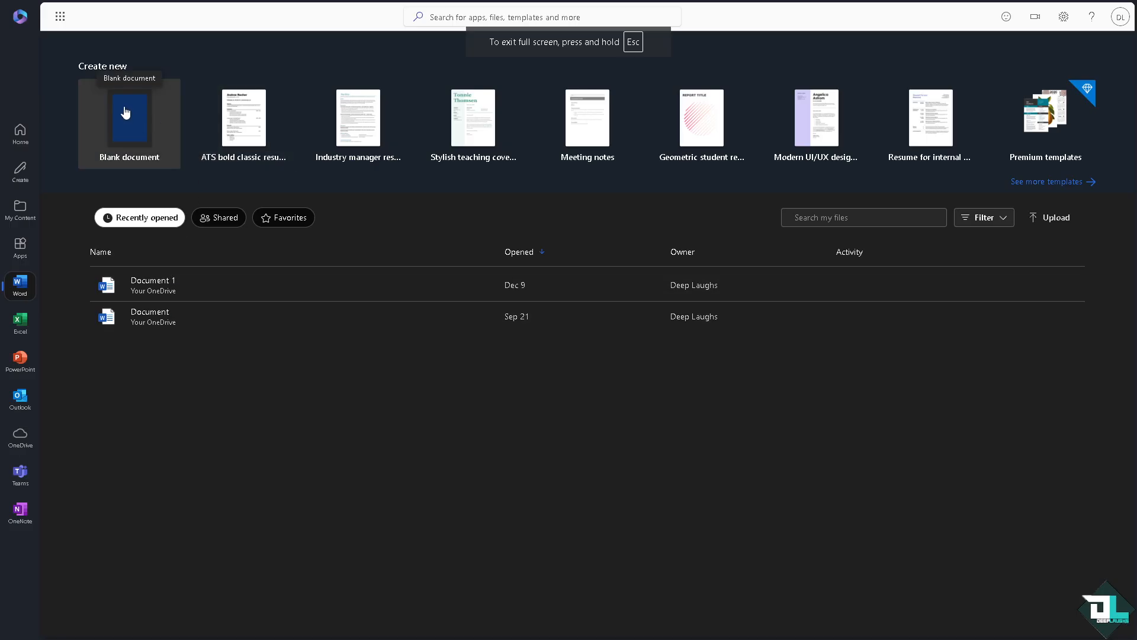
{"action": "mouse_move", "coordinate": [588, 123]}
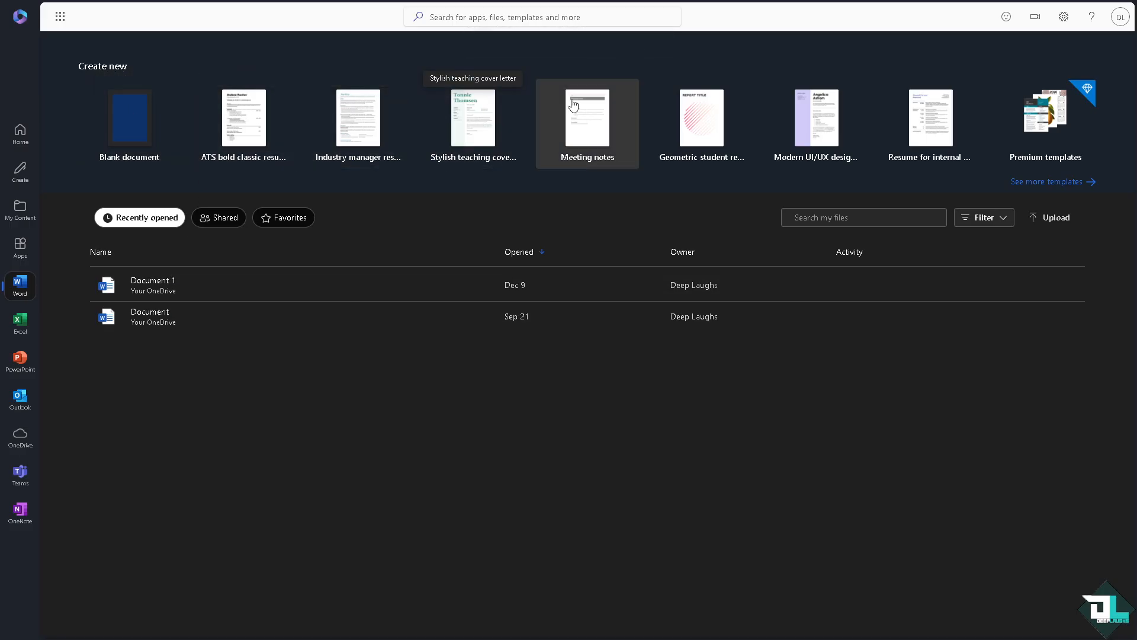
Start a New blank document from Word's full template gallery.
{"action": "left_click", "coordinate": [1045, 181]}
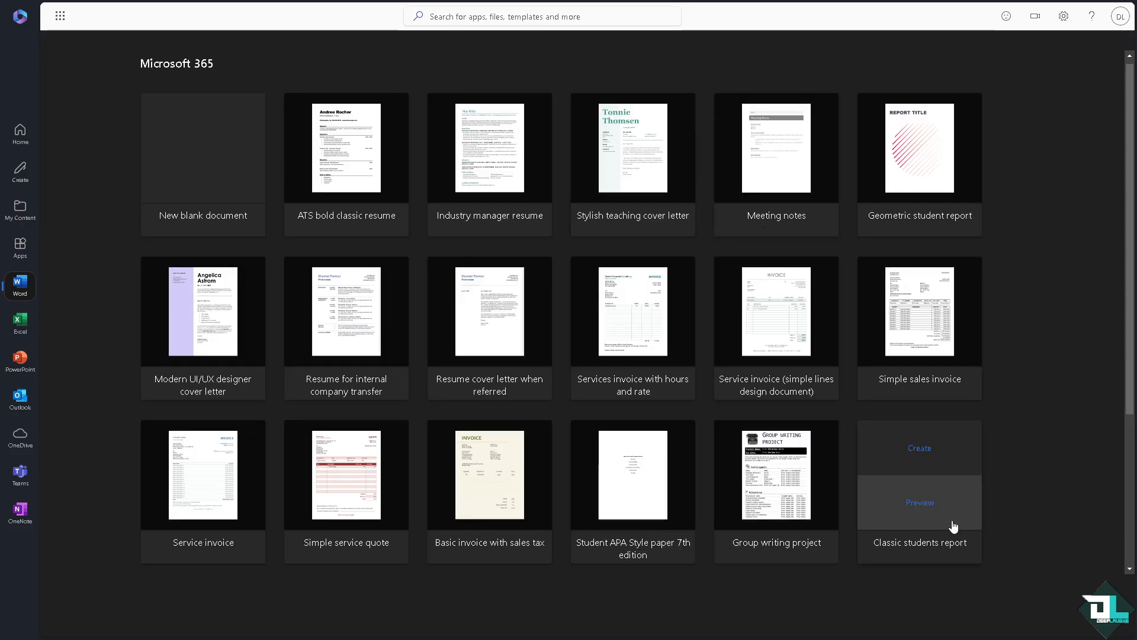
{"action": "mouse_move", "coordinate": [202, 149]}
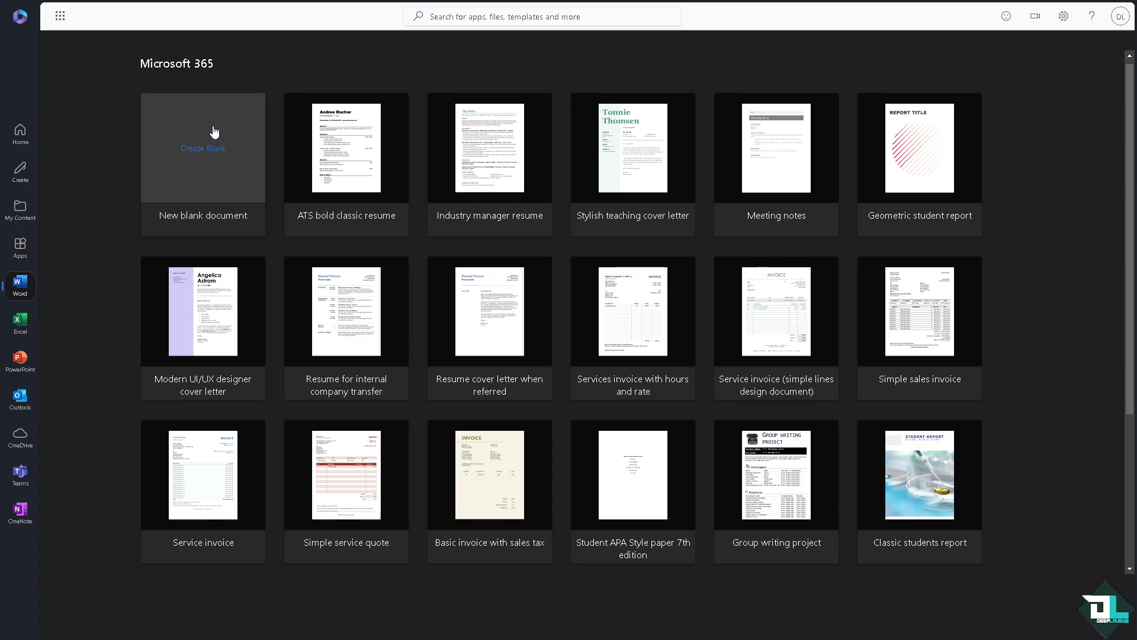
{"action": "left_click", "coordinate": [202, 148]}
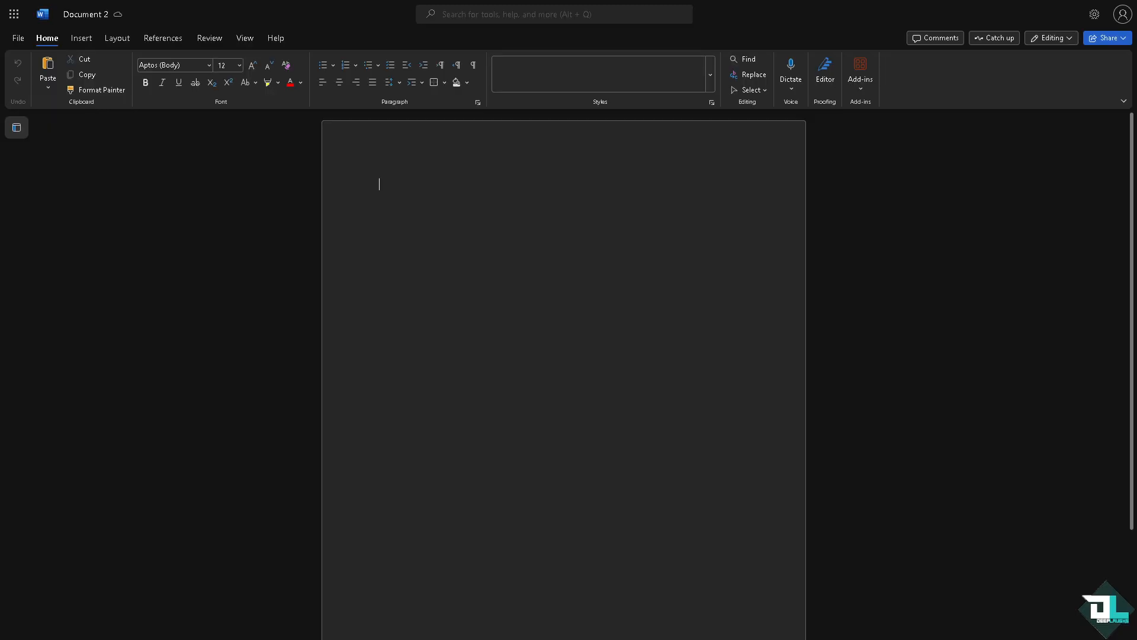
Search the add-ins for 'Lucid' and select Lucidchart Diagrams for Word.
{"action": "left_click", "coordinate": [439, 64]}
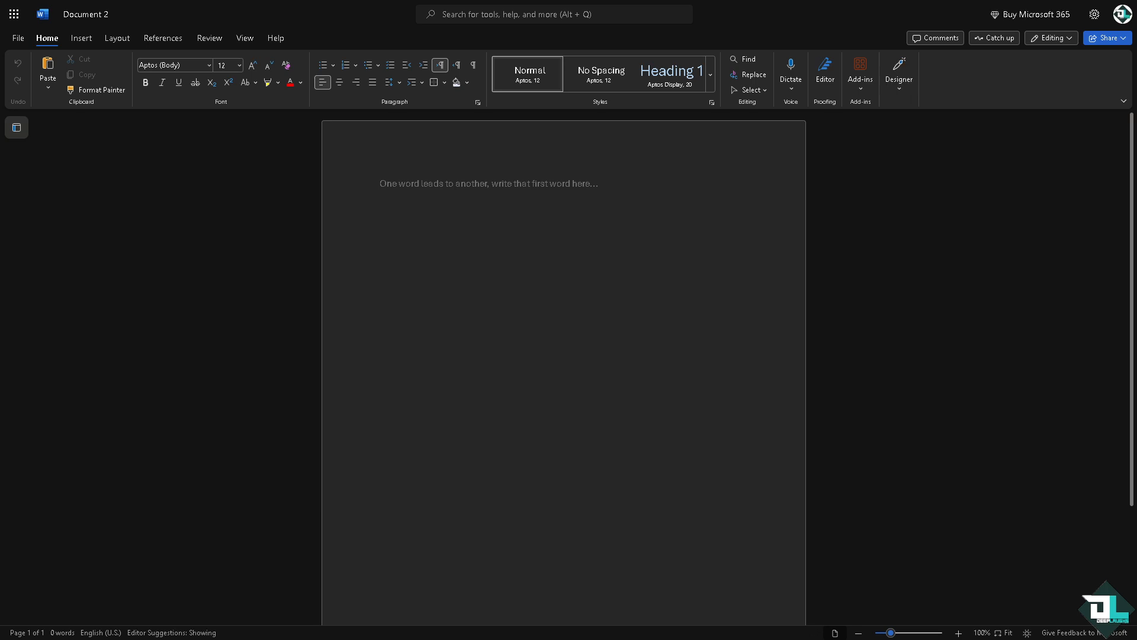
{"action": "mouse_move", "coordinate": [860, 76]}
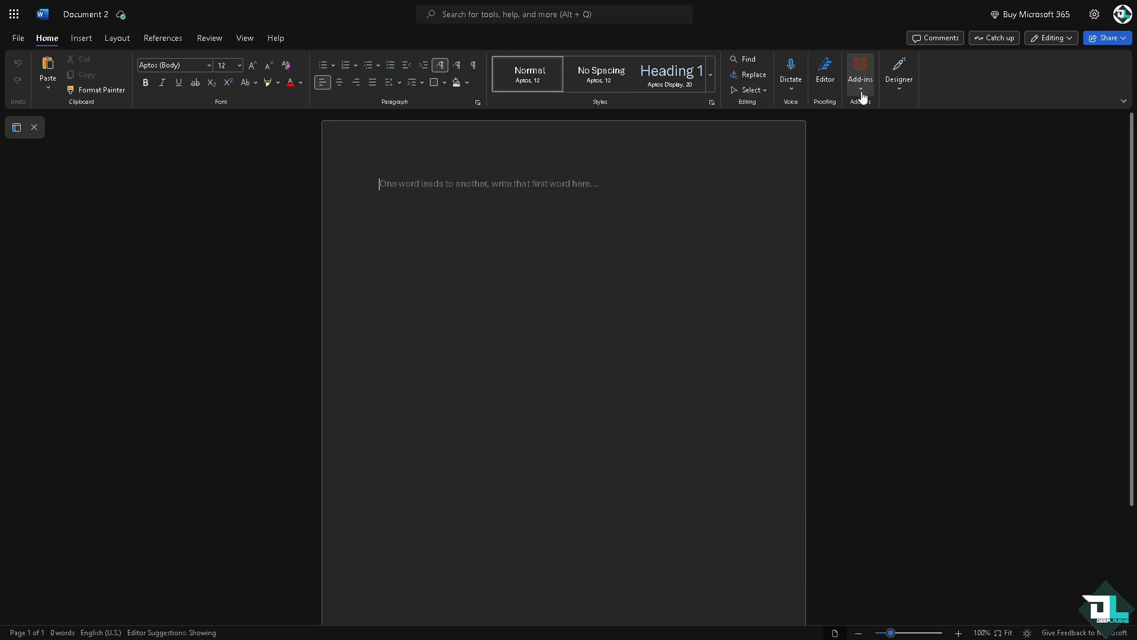
{"action": "left_click", "coordinate": [860, 68]}
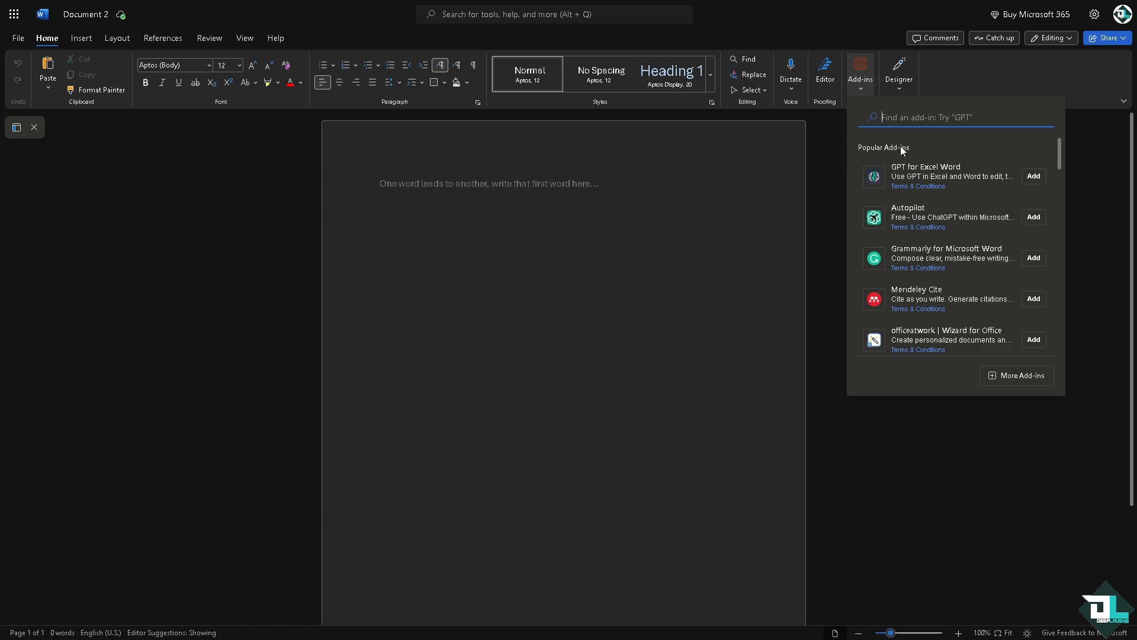
{"action": "type", "text": "Lucid"}
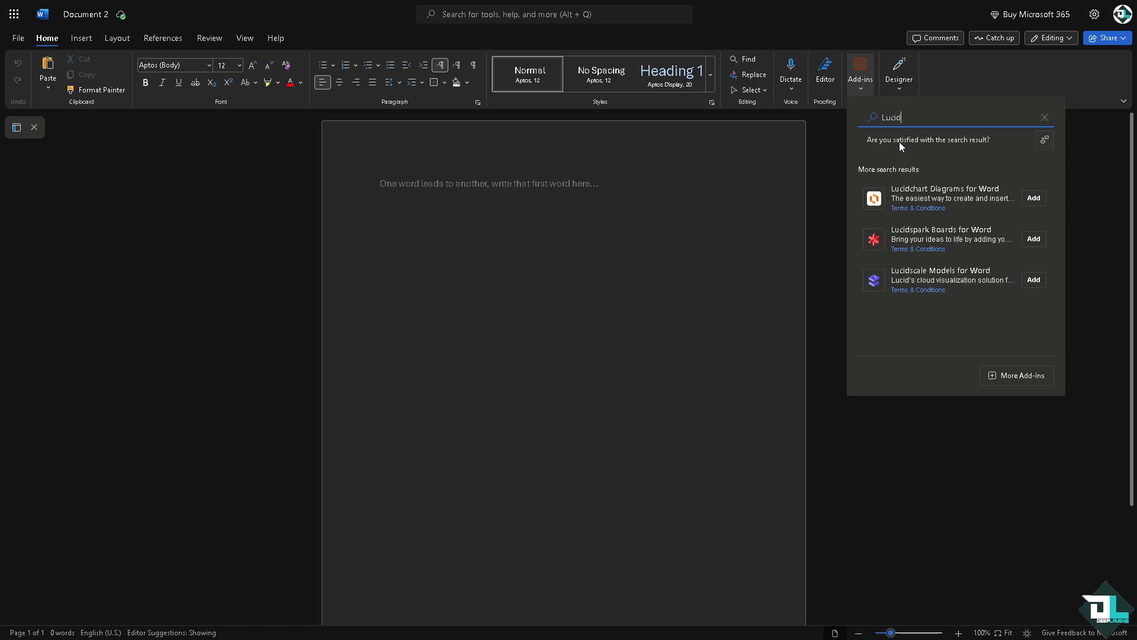
{"action": "mouse_move", "coordinate": [943, 198]}
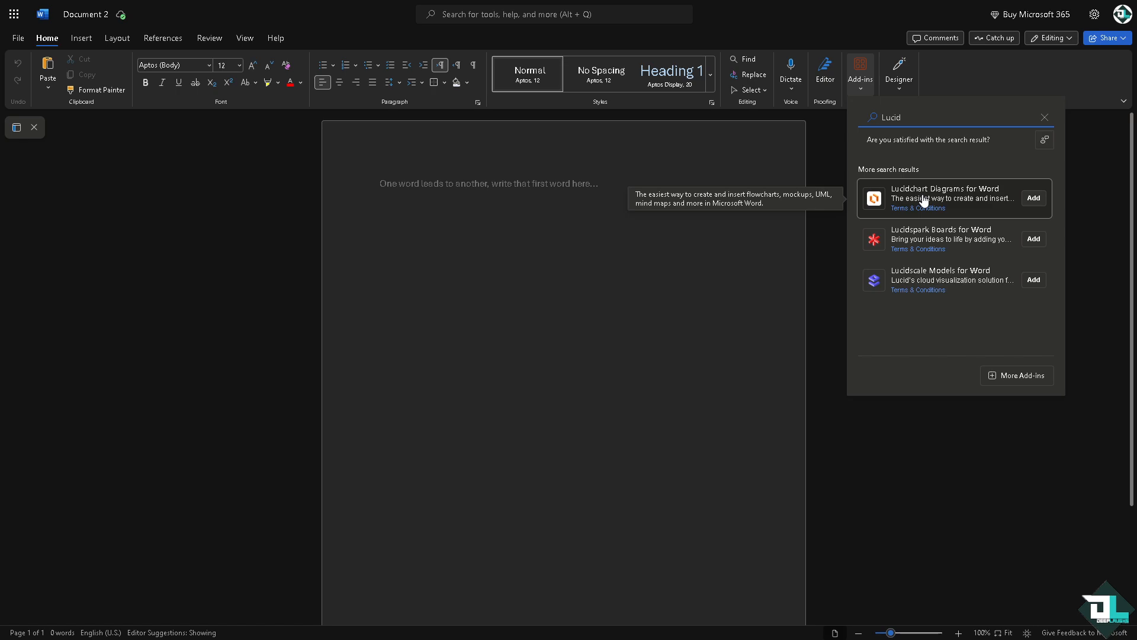
{"action": "mouse_move", "coordinate": [983, 202]}
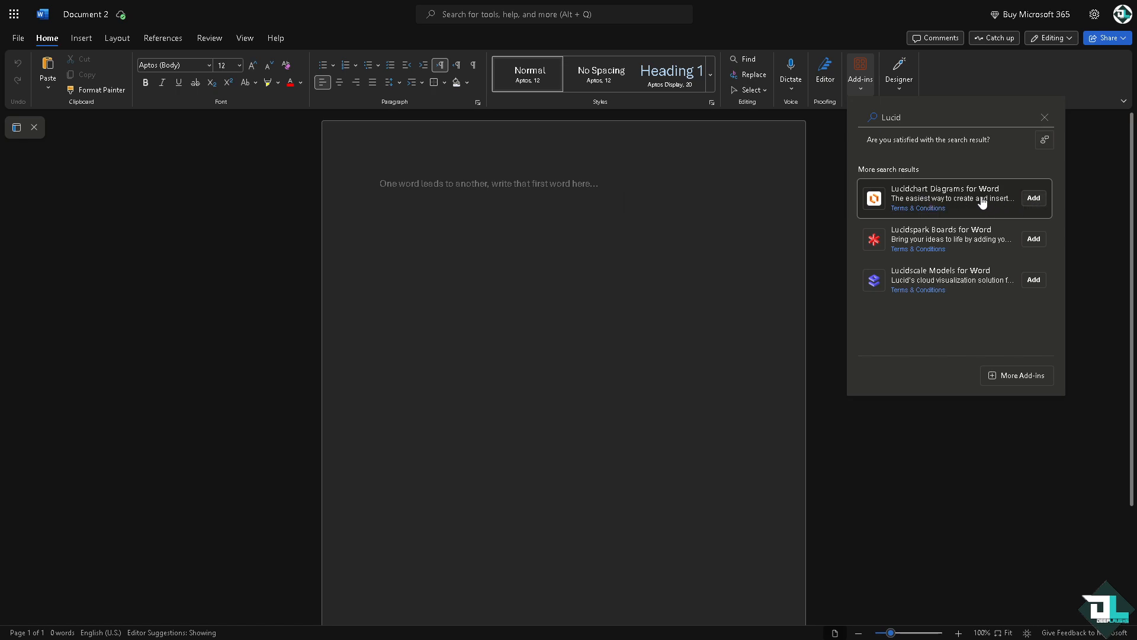
{"action": "left_click", "coordinate": [1033, 197]}
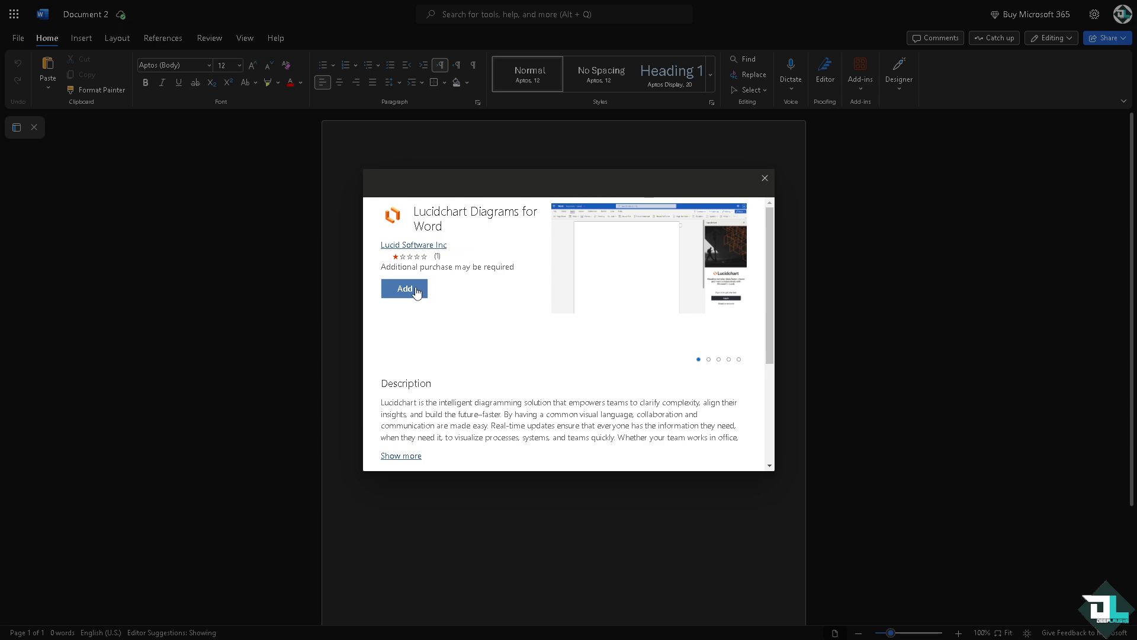
Add the Lucidchart add-in, accept its terms, and begin logging in to Lucidchart.
{"action": "left_click", "coordinate": [404, 289]}
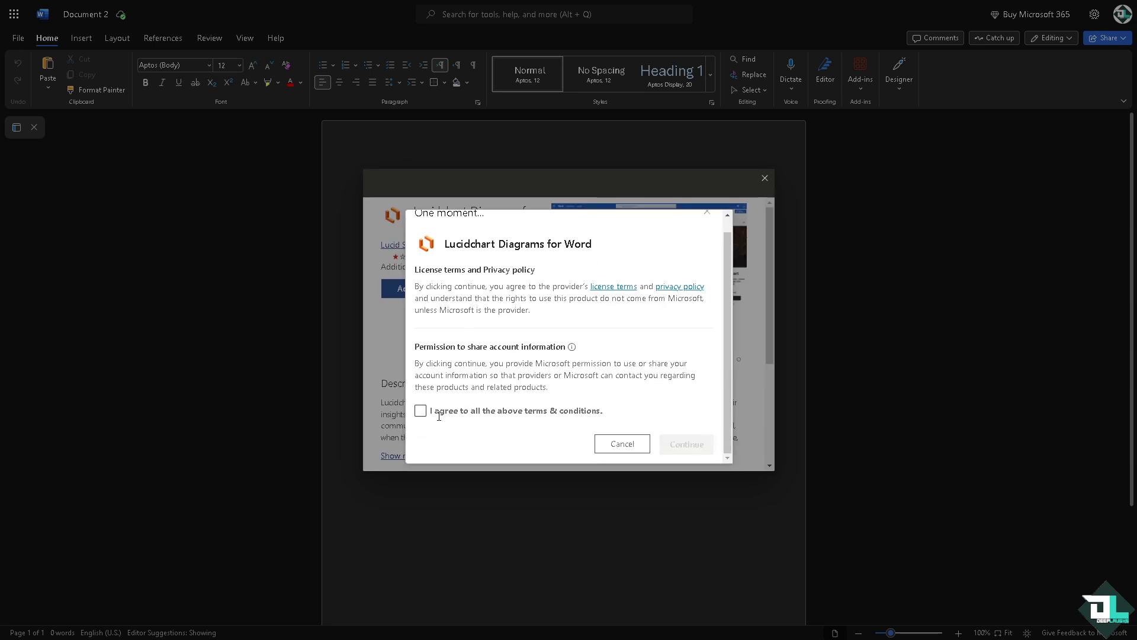
{"action": "left_click", "coordinate": [420, 411]}
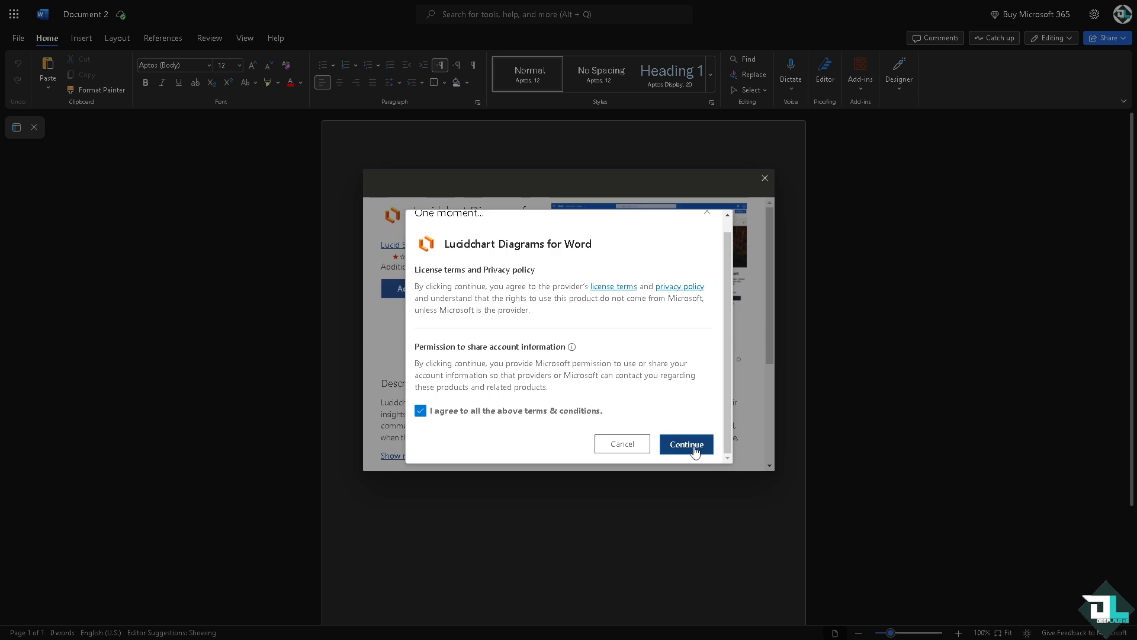
{"action": "left_click", "coordinate": [685, 444]}
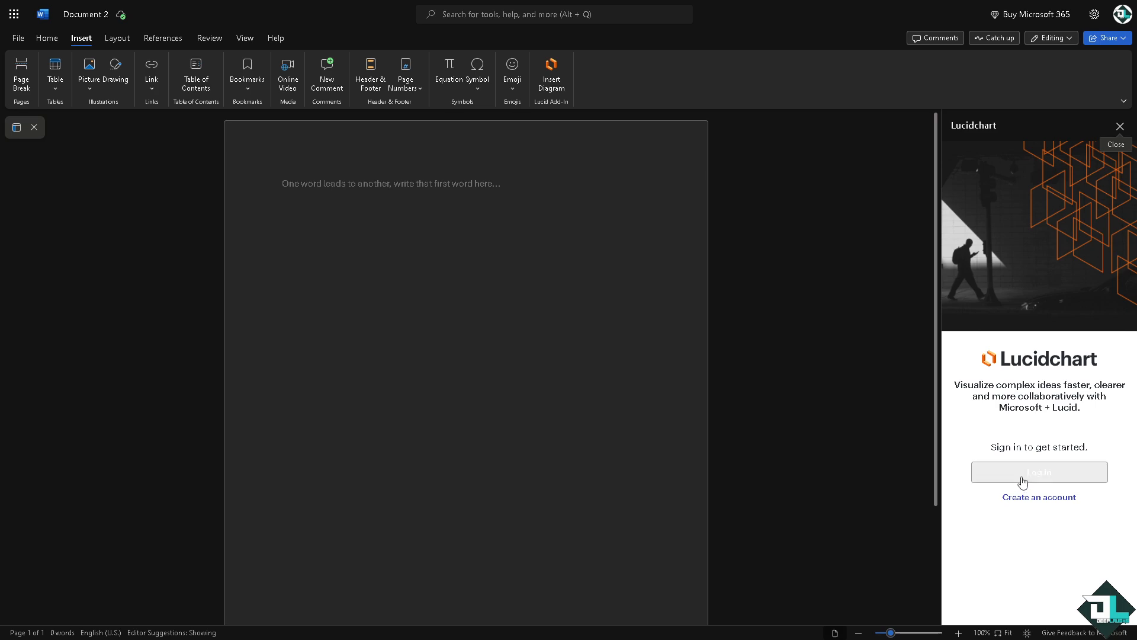
{"action": "left_click", "coordinate": [1037, 473]}
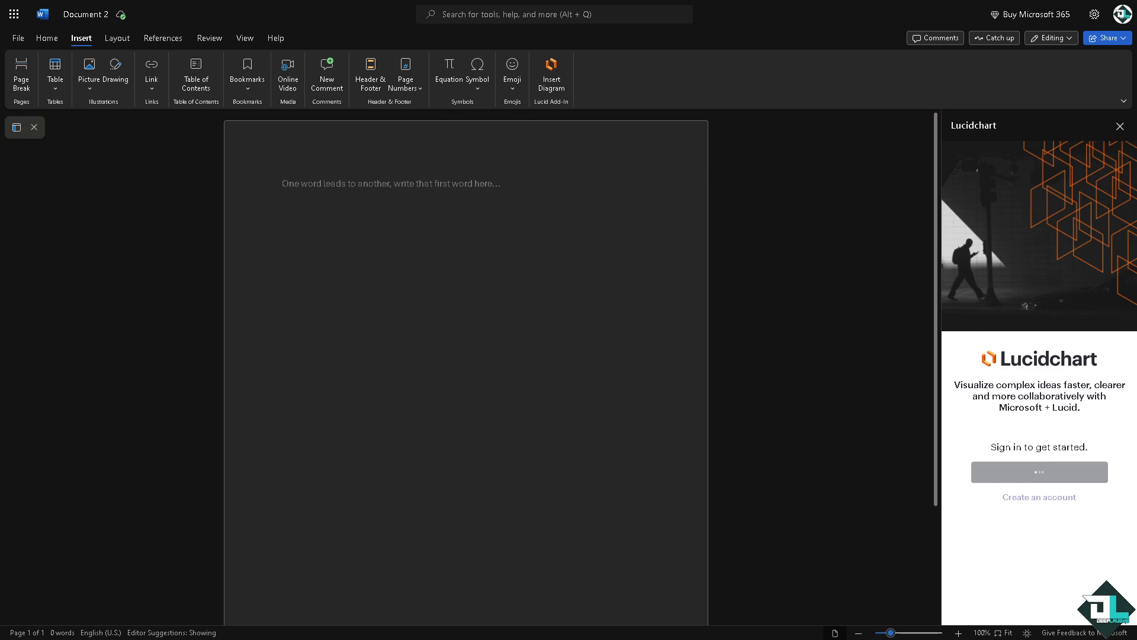
{"action": "left_click", "coordinate": [1037, 472]}
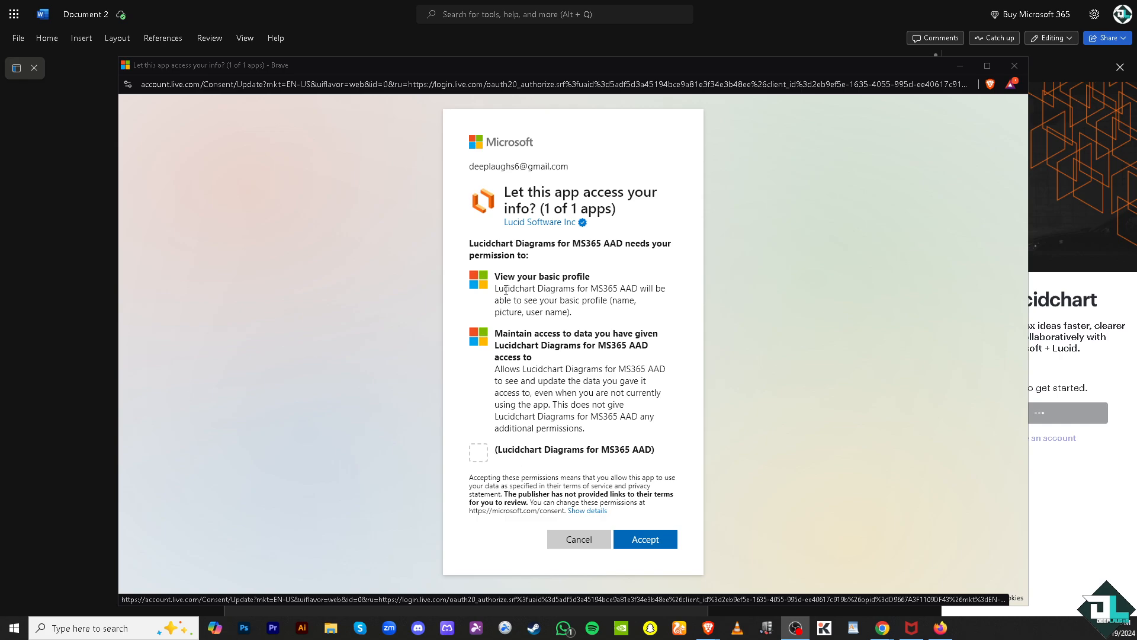
{"action": "mouse_move", "coordinate": [326, 307]}
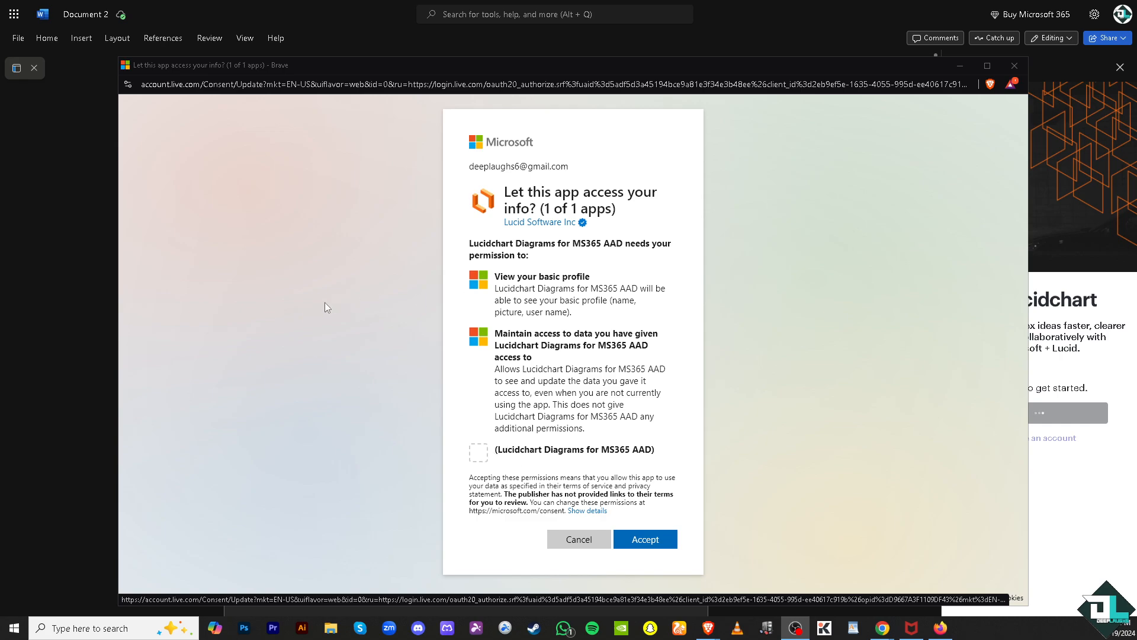
{"action": "mouse_move", "coordinate": [403, 308]}
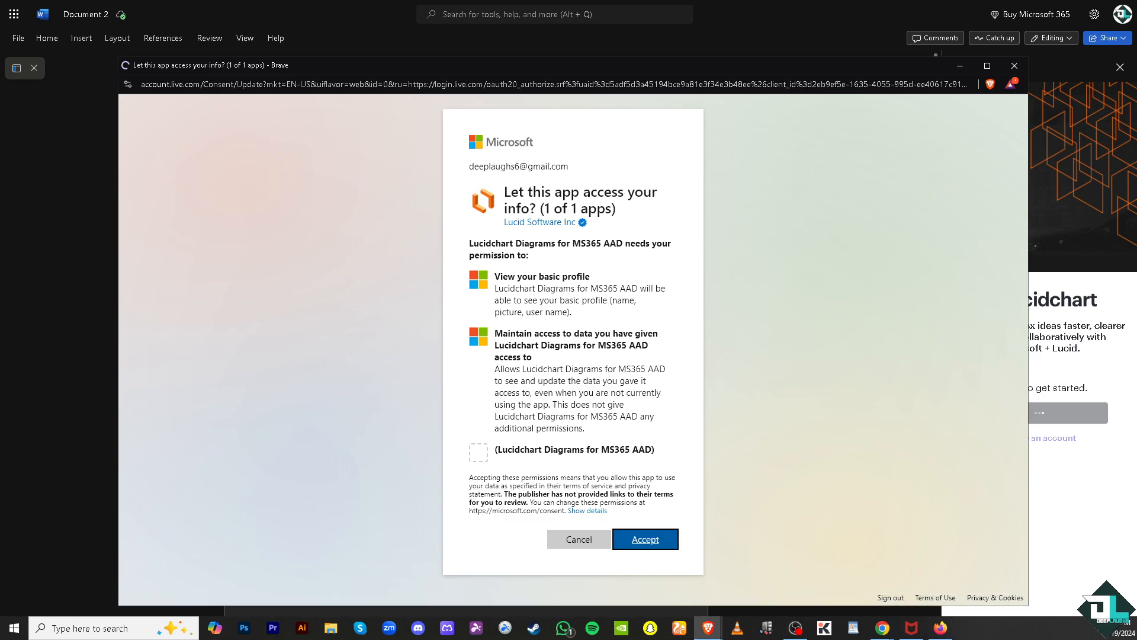
Accept the Microsoft account consent and dismiss the browser security warning.
{"action": "left_click", "coordinate": [644, 539]}
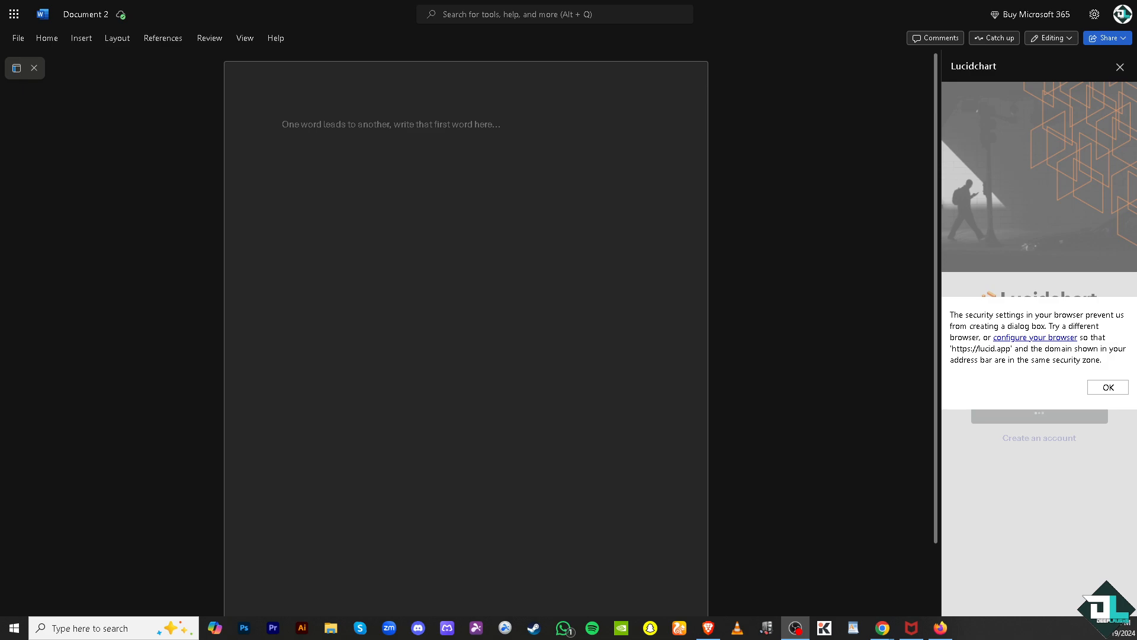
{"action": "mouse_move", "coordinate": [330, 272]}
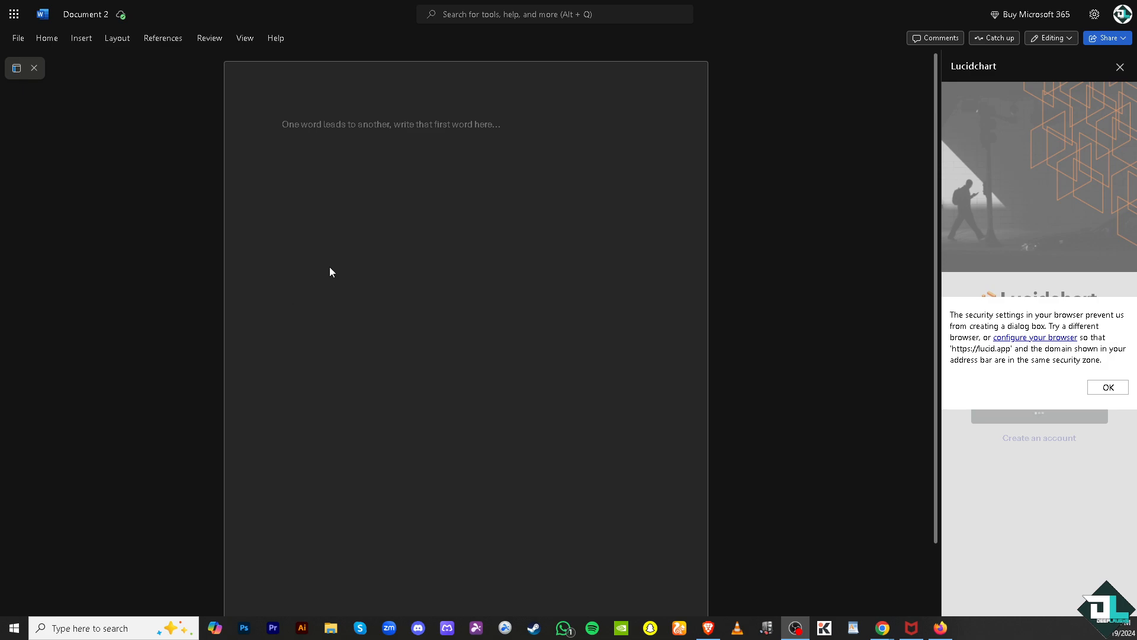
{"action": "left_click", "coordinate": [1106, 386]}
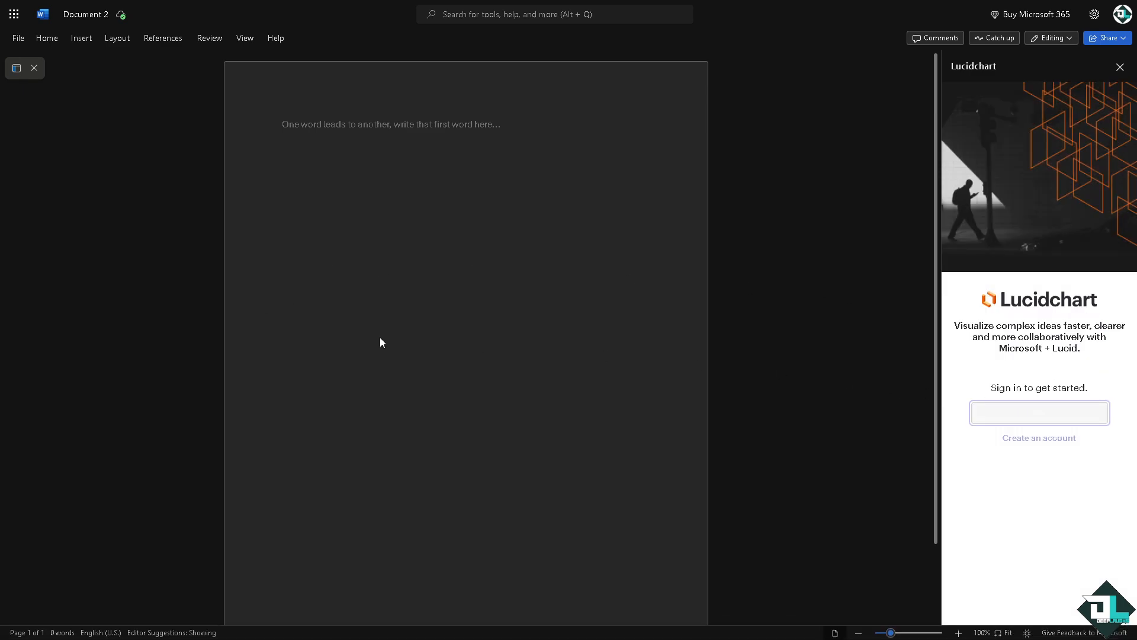
{"action": "left_click", "coordinate": [81, 37]}
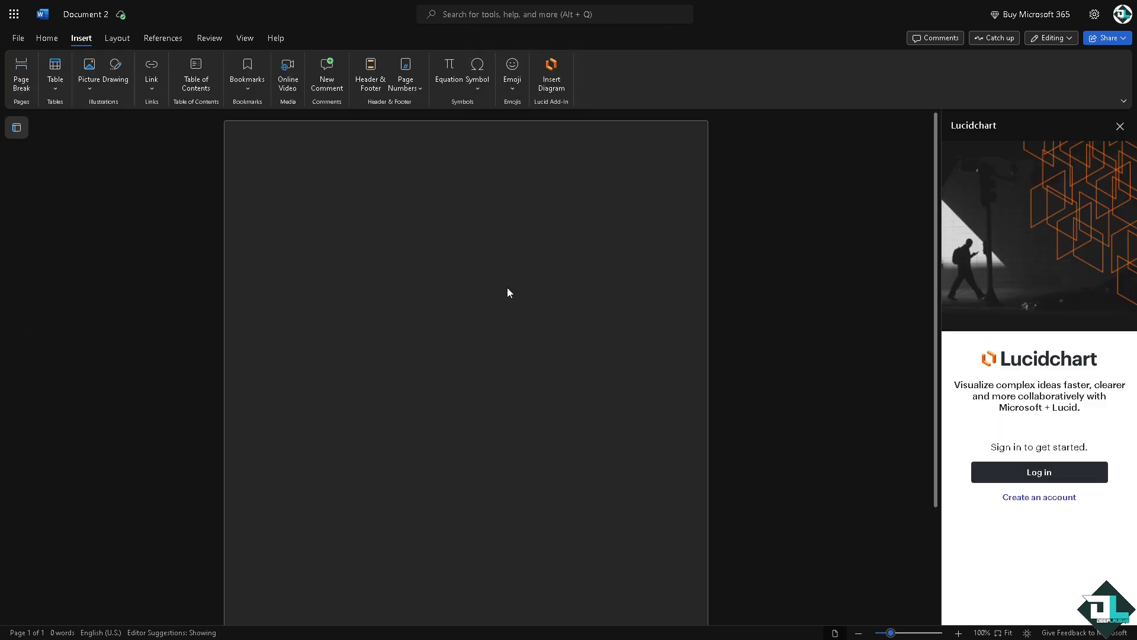
{"action": "mouse_move", "coordinate": [551, 75]}
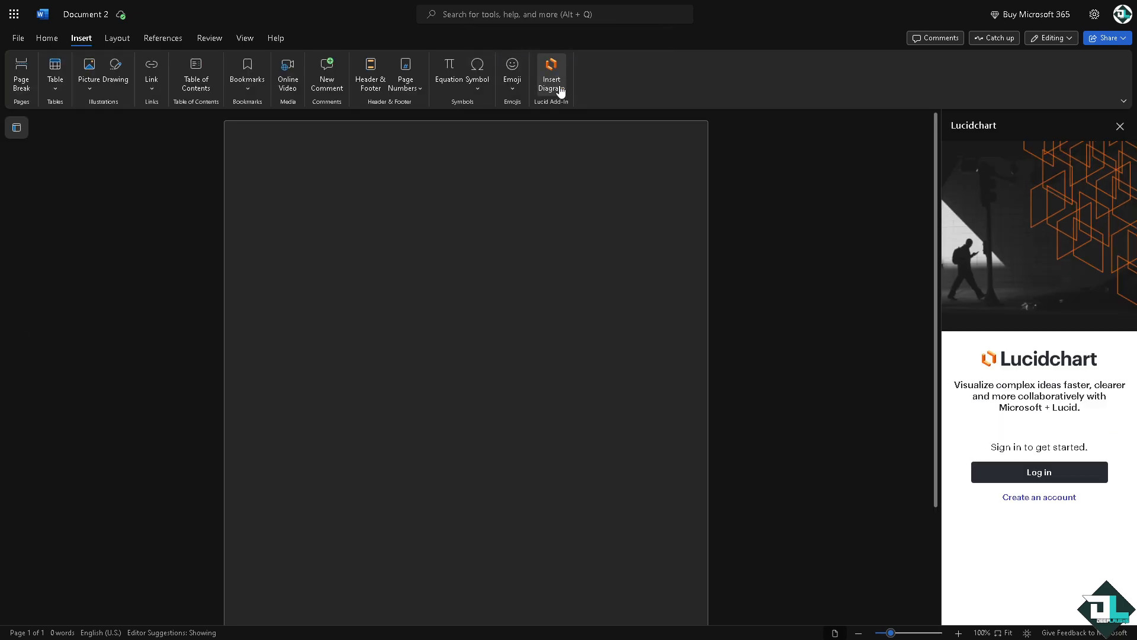
{"action": "mouse_move", "coordinate": [553, 79]}
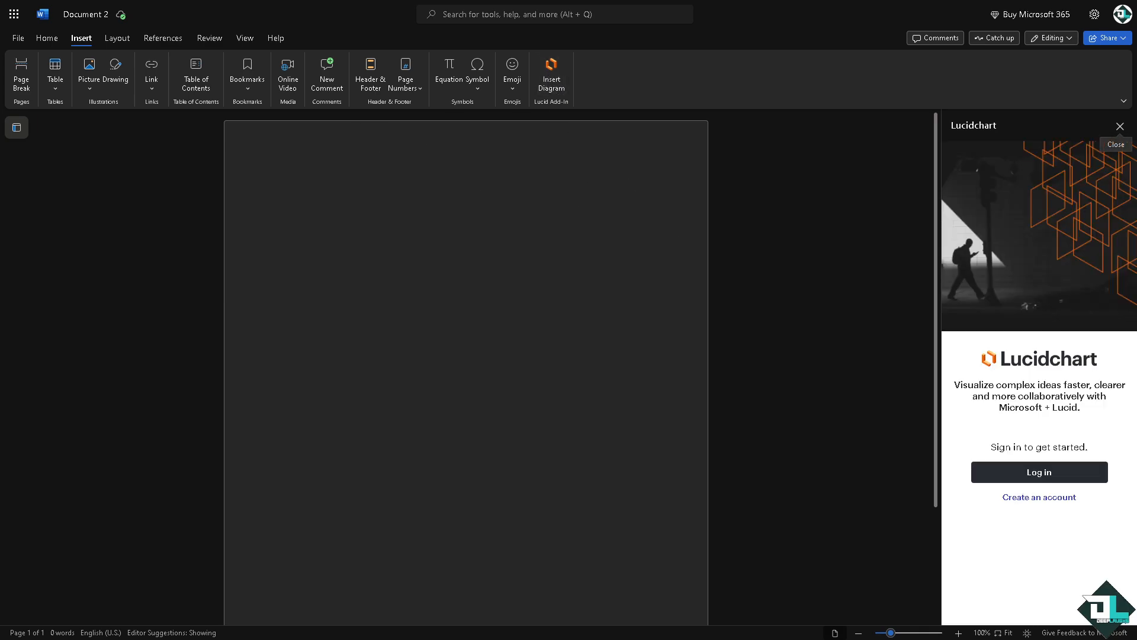
Log in, grant the add-in access, and insert the flowchart diagram onto the page.
{"action": "left_click", "coordinate": [1037, 473]}
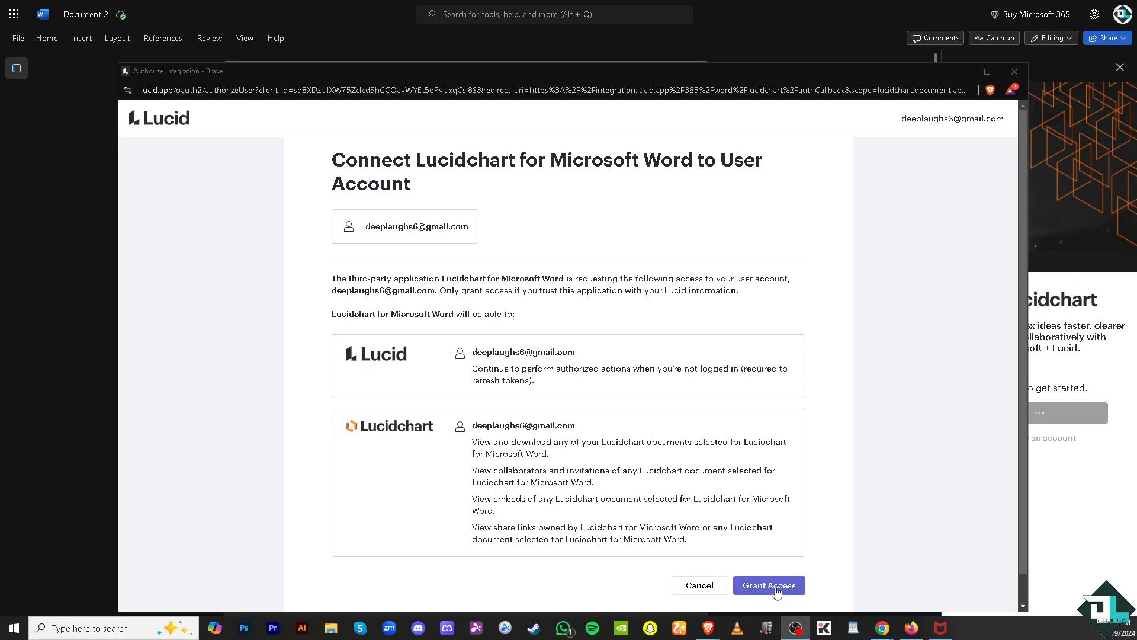
{"action": "left_click", "coordinate": [767, 585]}
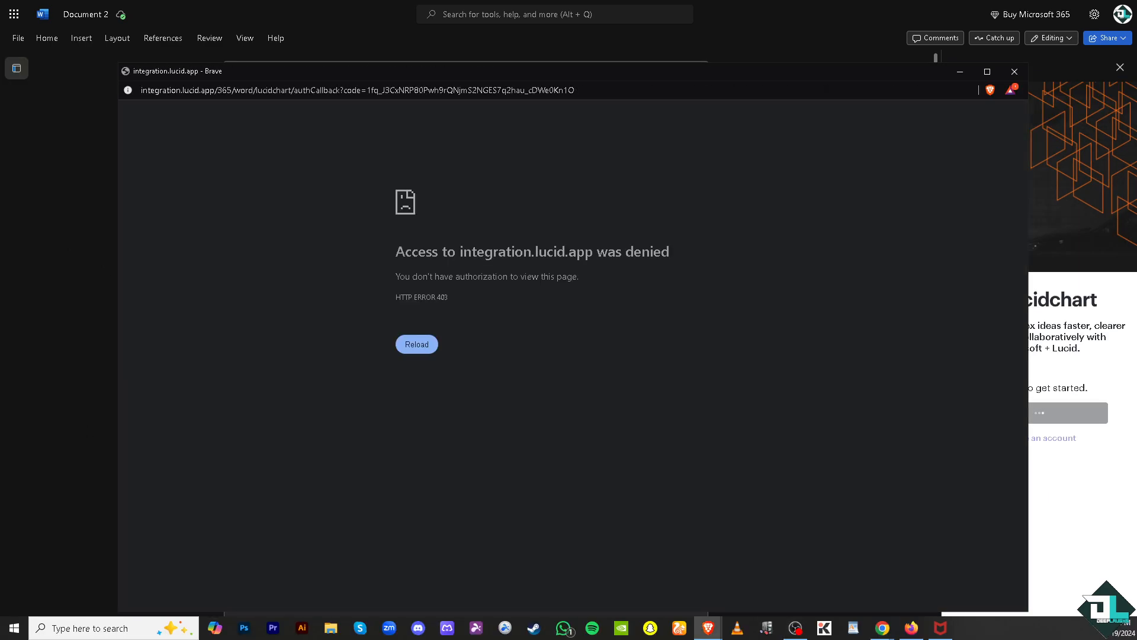
{"action": "left_click", "coordinate": [1014, 71]}
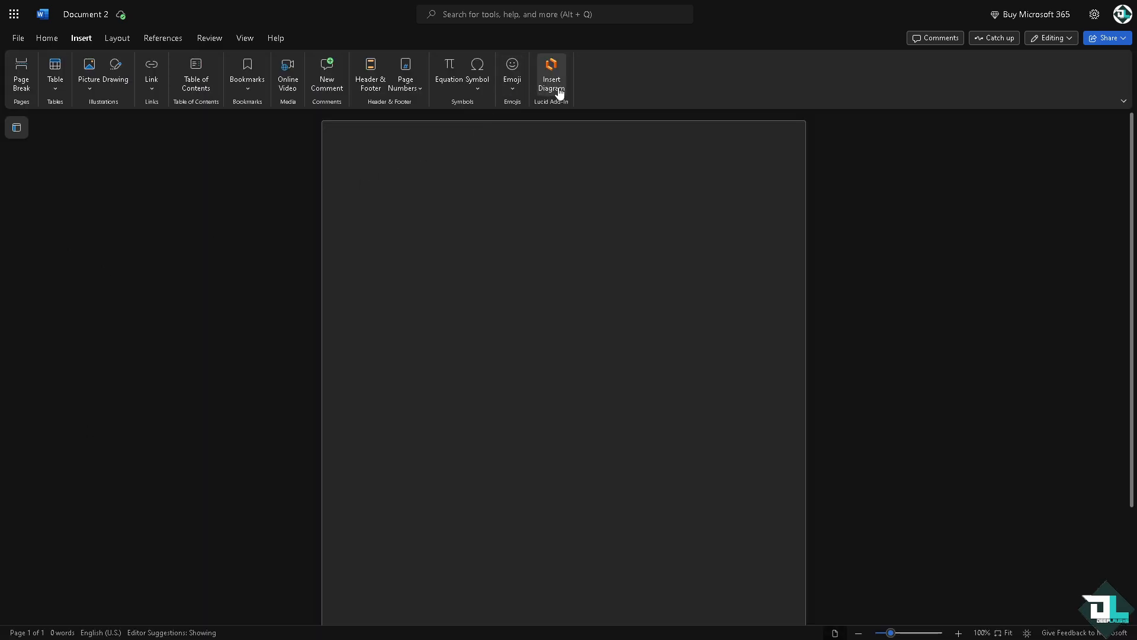
{"action": "mouse_move", "coordinate": [551, 80]}
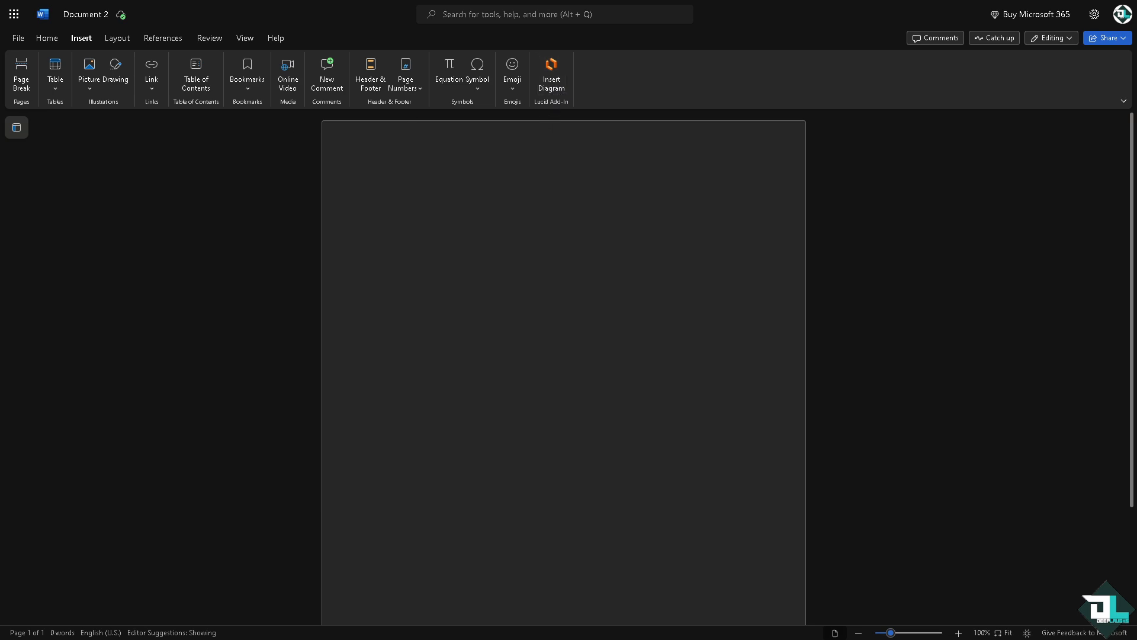
{"action": "left_click", "coordinate": [89, 69]}
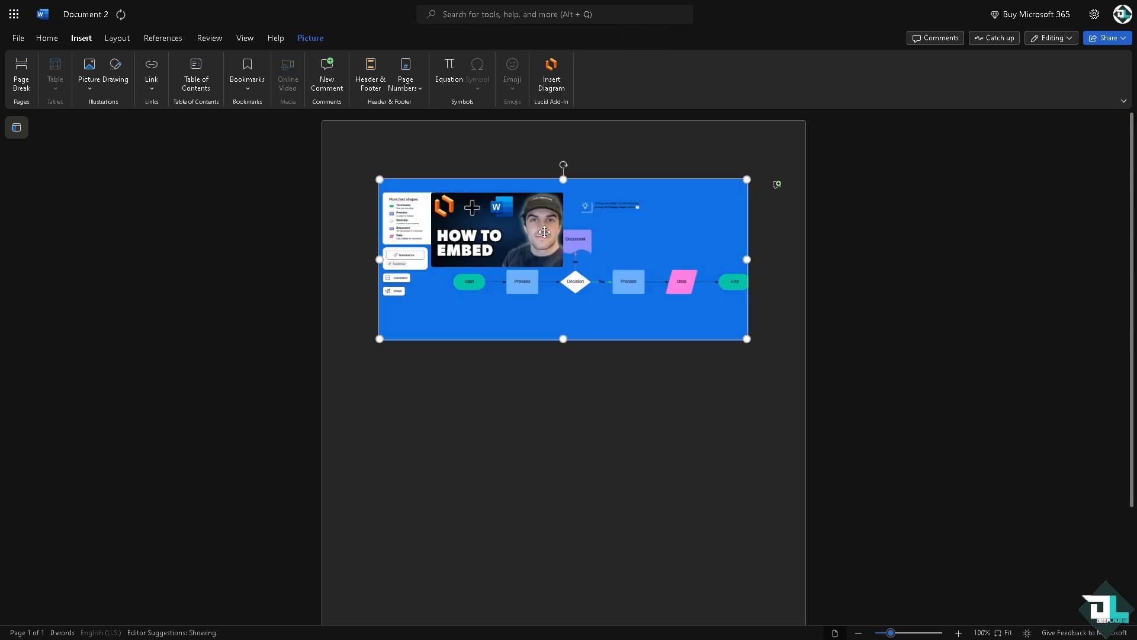
{"action": "left_click", "coordinate": [766, 339]}
{"action": "type", "text": "How to Embed Lucidchart in Word"}
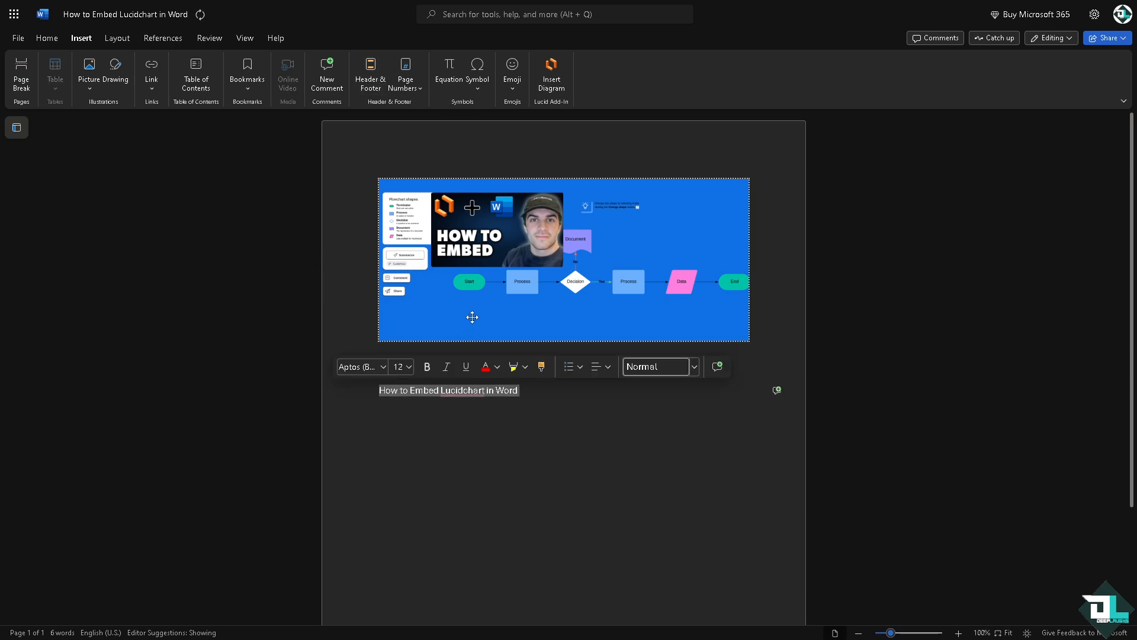
Make the caption 'How to Embed Lucidchart in Word' bold and centred under the diagram.
{"action": "left_click", "coordinate": [426, 366]}
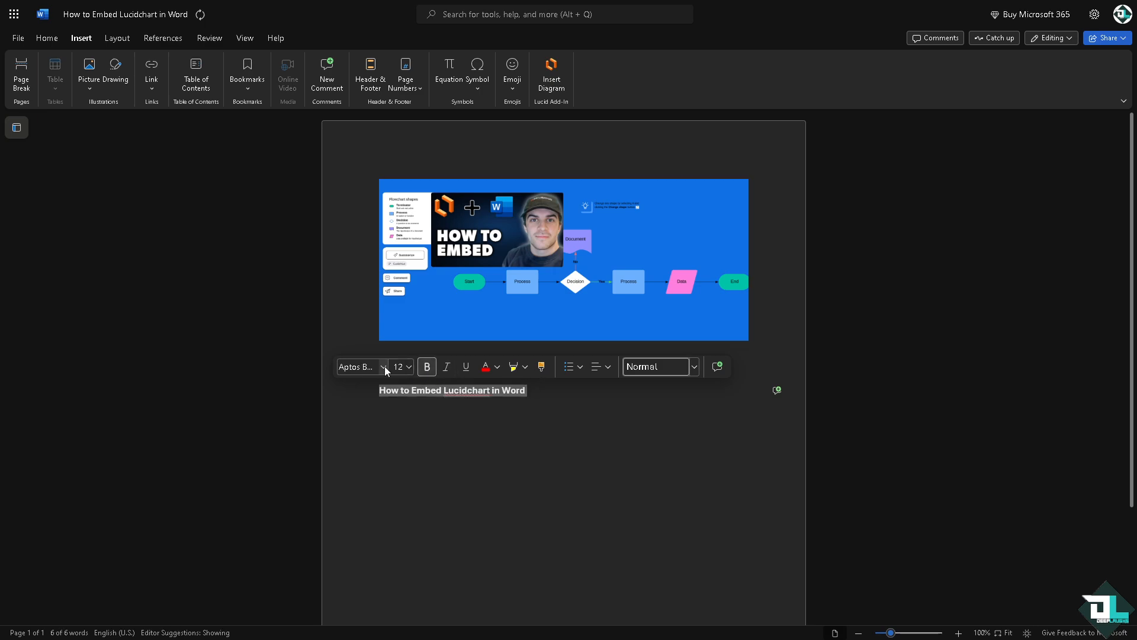
{"action": "left_click", "coordinate": [357, 366]}
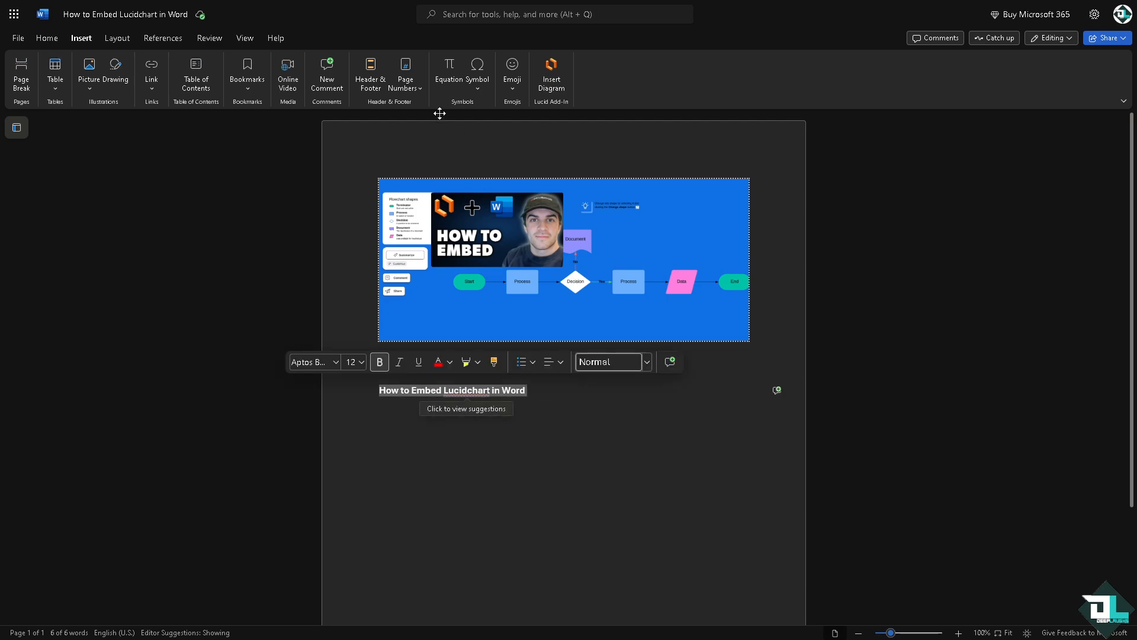
{"action": "left_click", "coordinate": [521, 363]}
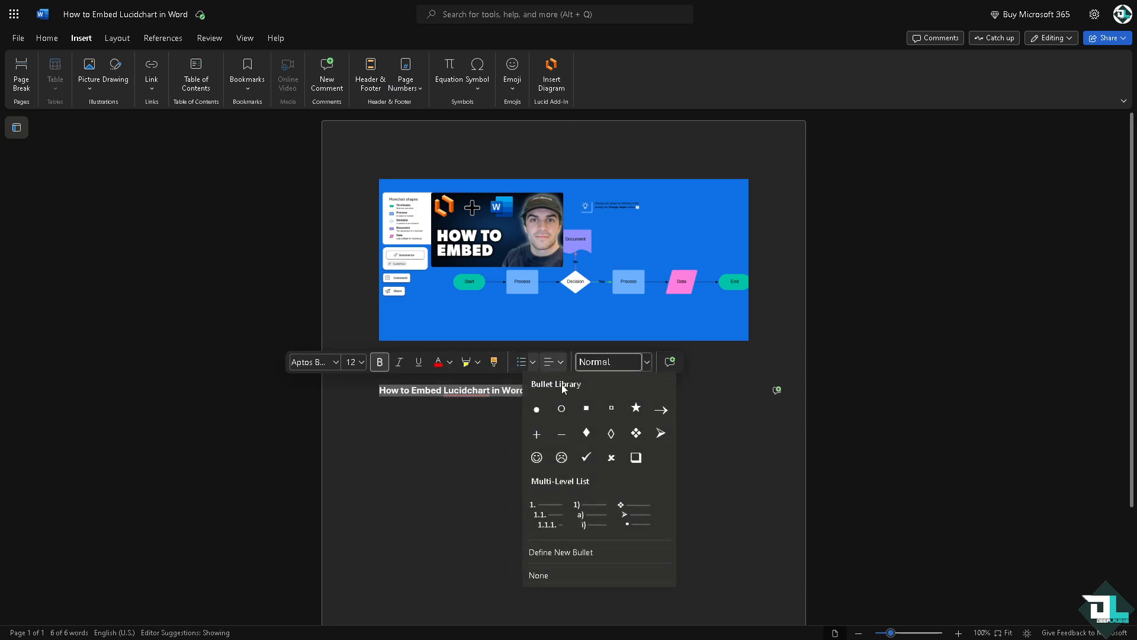
{"action": "left_click", "coordinate": [662, 398]}
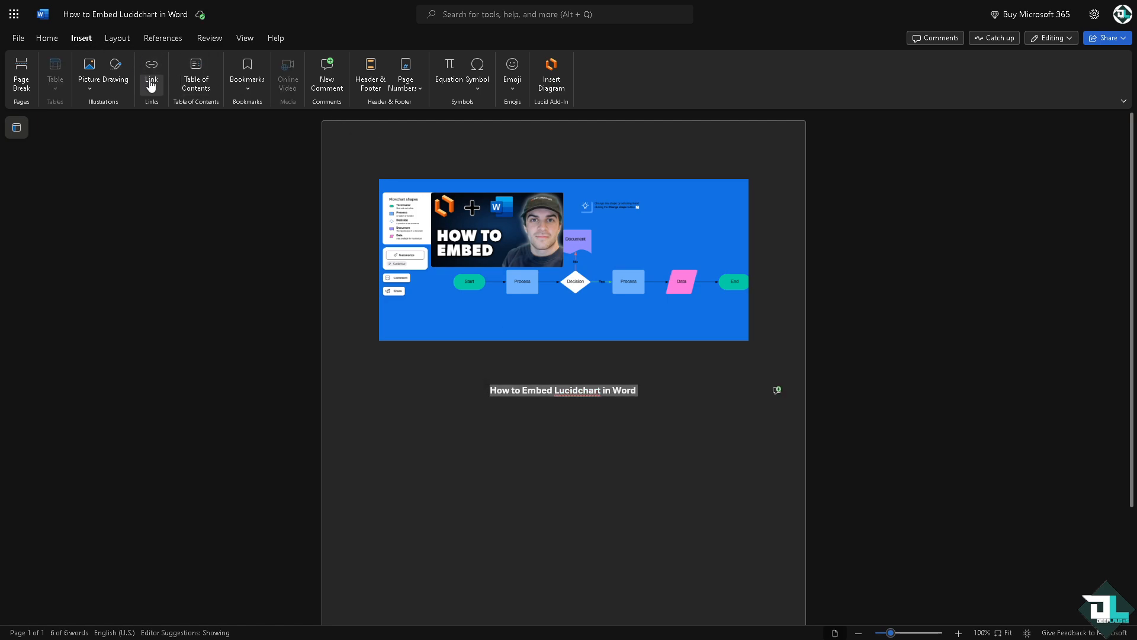
Start an Insert Link on the caption and revisit Lucidchart's File > Embed for the address.
{"action": "left_click", "coordinate": [150, 68]}
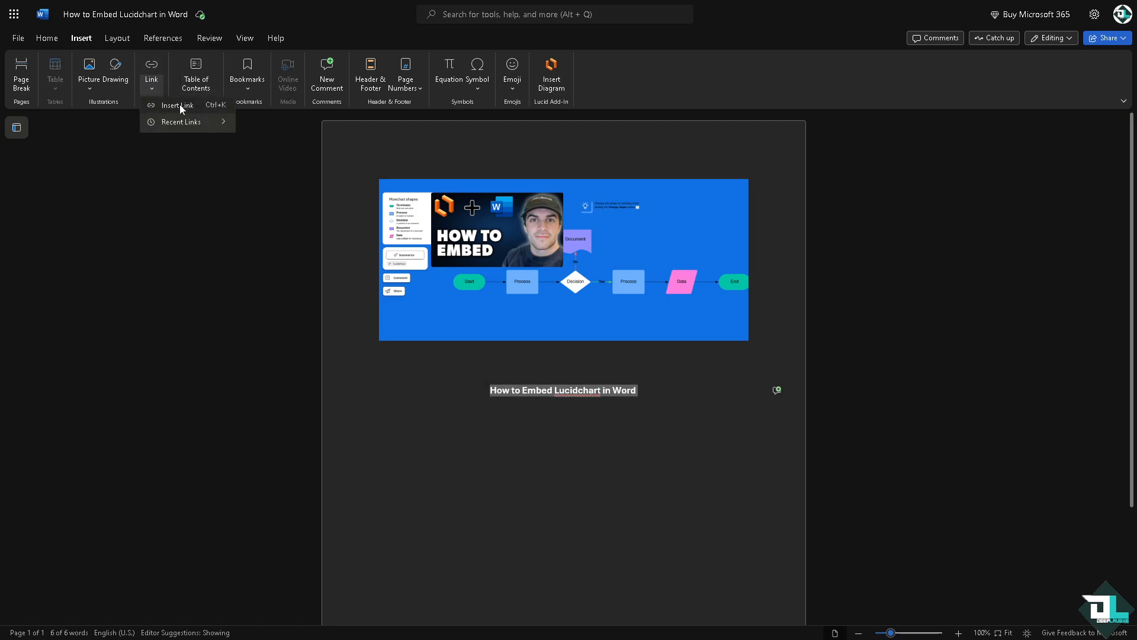
{"action": "left_click", "coordinate": [177, 106]}
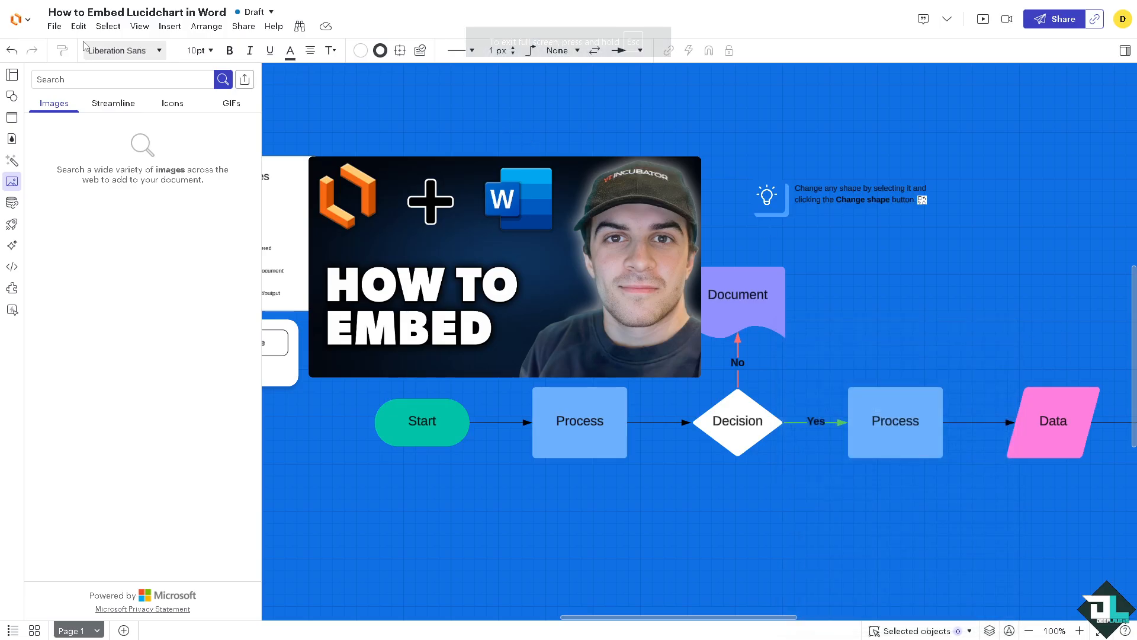
{"action": "left_click", "coordinate": [53, 26]}
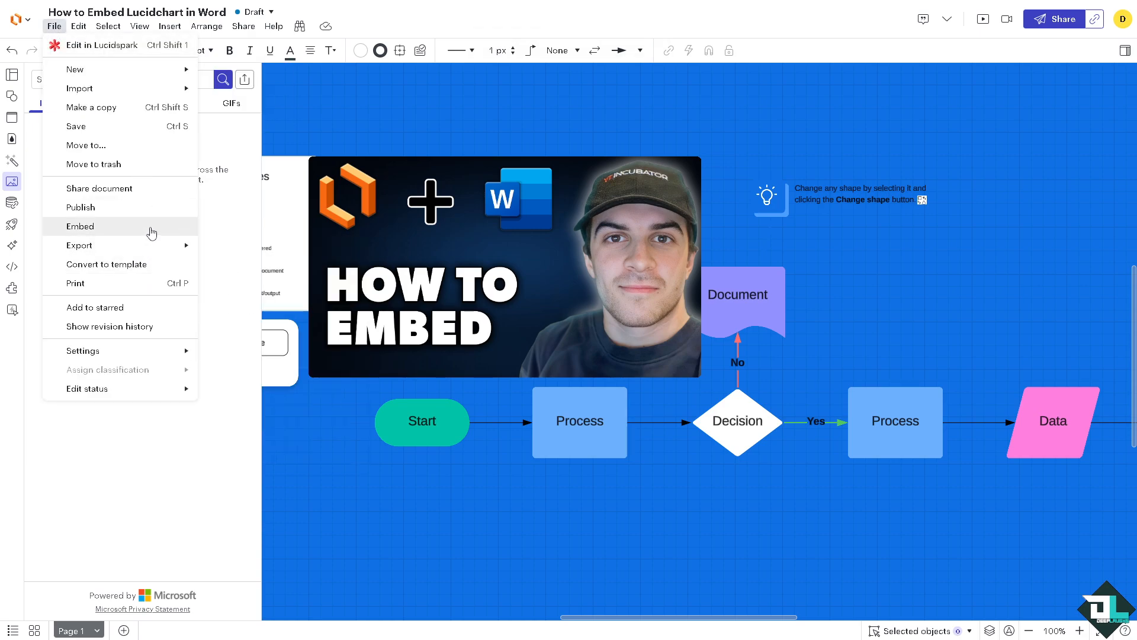
{"action": "left_click", "coordinate": [79, 225]}
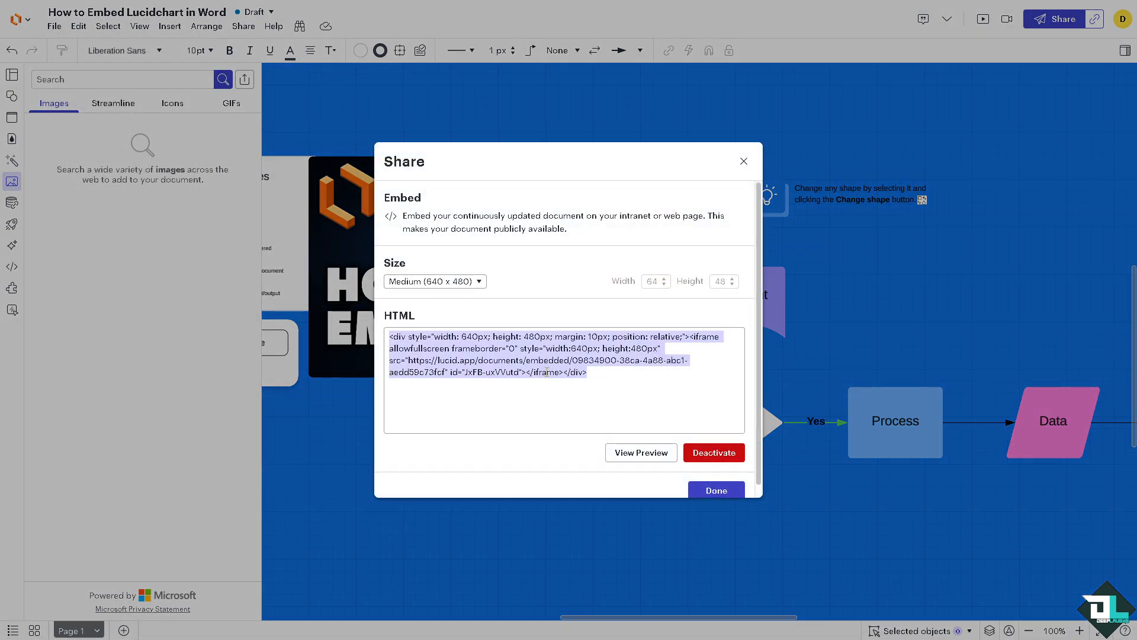
{"action": "left_click", "coordinate": [714, 491]}
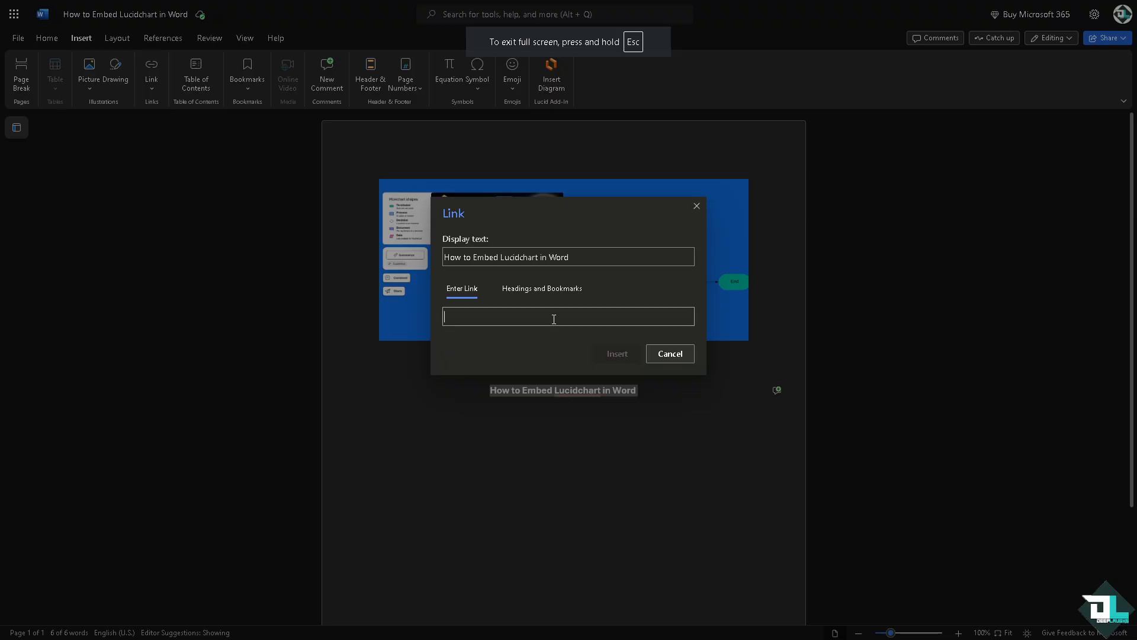
Paste the Lucidchart URL into the Link dialog's address field and insert the hyperlink.
{"action": "left_click", "coordinate": [668, 353]}
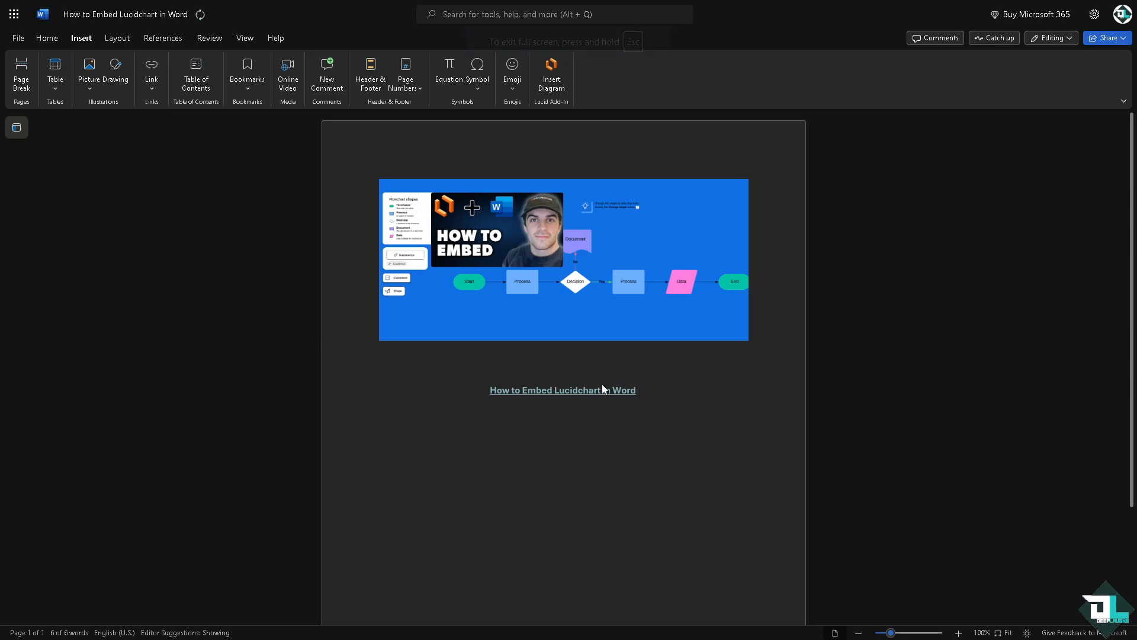
{"action": "mouse_move", "coordinate": [602, 398]}
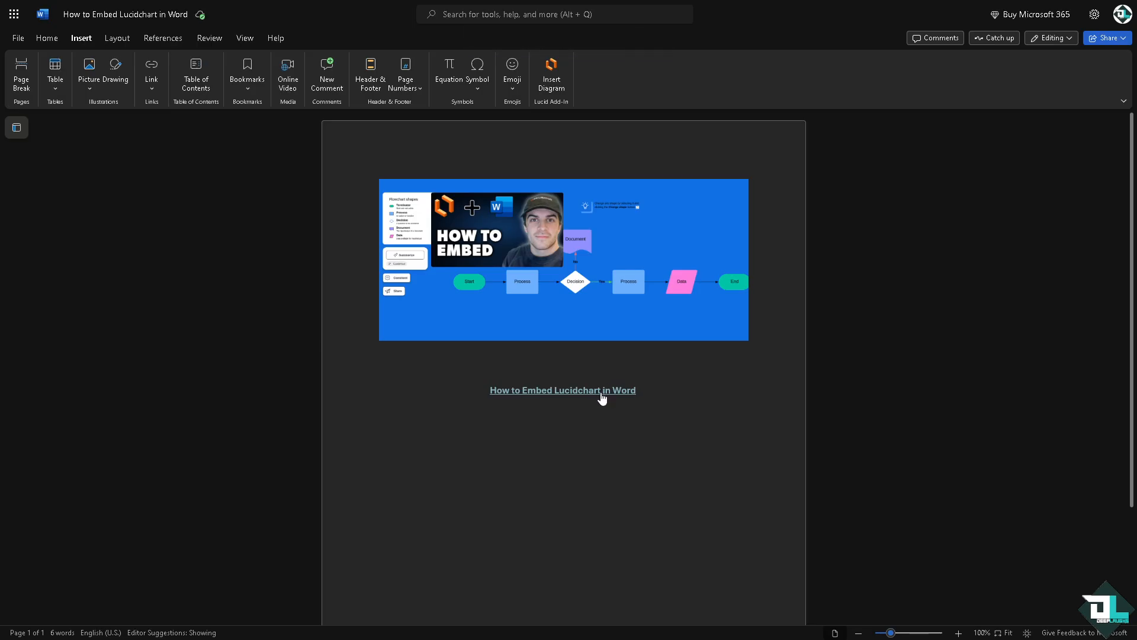
{"action": "mouse_move", "coordinate": [601, 396]}
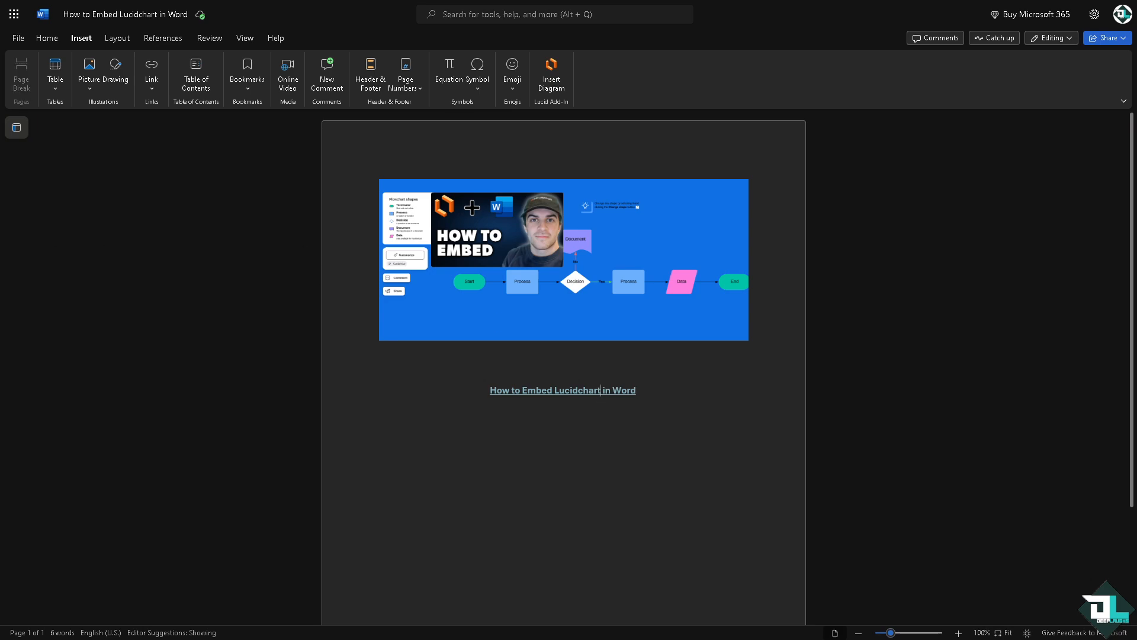
Open the linked Lucidchart diagram's File menu and dismiss the comment-only sharing prompt permanently.
{"action": "double_click", "coordinate": [564, 259]}
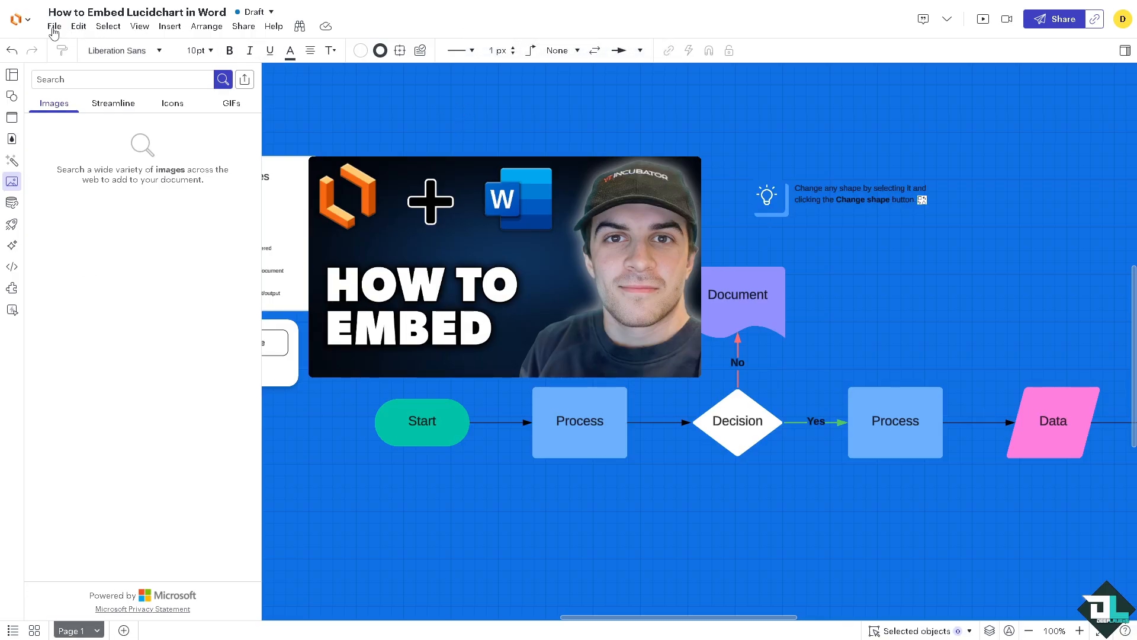
{"action": "left_click", "coordinate": [54, 26]}
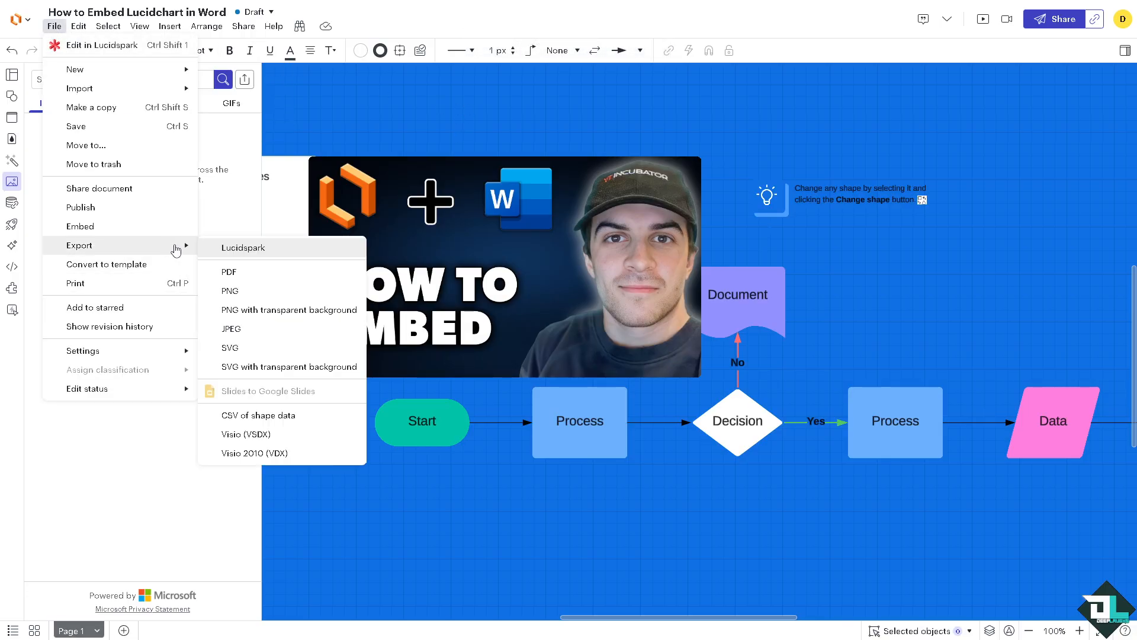
{"action": "mouse_move", "coordinate": [244, 277]}
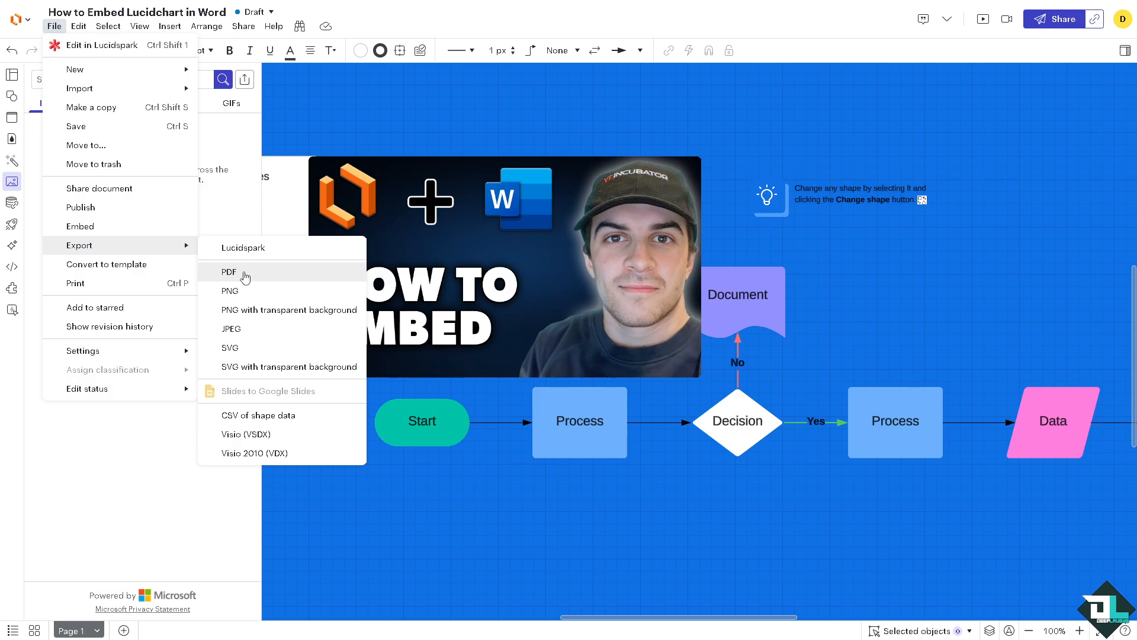
{"action": "mouse_move", "coordinate": [260, 315]}
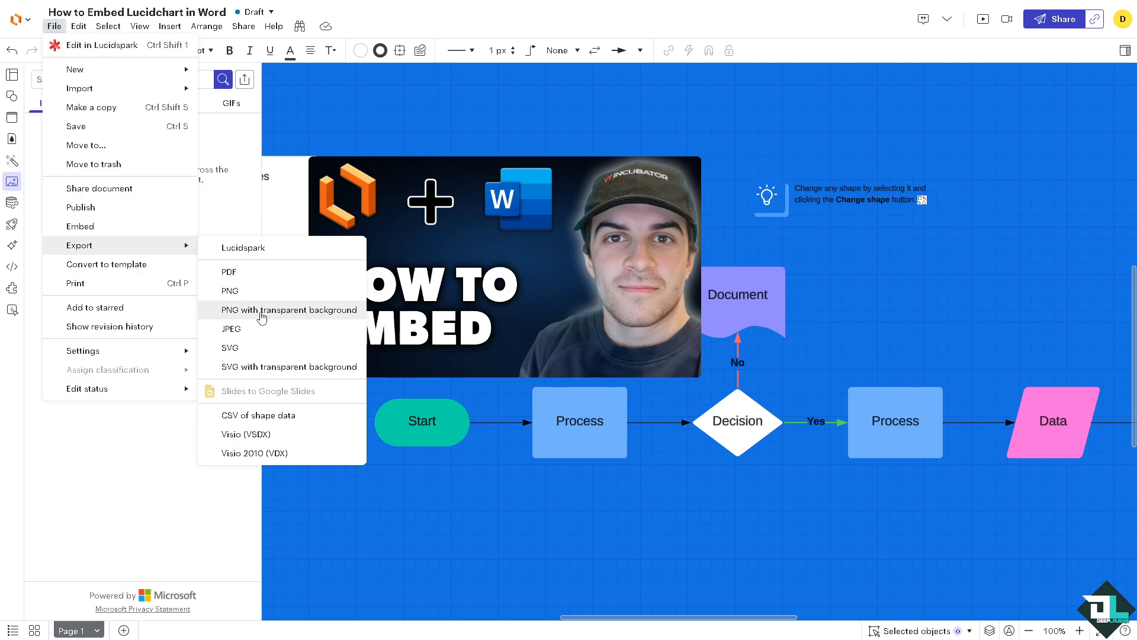
{"action": "mouse_move", "coordinate": [290, 276]}
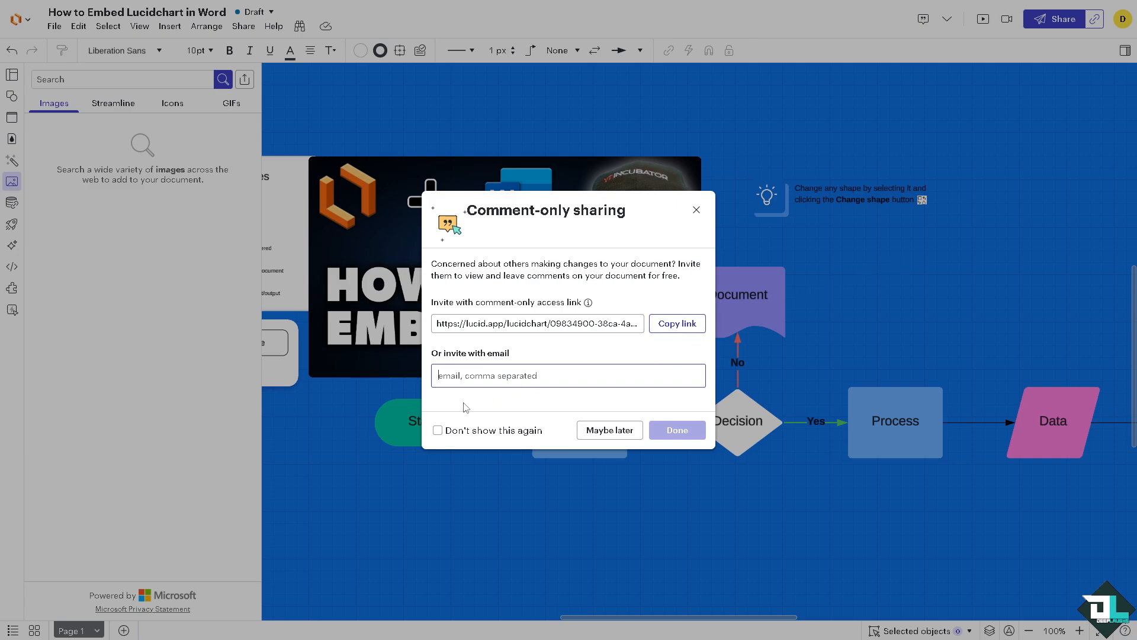
{"action": "left_click", "coordinate": [437, 430]}
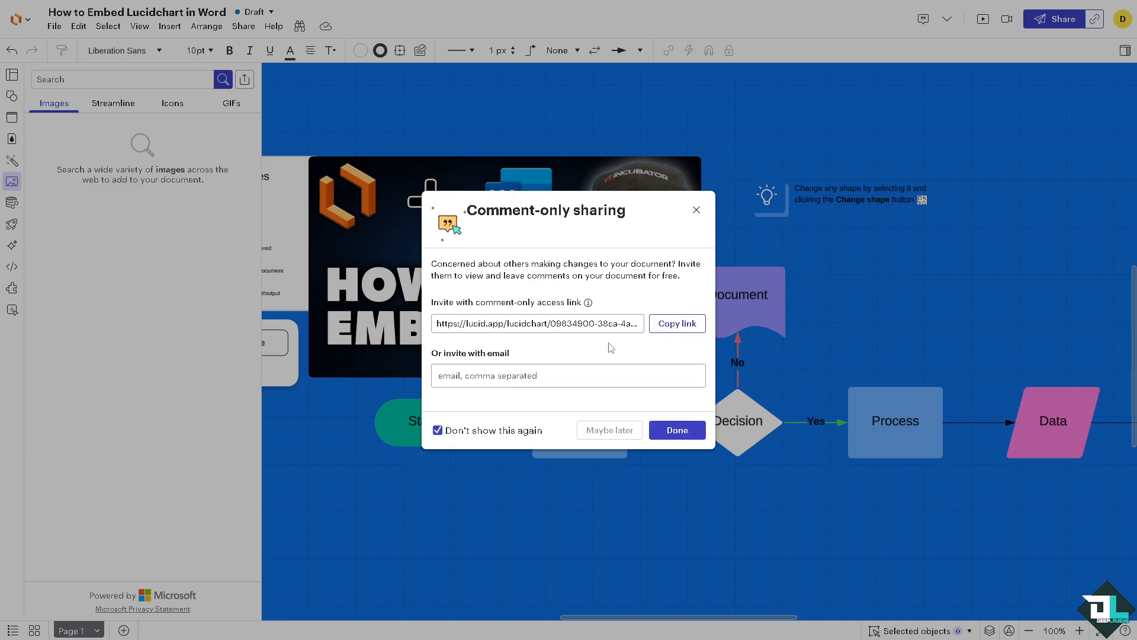
{"action": "mouse_move", "coordinate": [611, 343]}
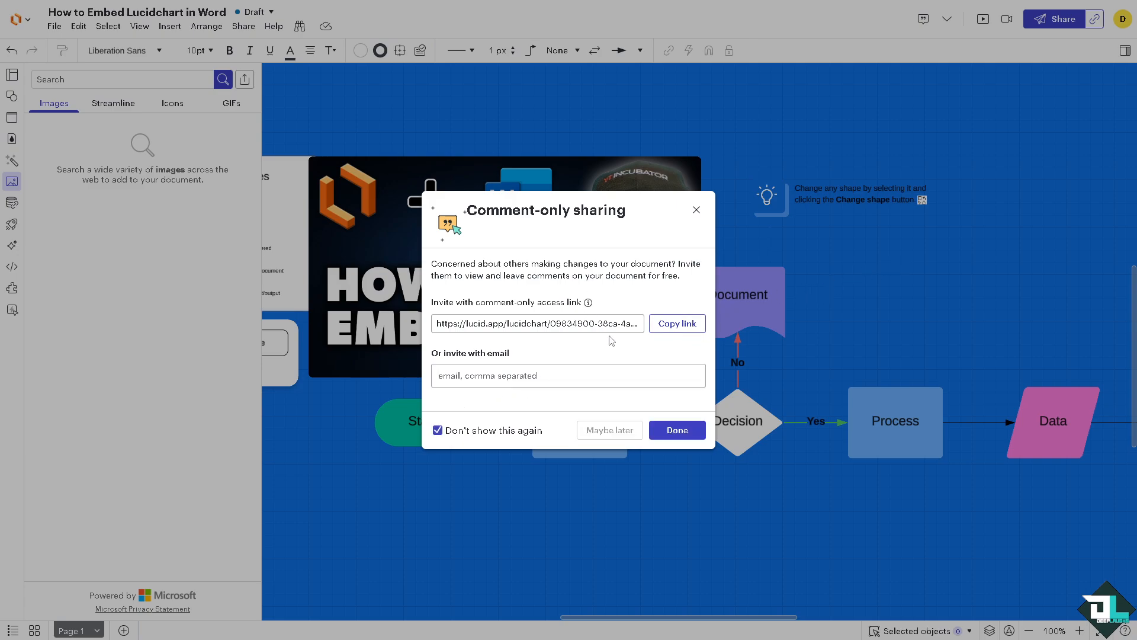
{"action": "mouse_move", "coordinate": [587, 359]}
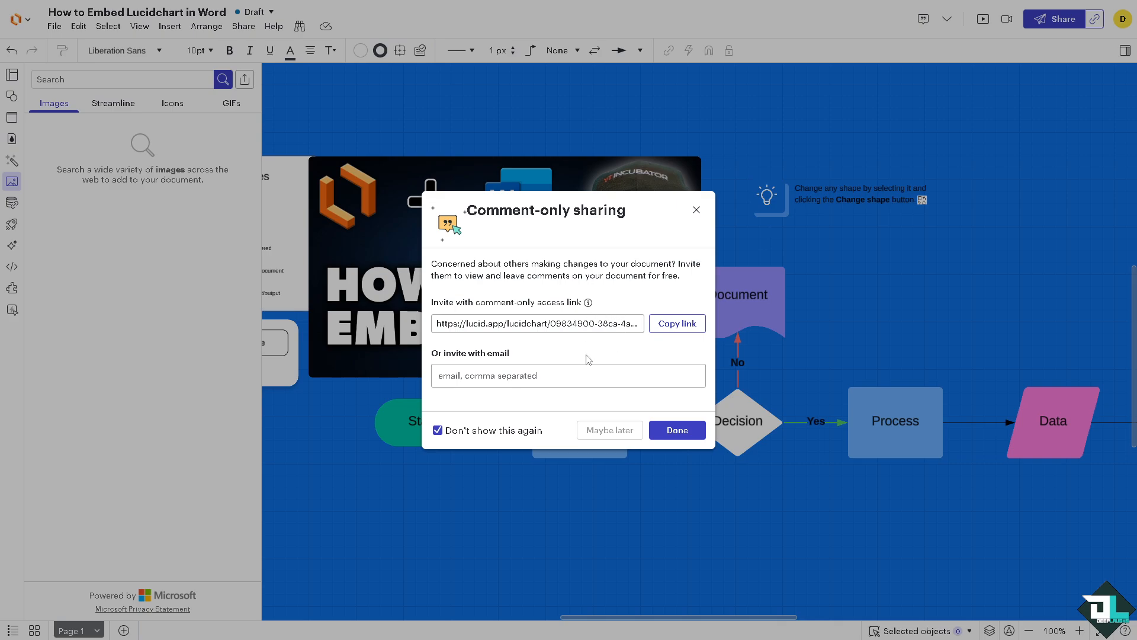
{"action": "mouse_move", "coordinate": [667, 429]}
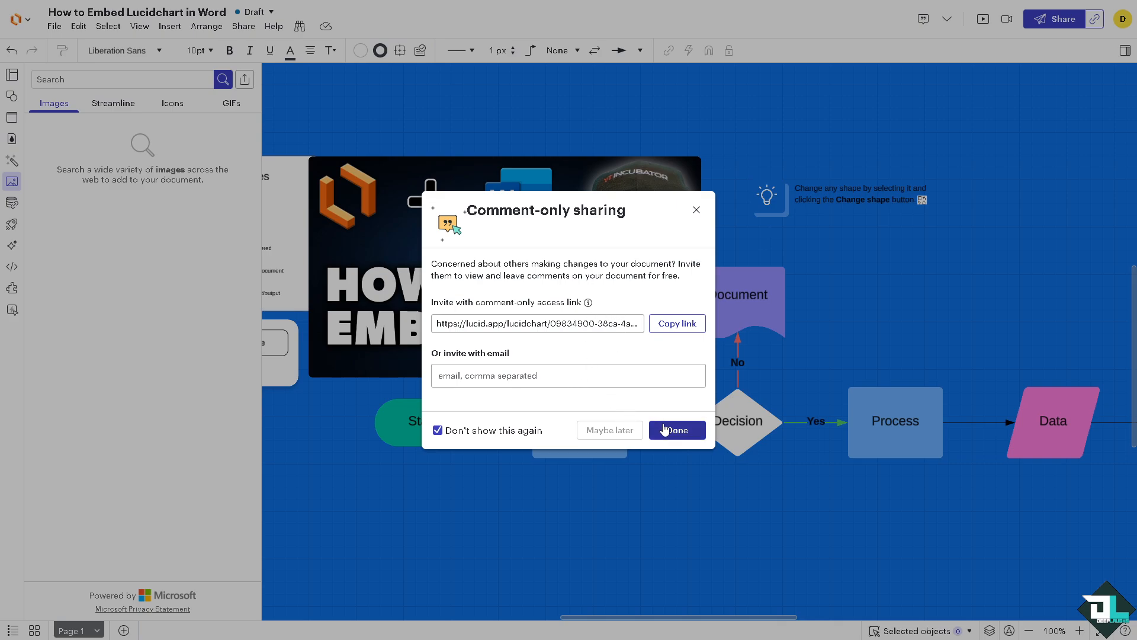
{"action": "left_click", "coordinate": [675, 428]}
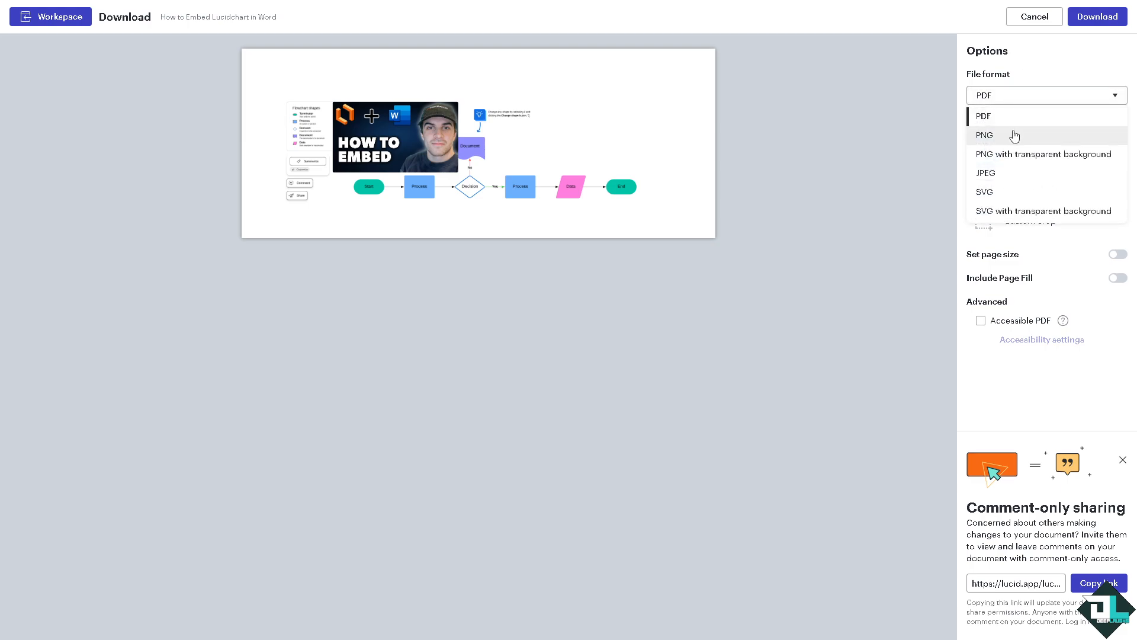
Export the flowchart as a cropped PDF with Include Page Fill on and download it.
{"action": "left_click", "coordinate": [983, 116]}
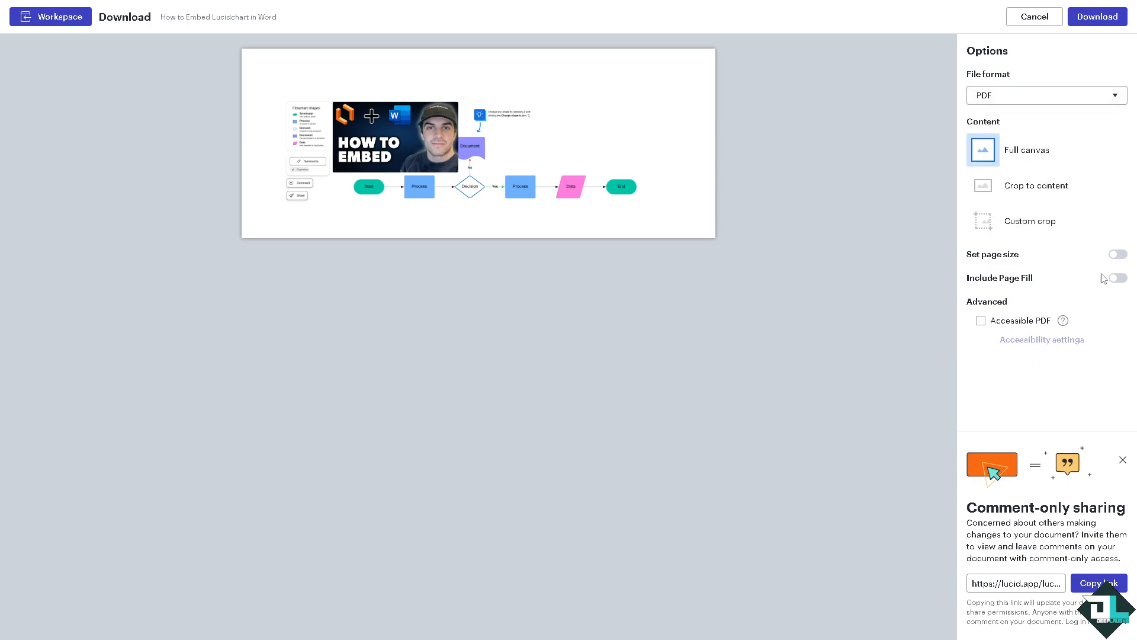
{"action": "left_click", "coordinate": [1115, 253]}
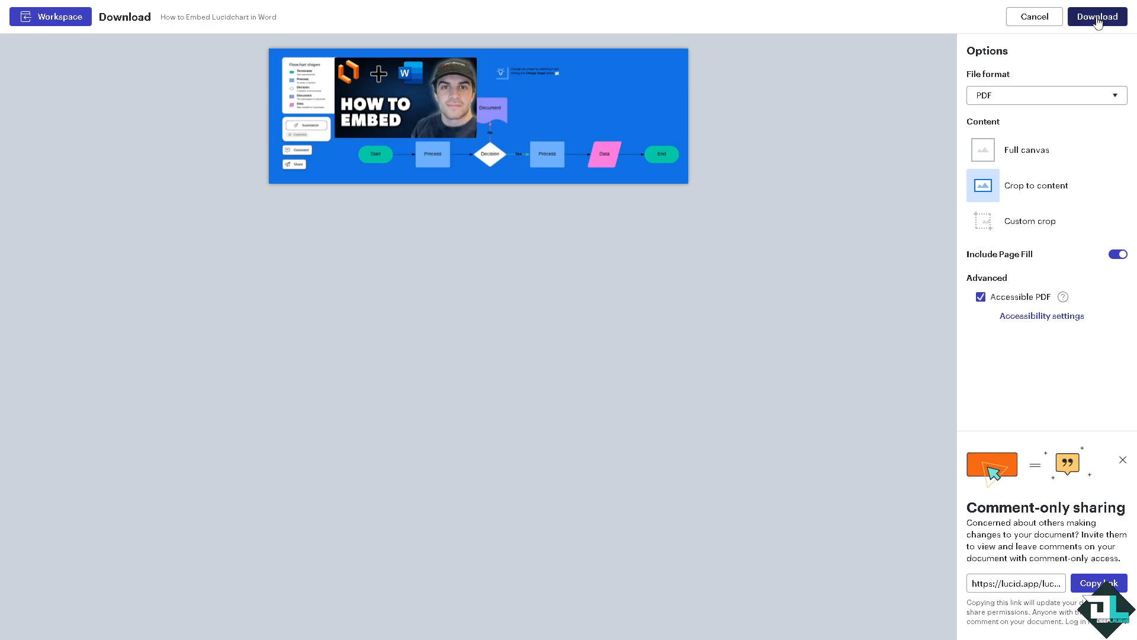
{"action": "left_click", "coordinate": [1097, 15]}
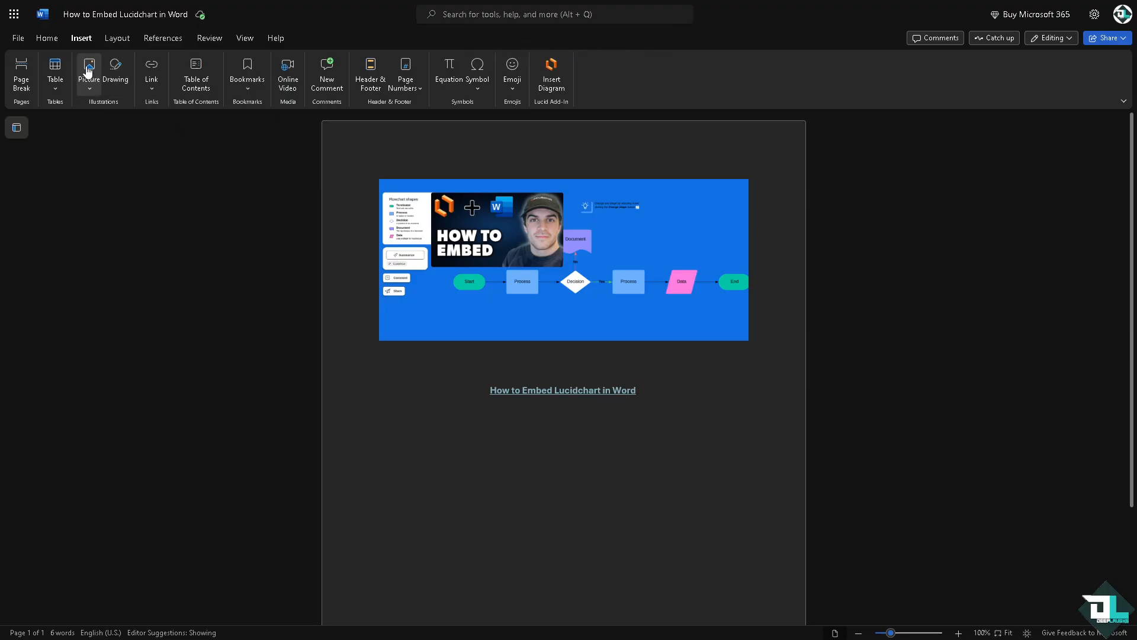
Insert the exported diagram file from This Device below the linked caption.
{"action": "left_click", "coordinate": [89, 69]}
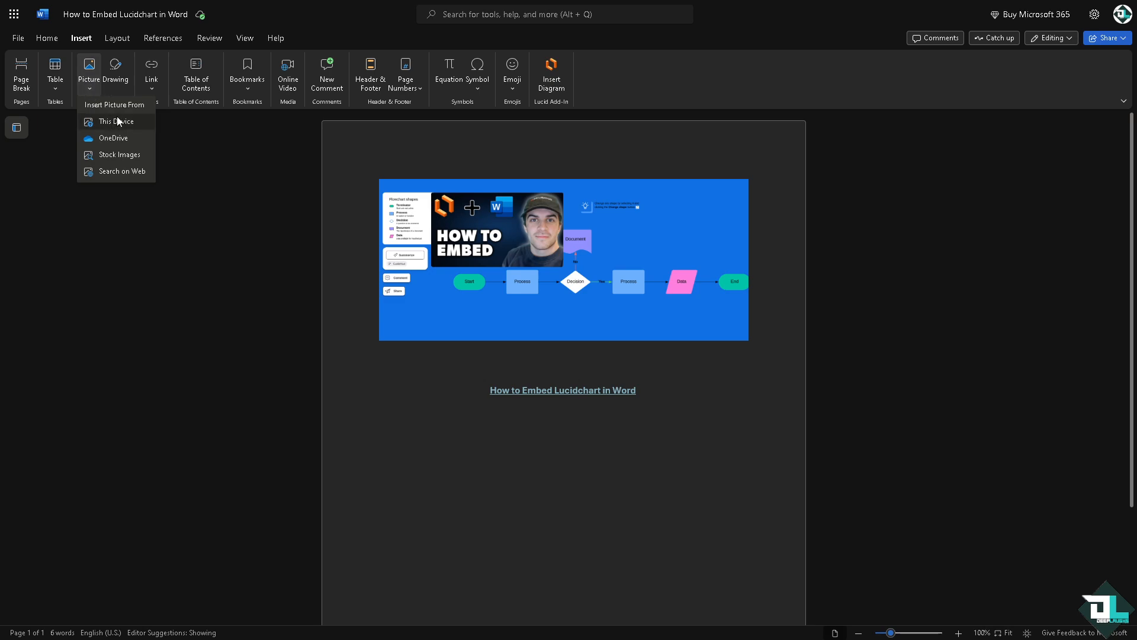
{"action": "left_click", "coordinate": [115, 120]}
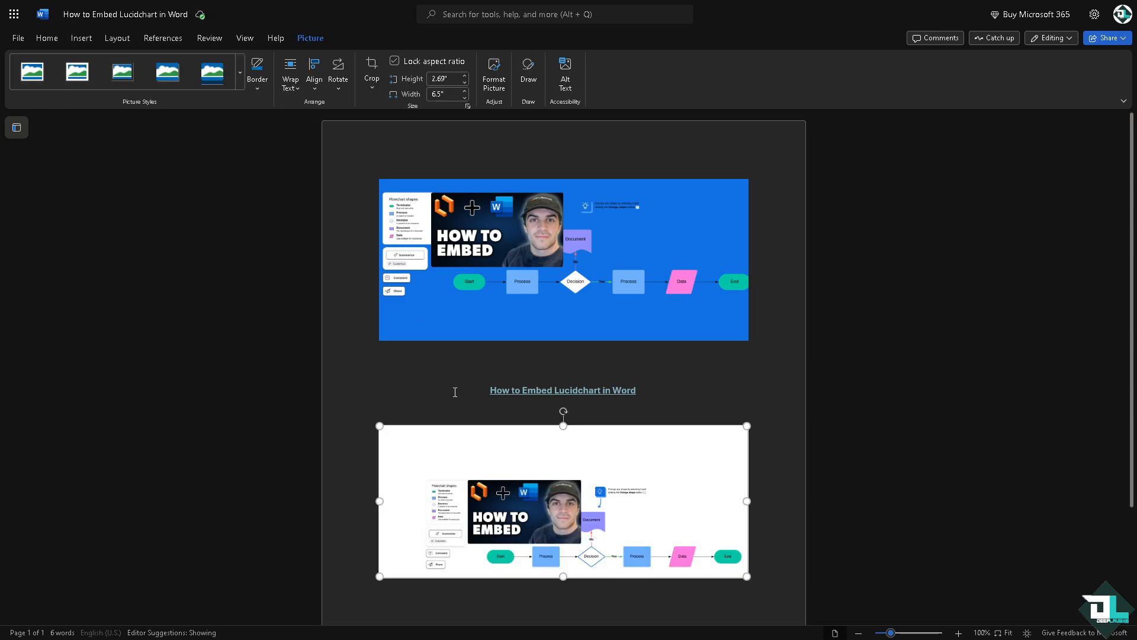
{"action": "mouse_move", "coordinate": [464, 464]}
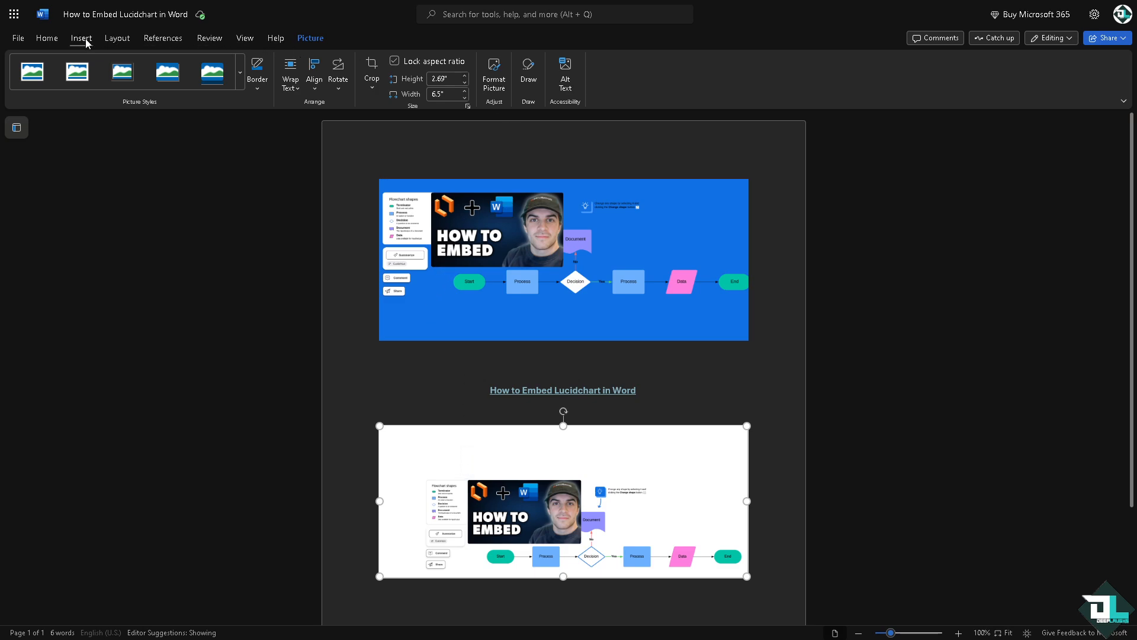
Show the Lucidchart Diagrams add-in pane from the Home tab's Add-ins list.
{"action": "left_click", "coordinate": [46, 38]}
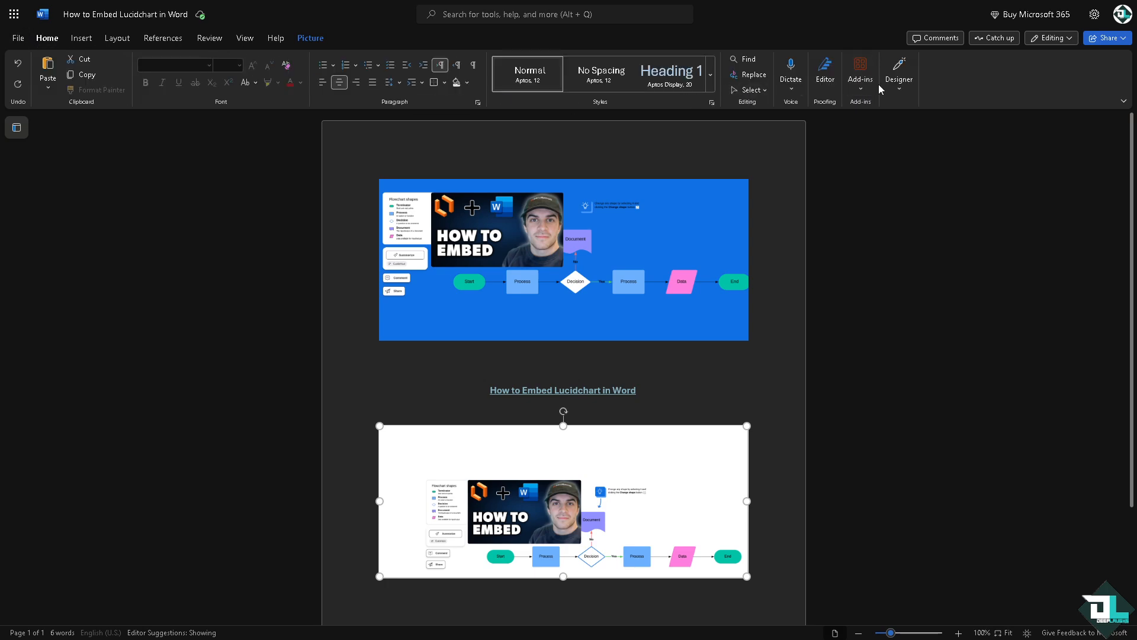
{"action": "left_click", "coordinate": [860, 73]}
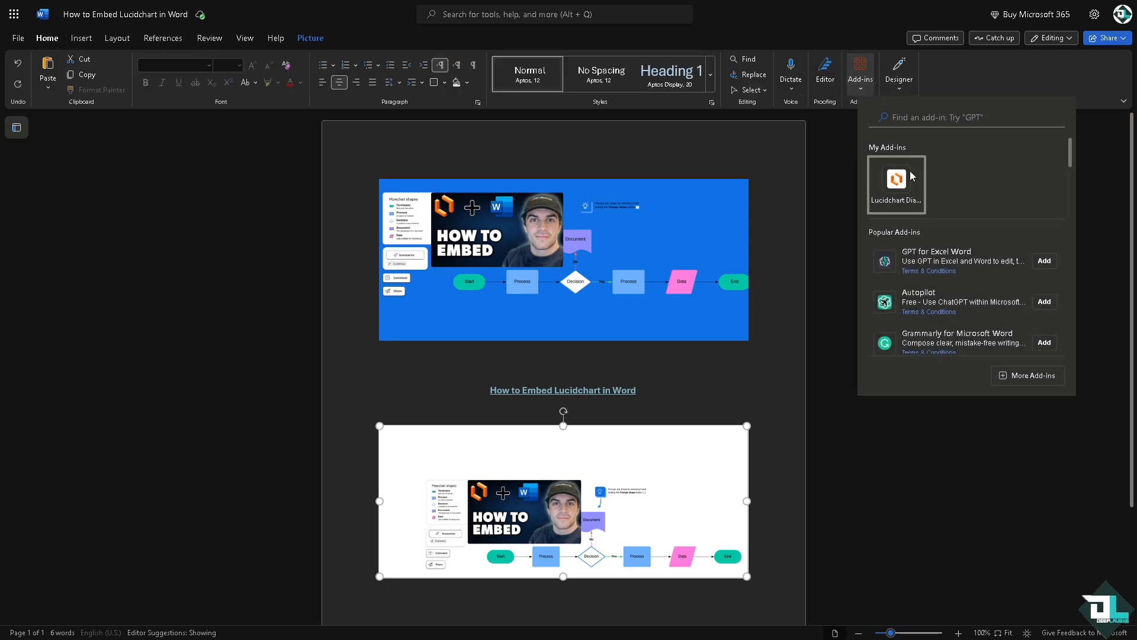
{"action": "left_click", "coordinate": [895, 184]}
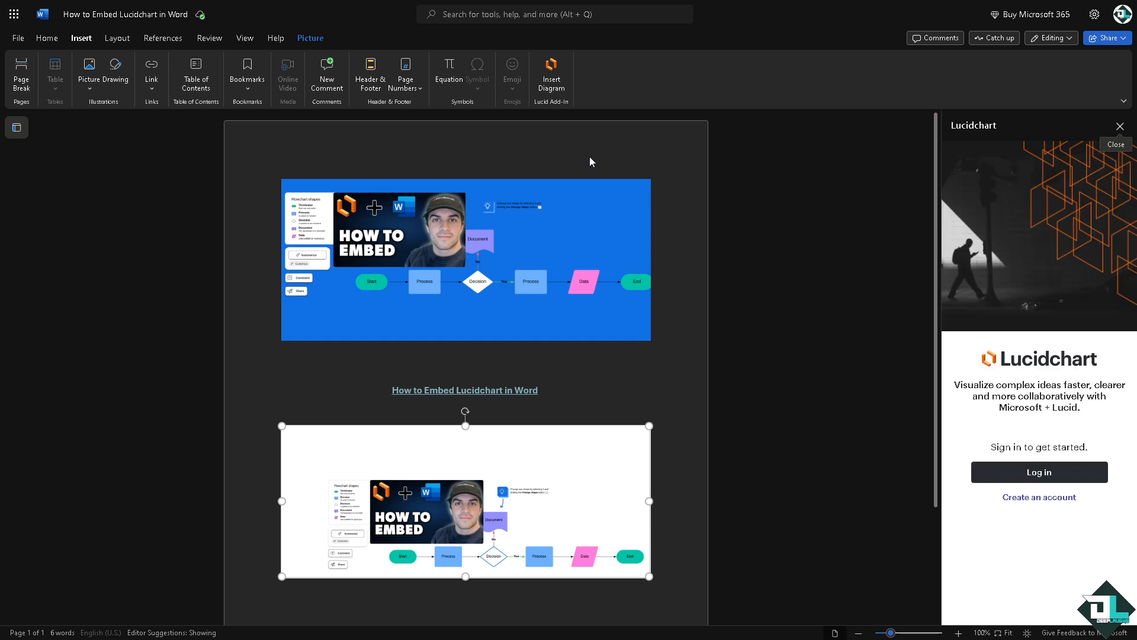
Select each flowchart copy in turn and review the Picture insertion options.
{"action": "left_click", "coordinate": [464, 259]}
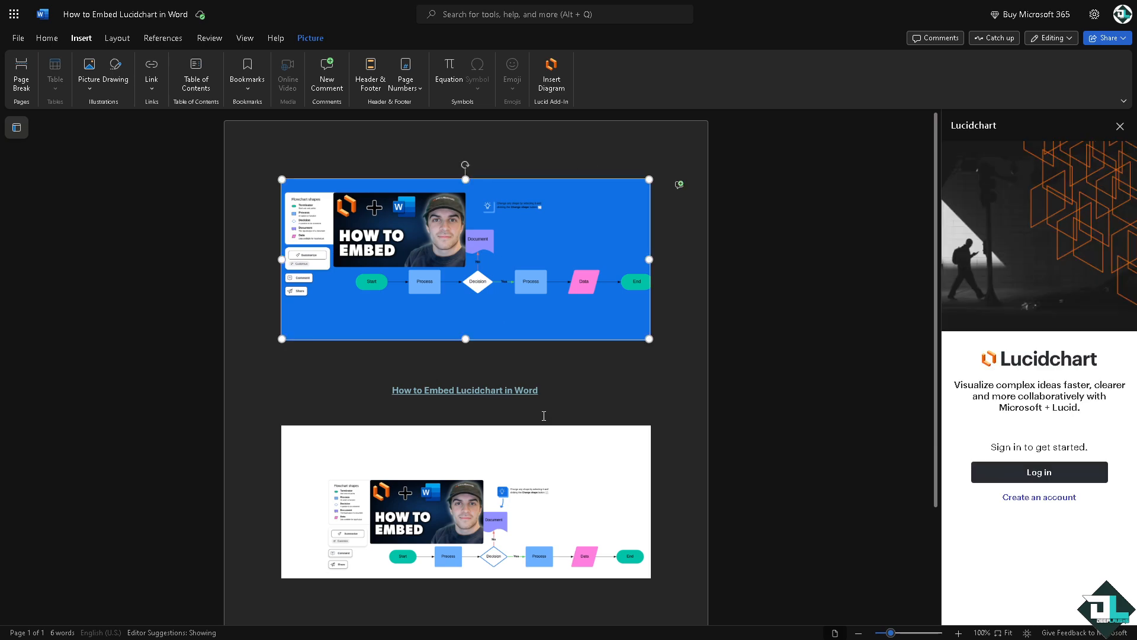
{"action": "mouse_move", "coordinate": [556, 388]}
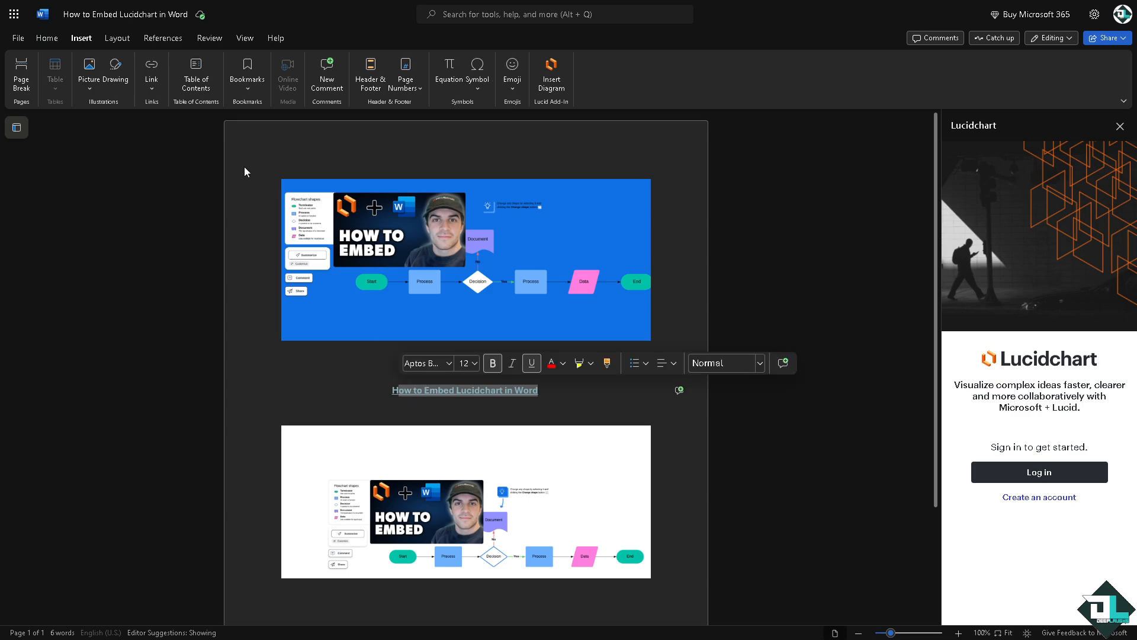
{"action": "left_click", "coordinate": [150, 72]}
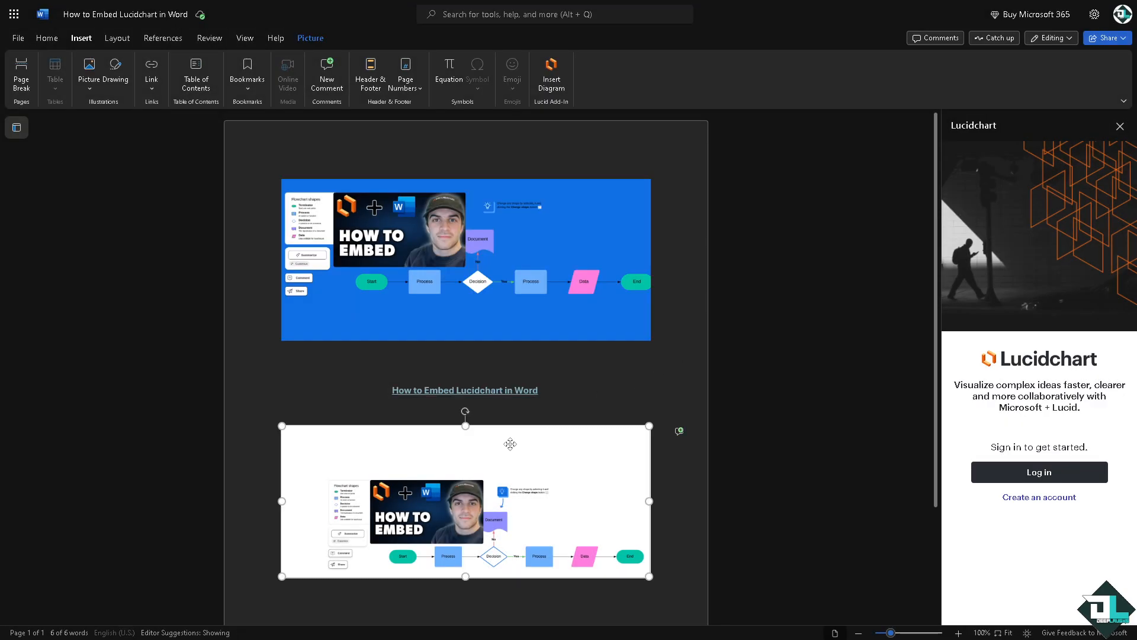
{"action": "mouse_move", "coordinate": [89, 69]}
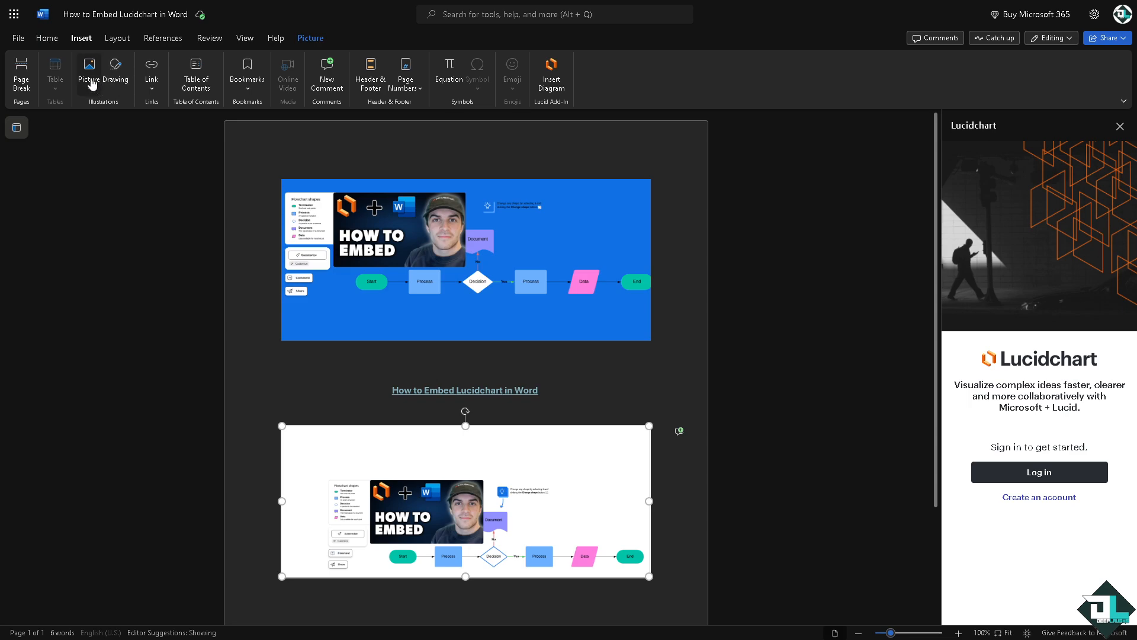
{"action": "left_click", "coordinate": [88, 72]}
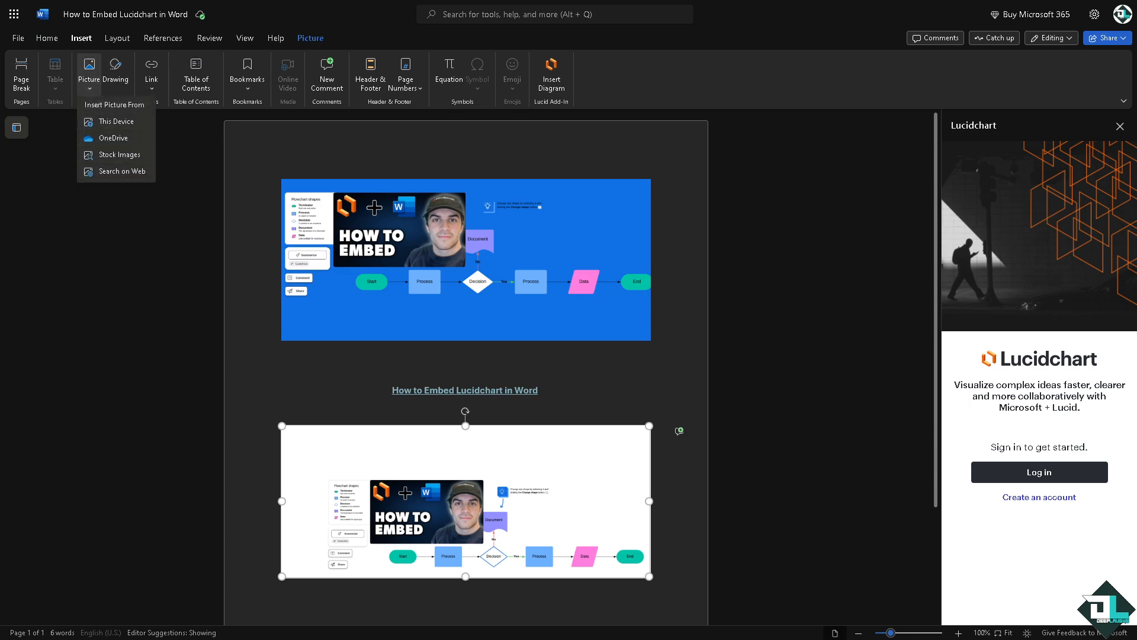
{"action": "mouse_move", "coordinate": [42, 396]}
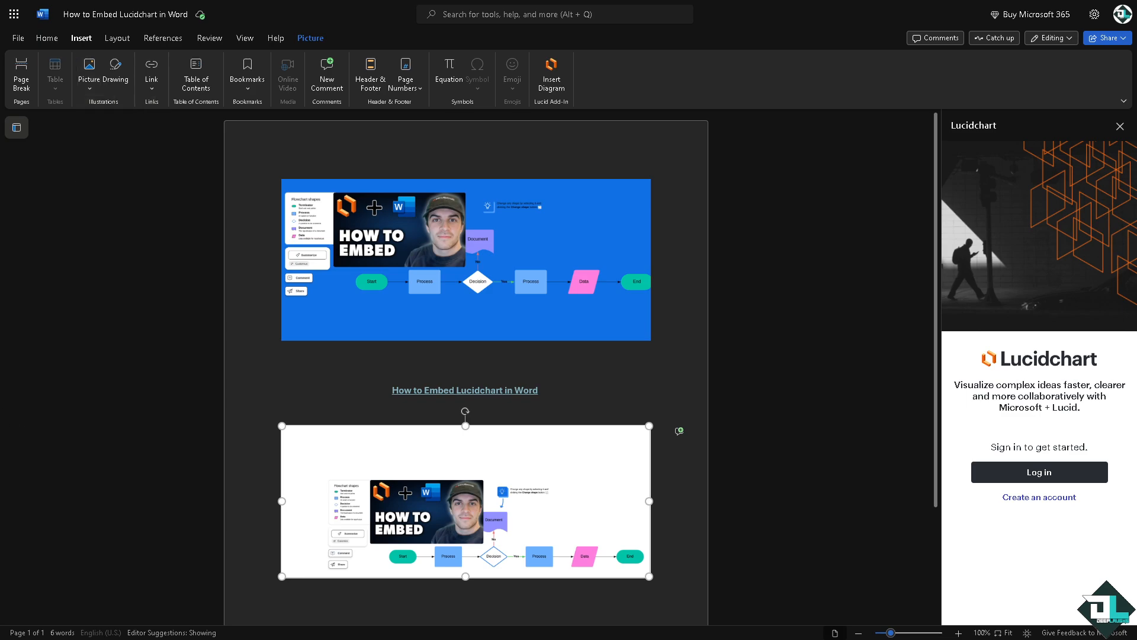
{"action": "left_click", "coordinate": [322, 318]}
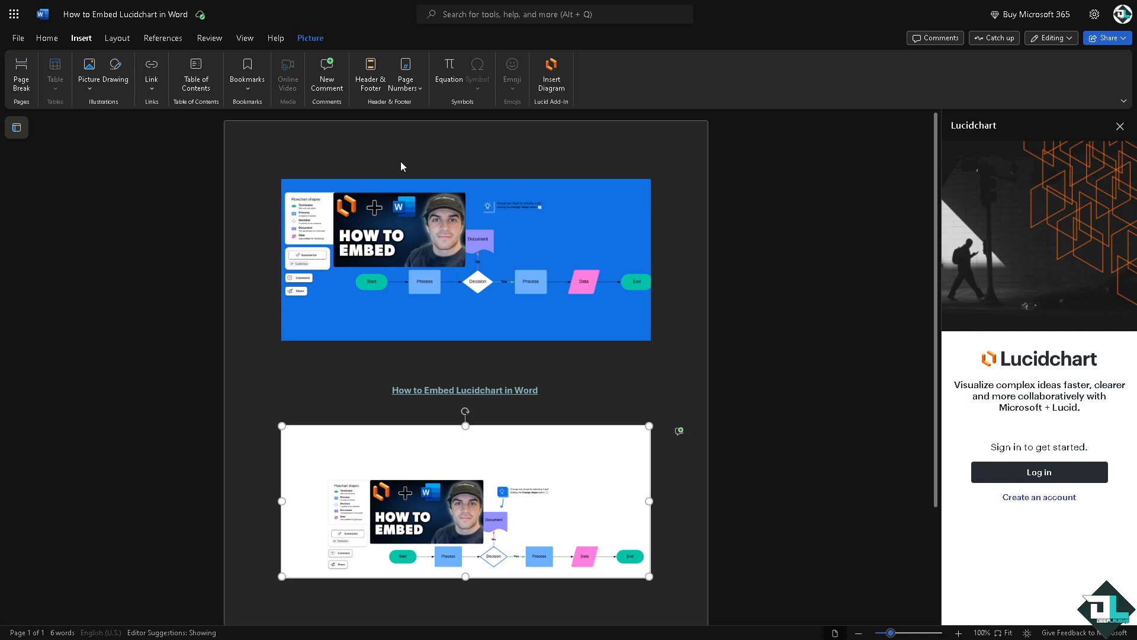
{"action": "mouse_move", "coordinate": [570, 175]}
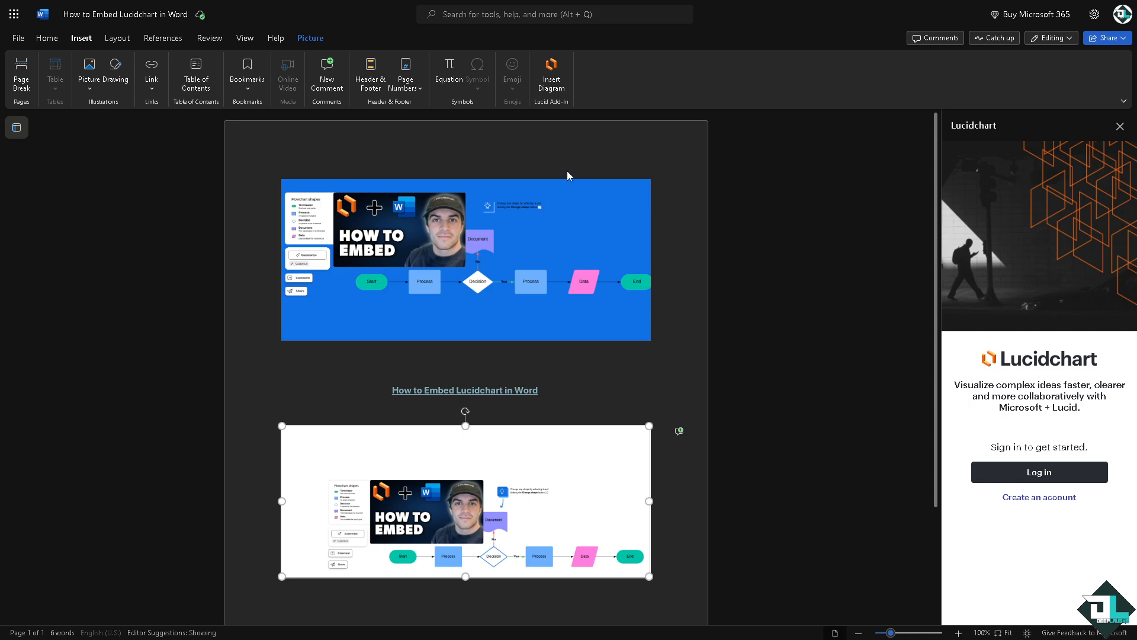
{"action": "mouse_move", "coordinate": [542, 157]}
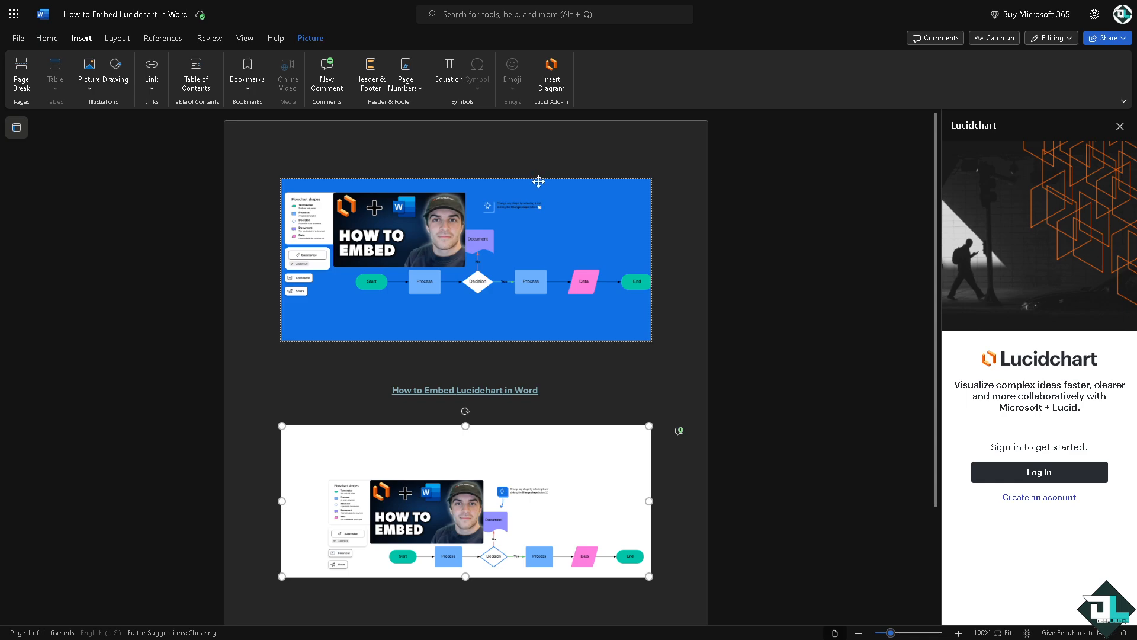
{"action": "left_click", "coordinate": [858, 90]}
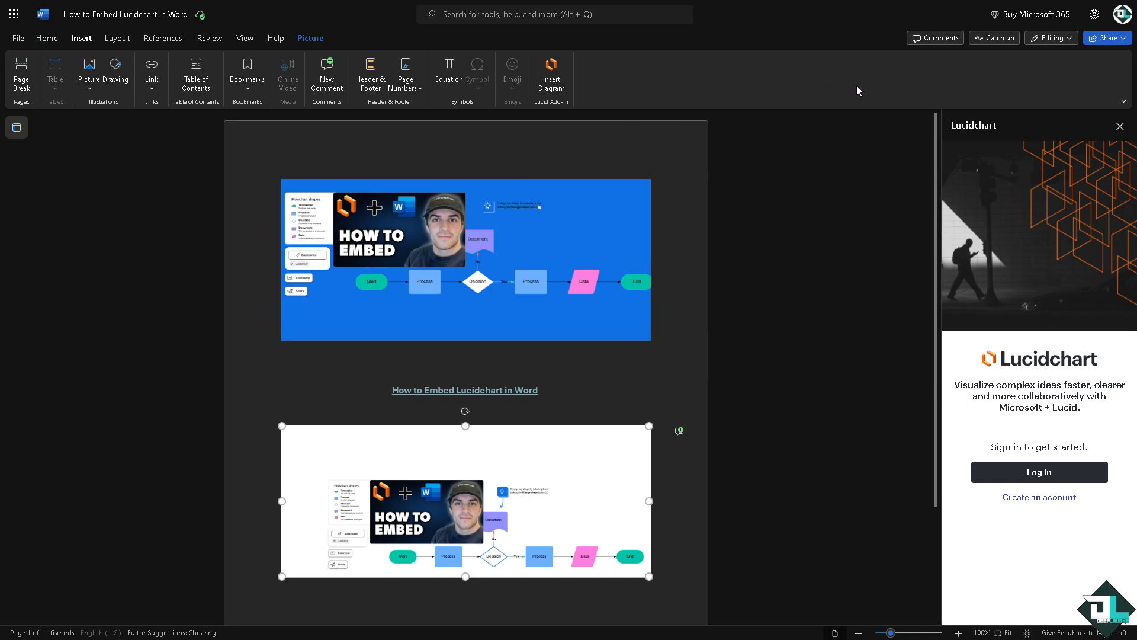
{"action": "left_click", "coordinate": [1106, 38]}
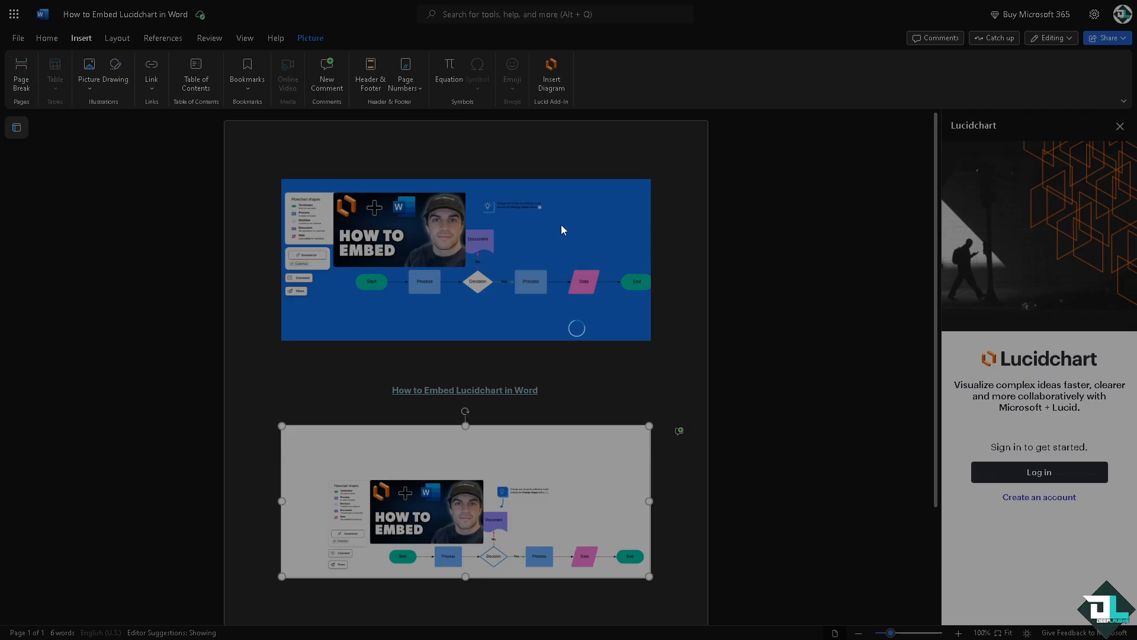
{"action": "left_click", "coordinate": [1106, 38]}
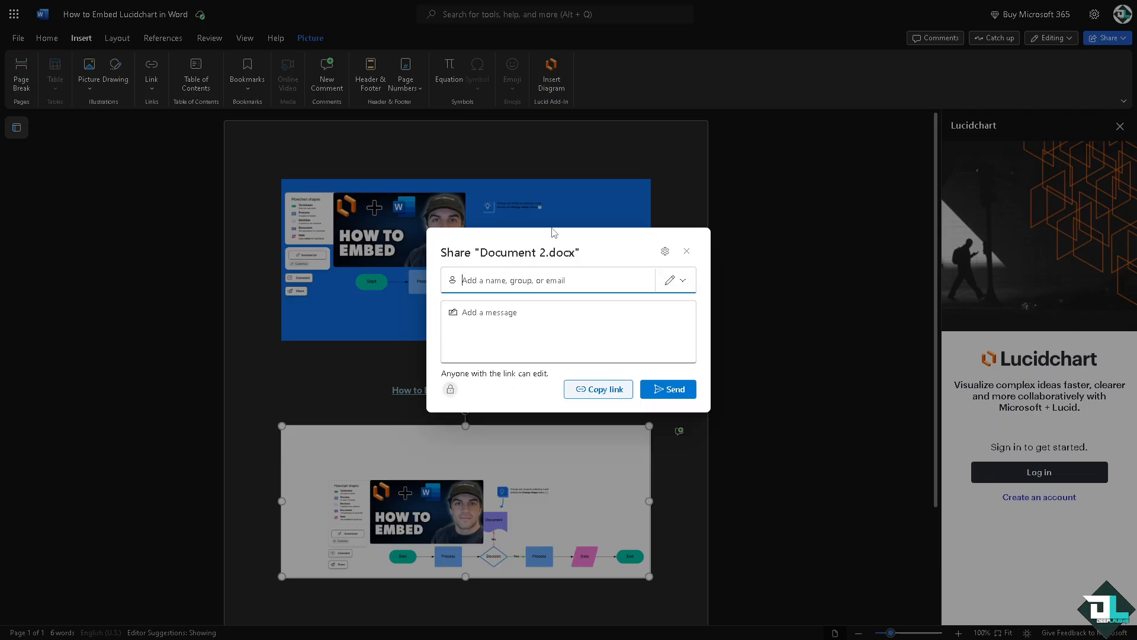
{"action": "mouse_move", "coordinate": [575, 302]}
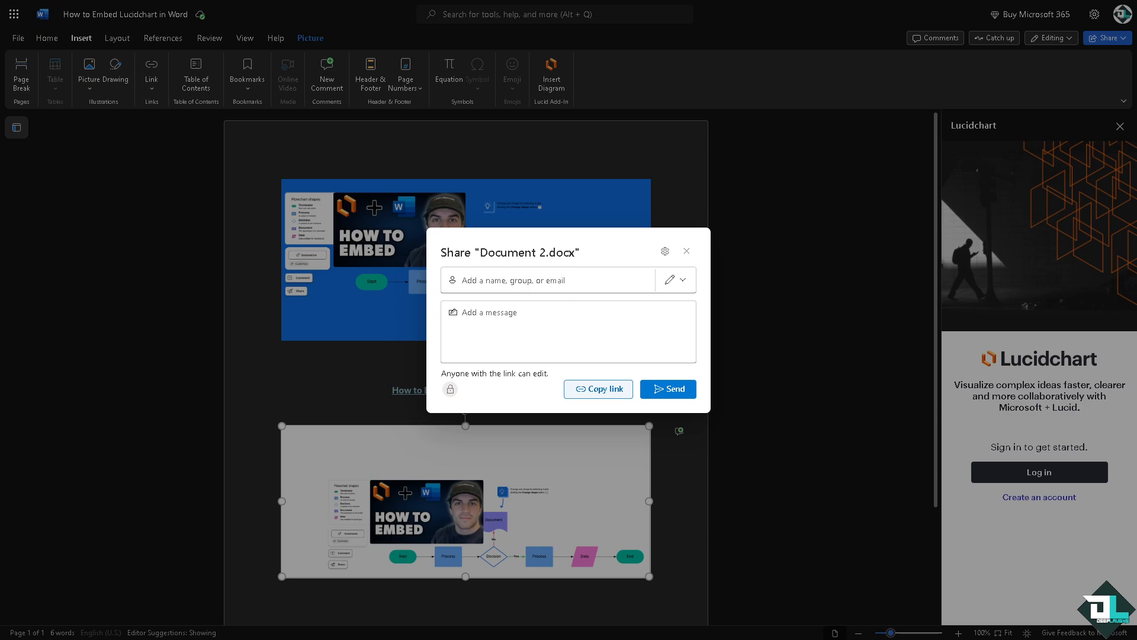
{"action": "type", "text": "How to Embed Lucidchart in Word"}
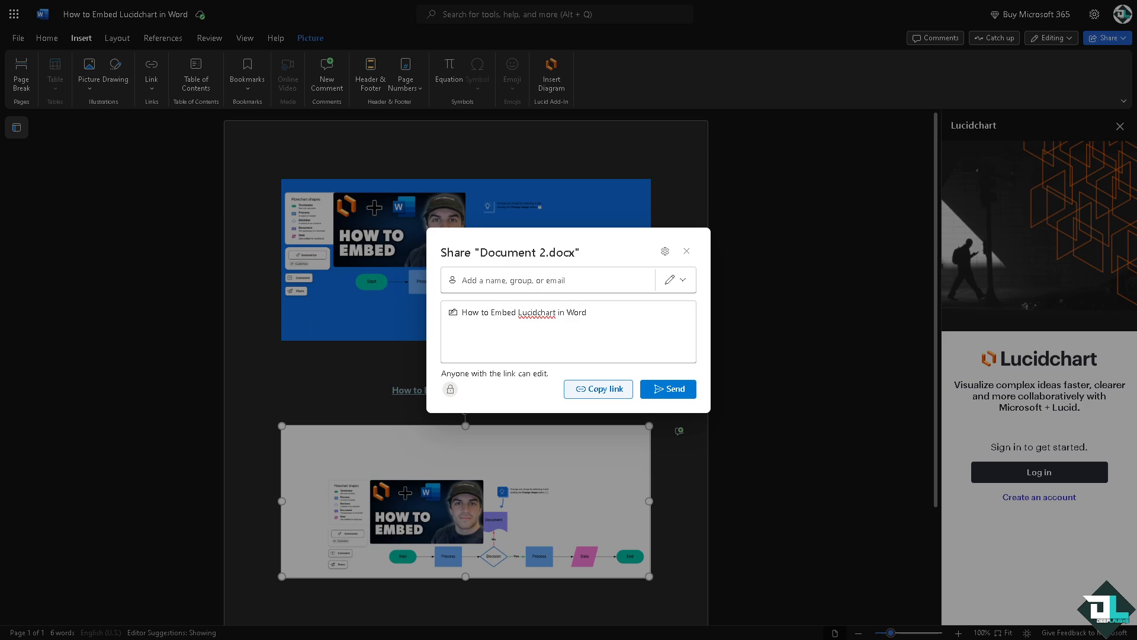
{"action": "mouse_move", "coordinate": [322, 348]}
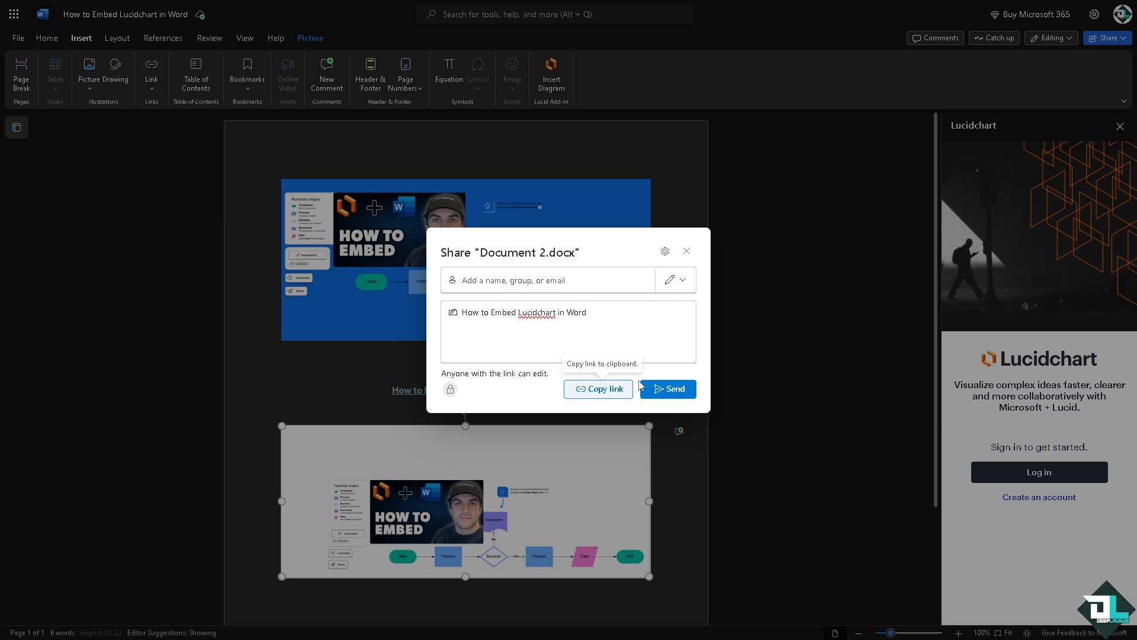
{"action": "left_click", "coordinate": [684, 251]}
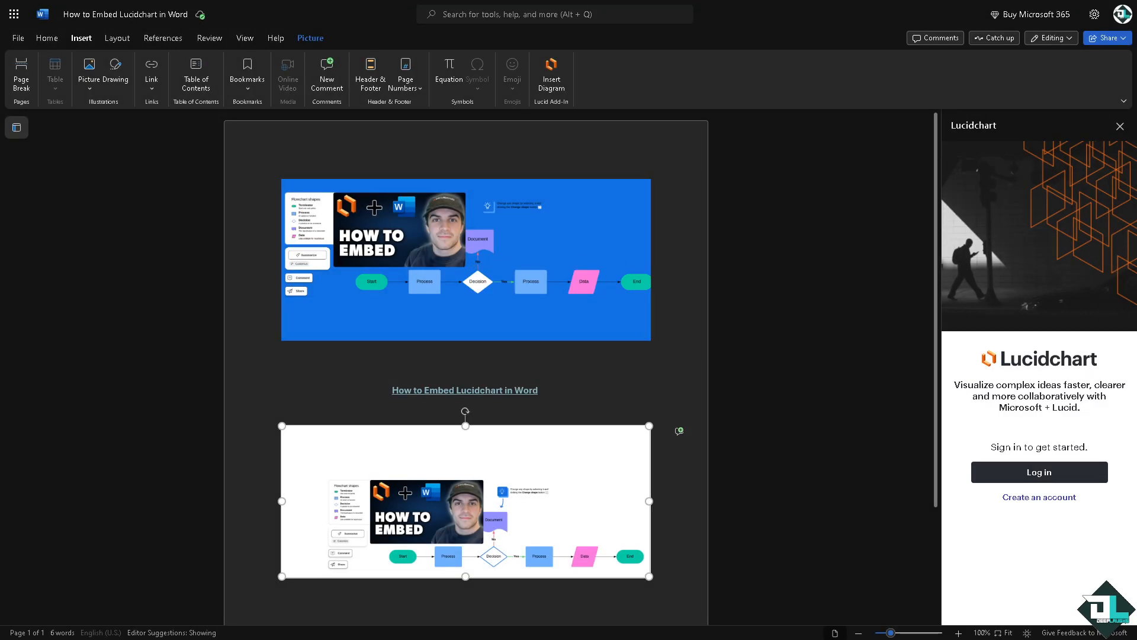